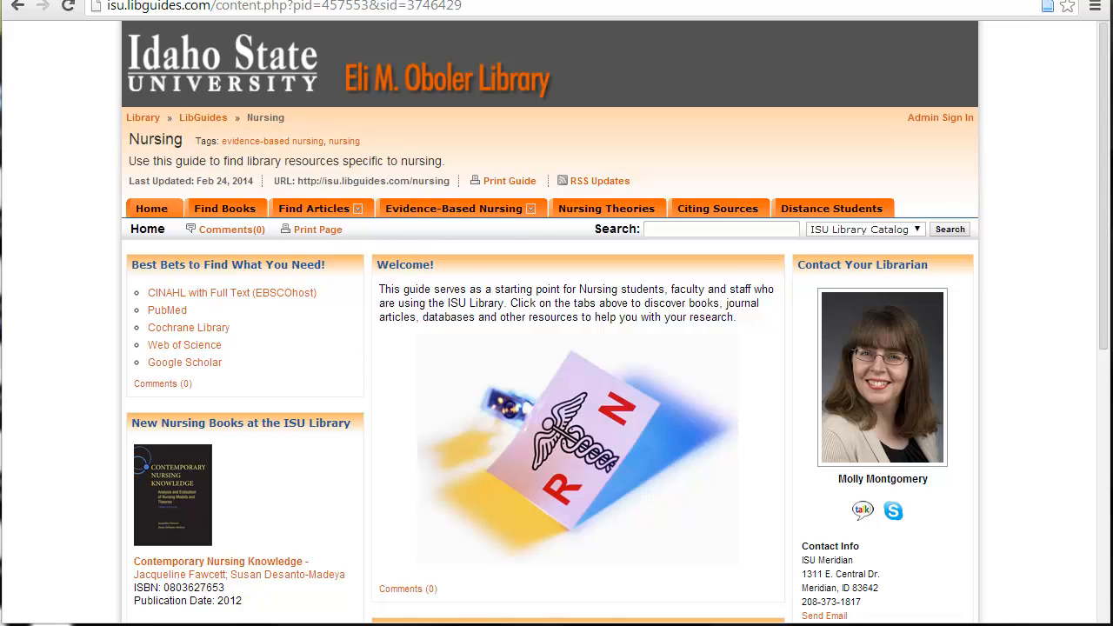
Step: Go to PubMed from the Nursing guide's Best Bets resources
click(167, 309)
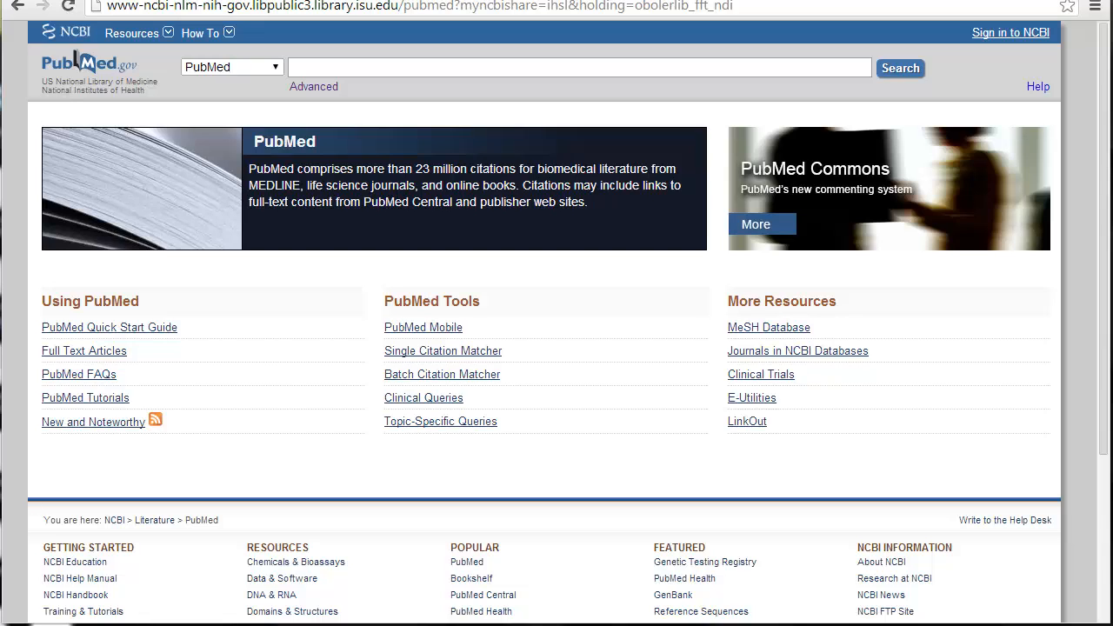
Step: Search PubMed for 'pressure ulcer risk assessment' via the autocomplete suggestion
click(574, 66)
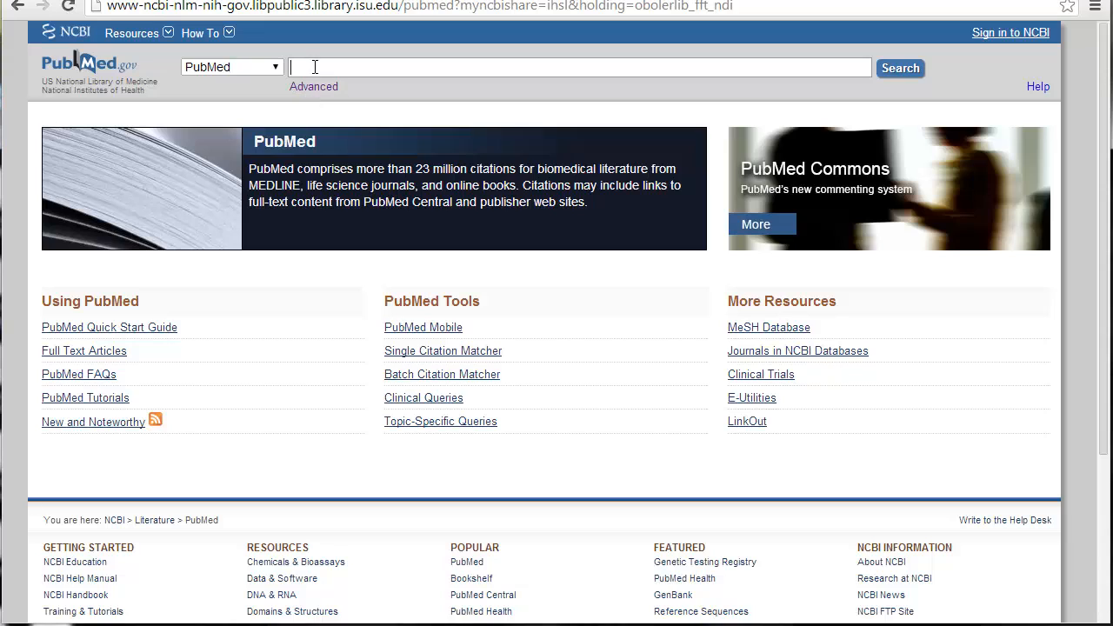
text(pressure ulcer ri)
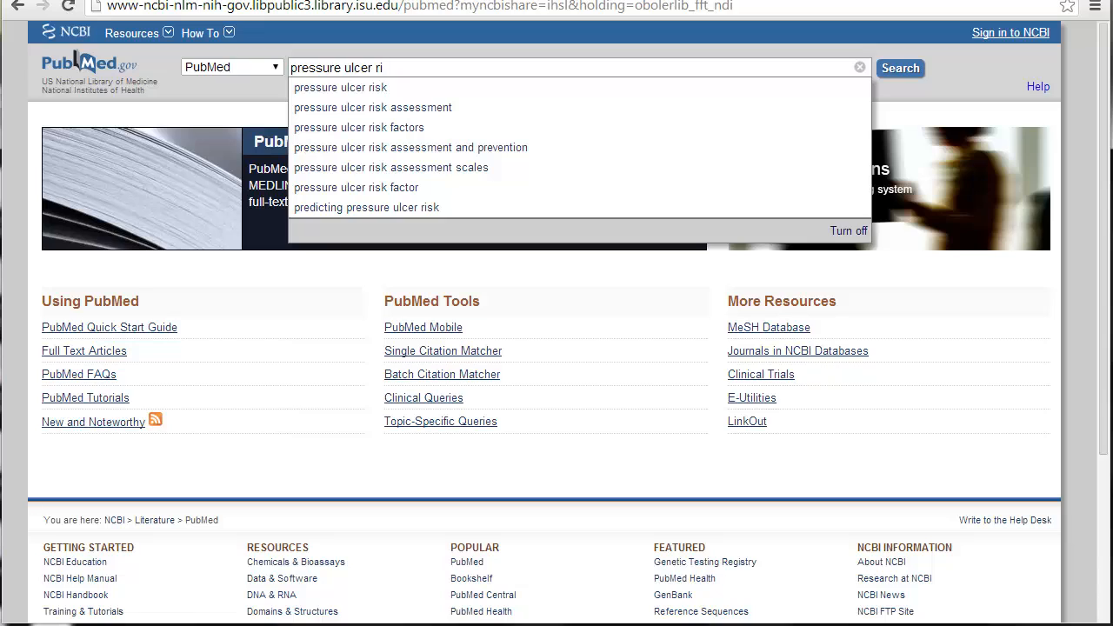
mouse_move(421, 118)
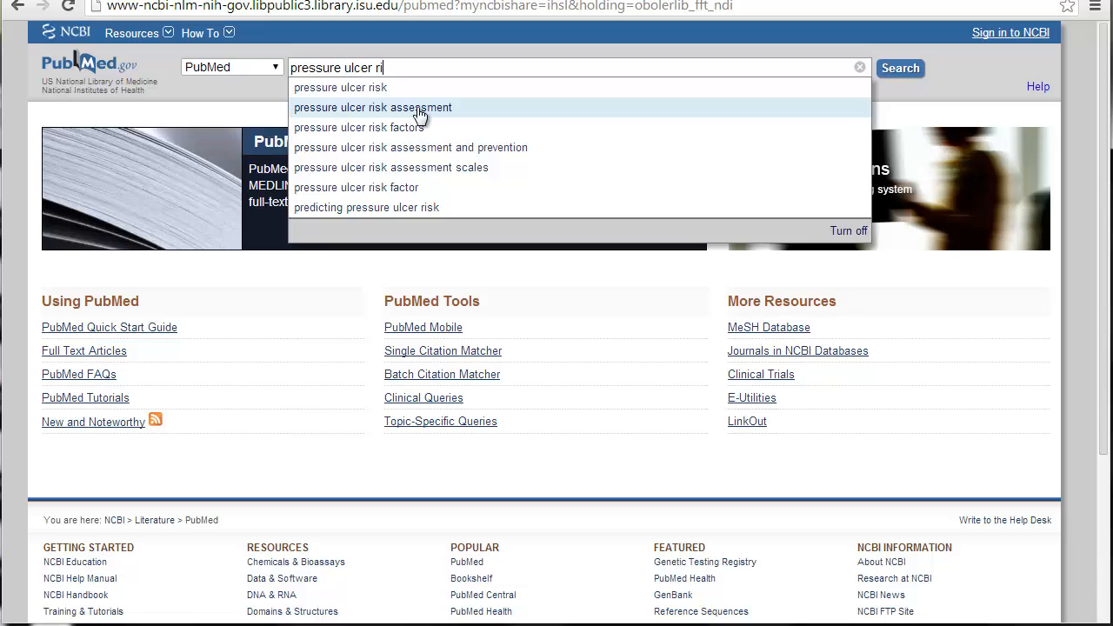
click(372, 108)
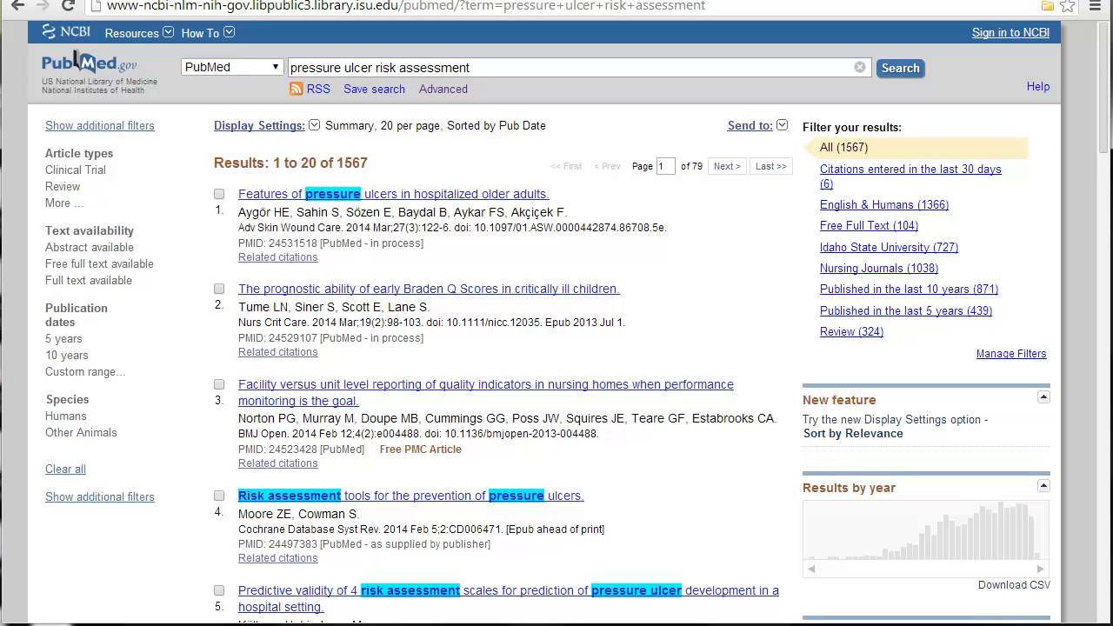
scroll(down, 3)
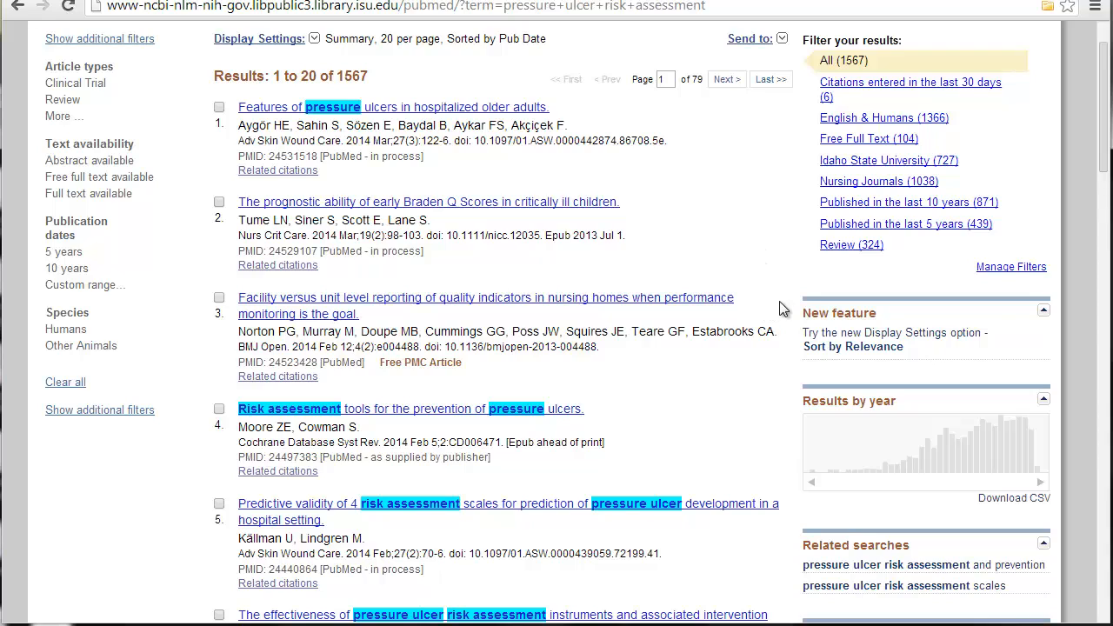
mouse_move(755, 205)
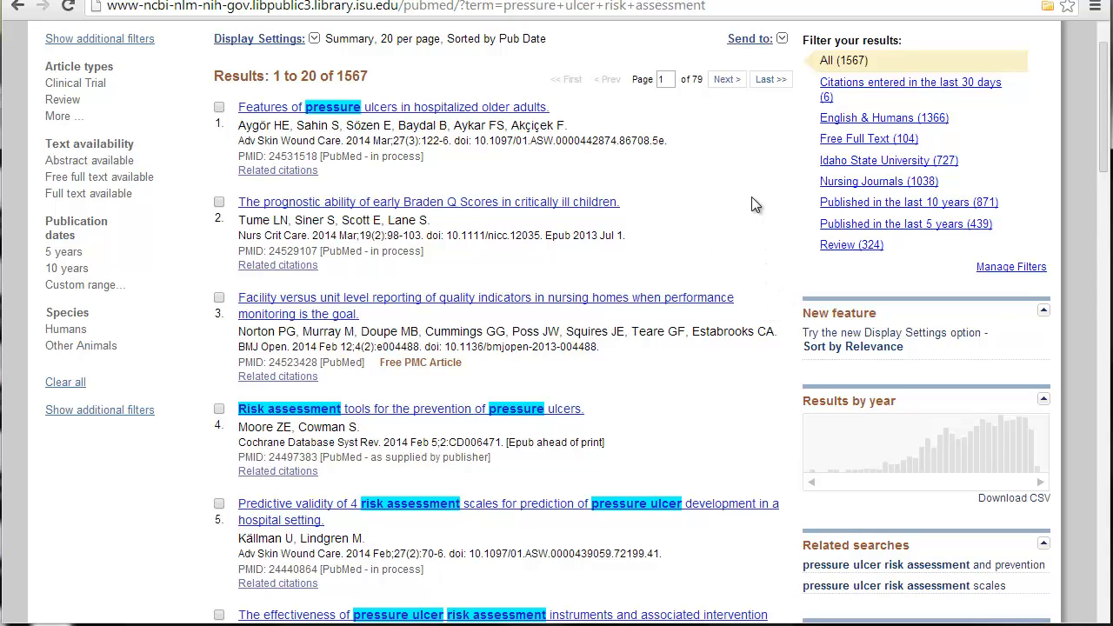
mouse_move(762, 198)
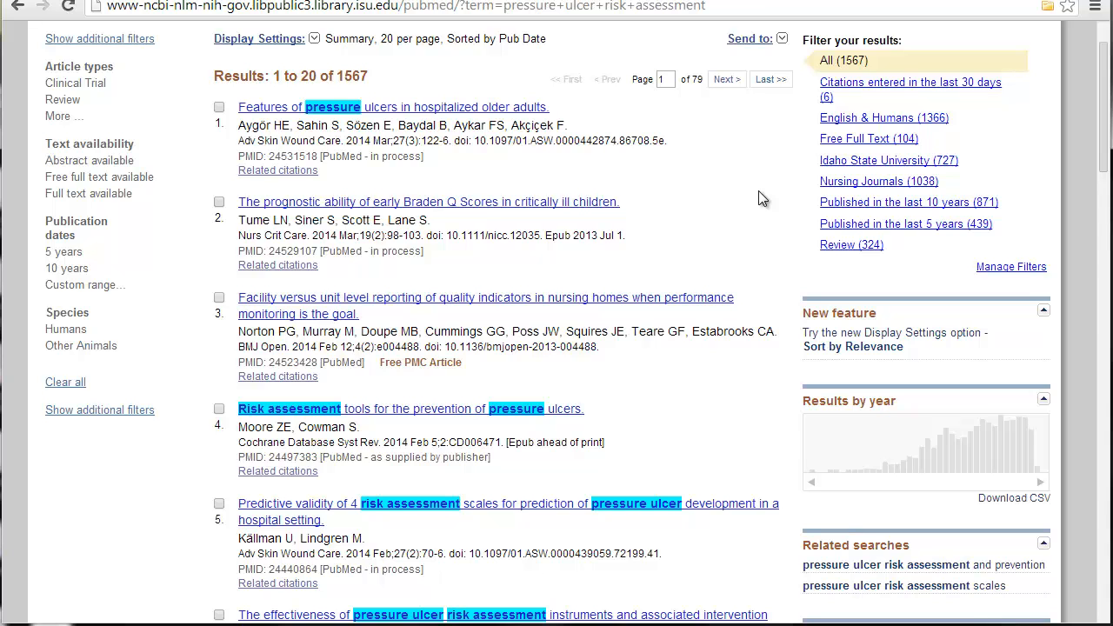
scroll(down, 3)
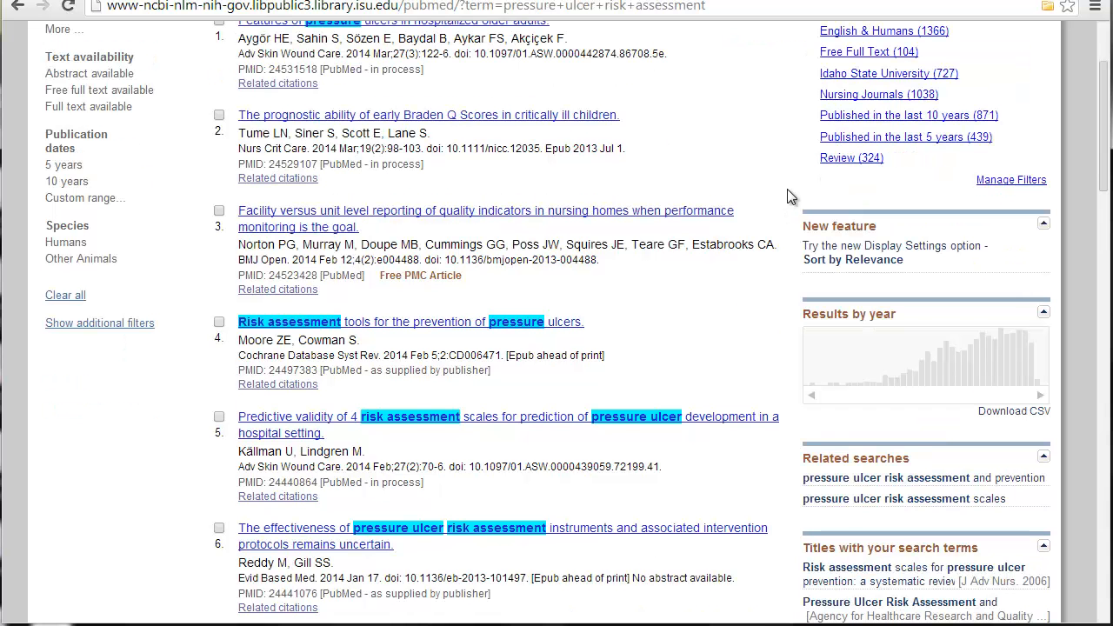
mouse_move(791, 339)
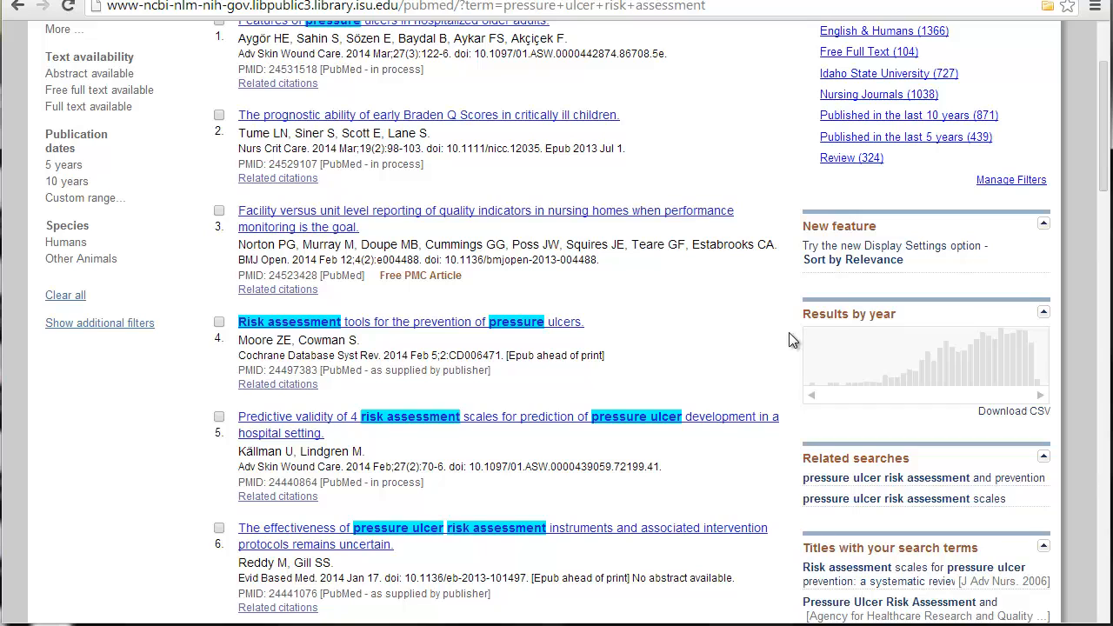
scroll(down, 3)
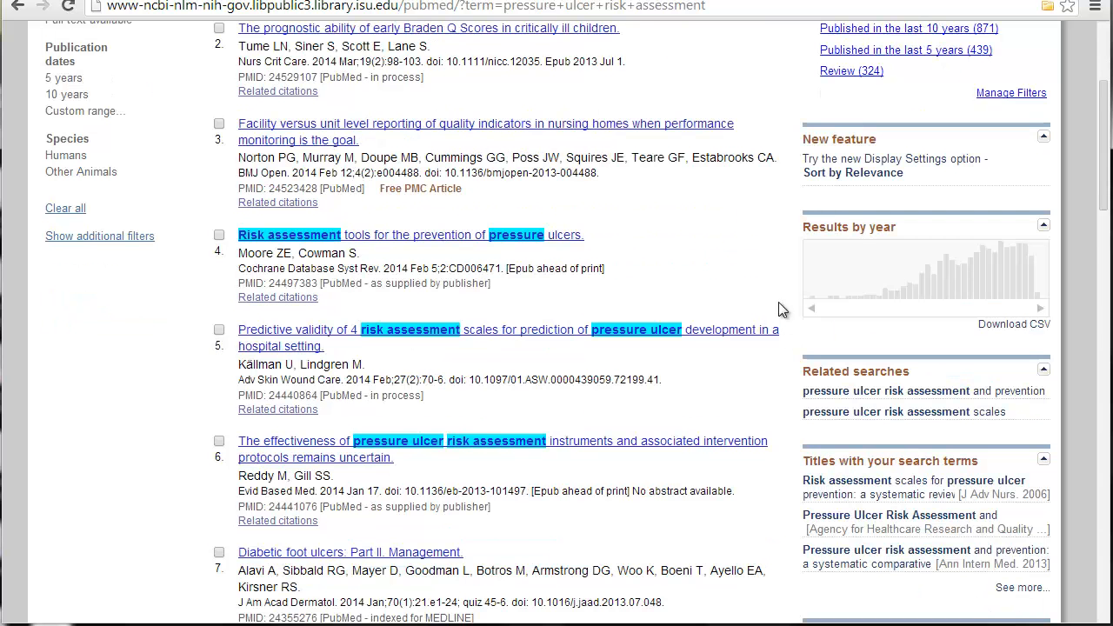
scroll(down, 3)
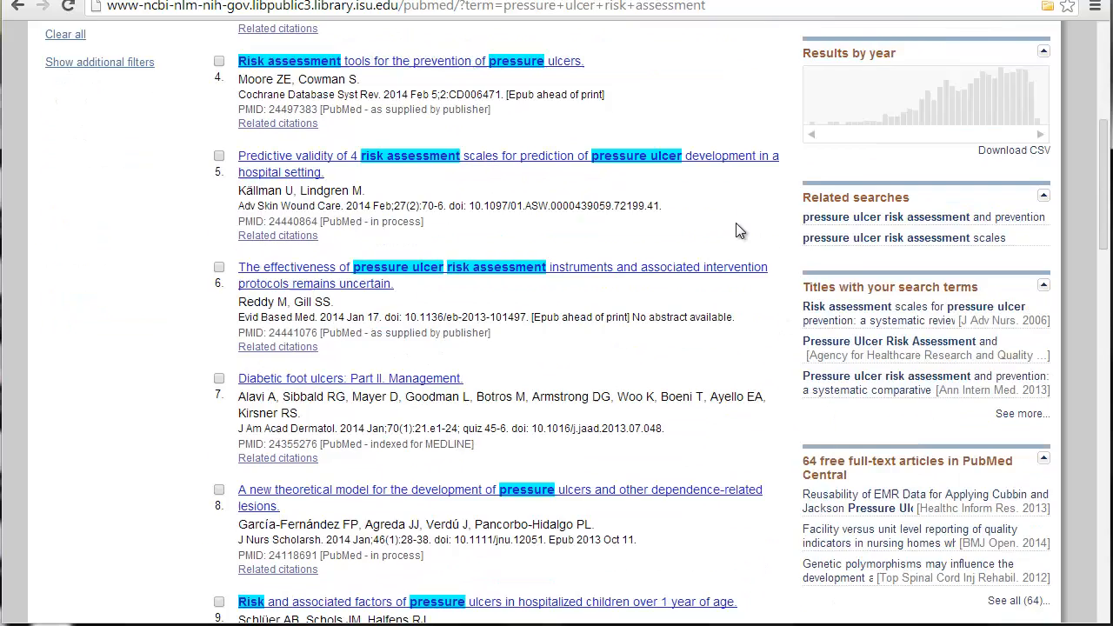
scroll(down, 3)
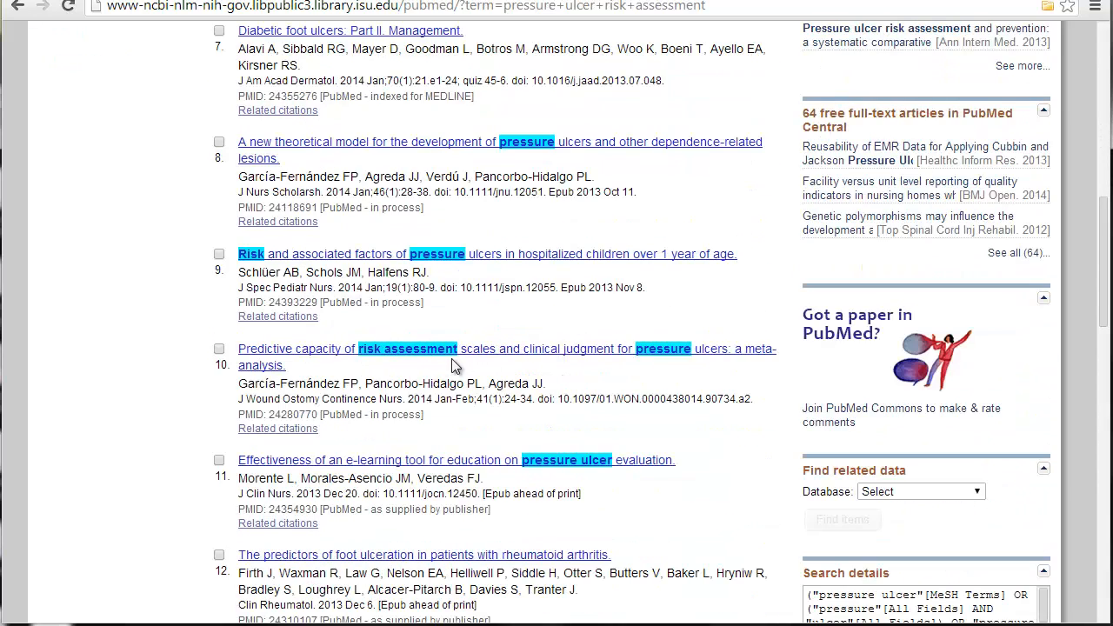
mouse_move(358, 380)
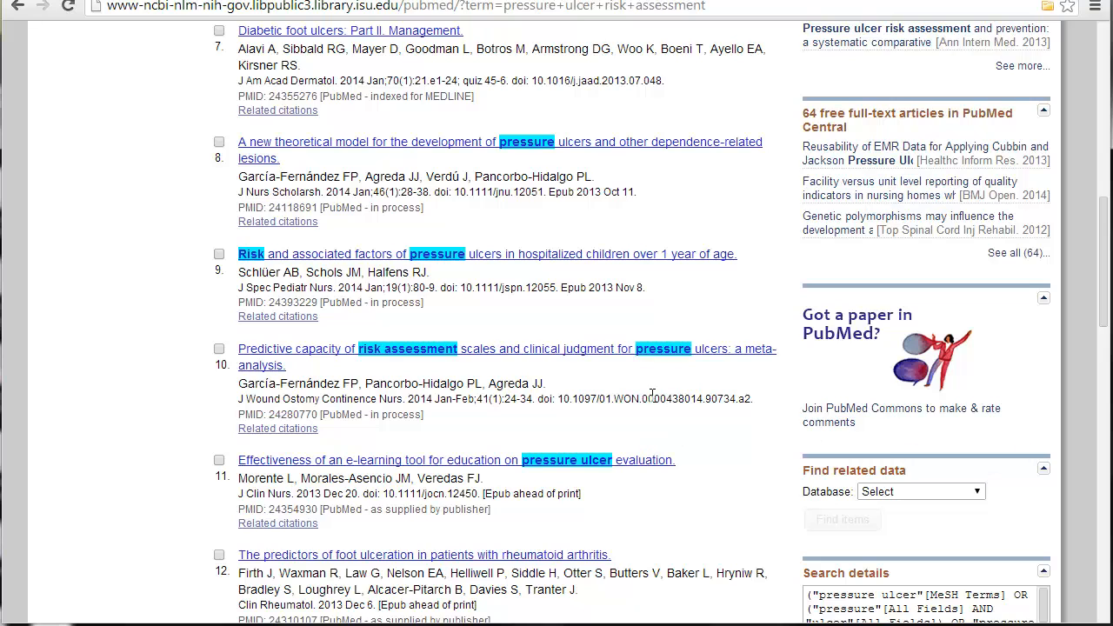
scroll(down, 3)
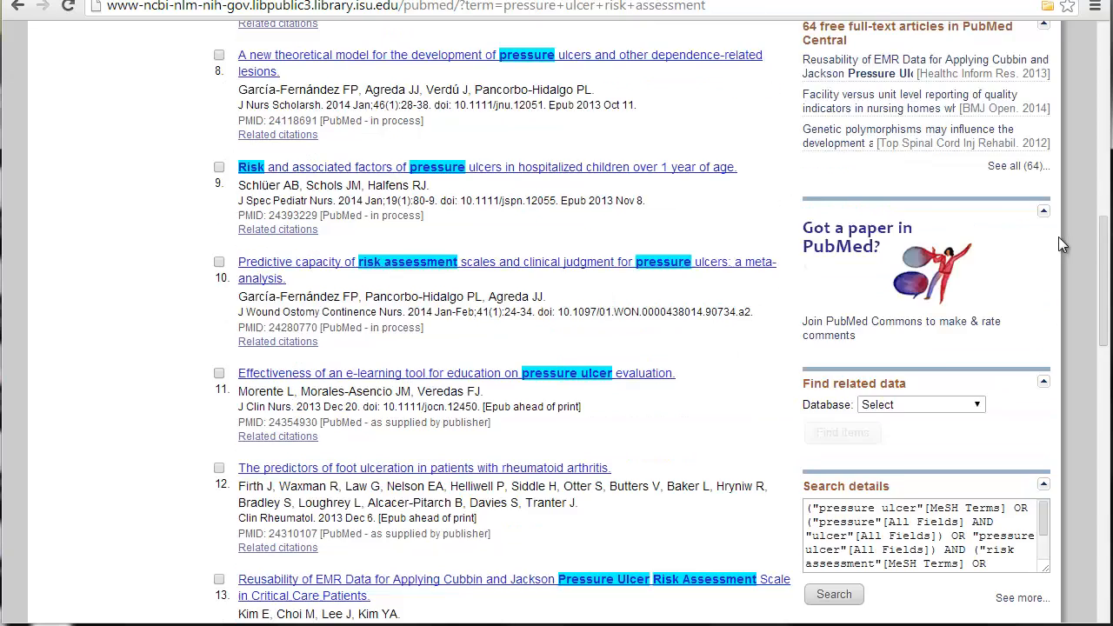
scroll(up, 3)
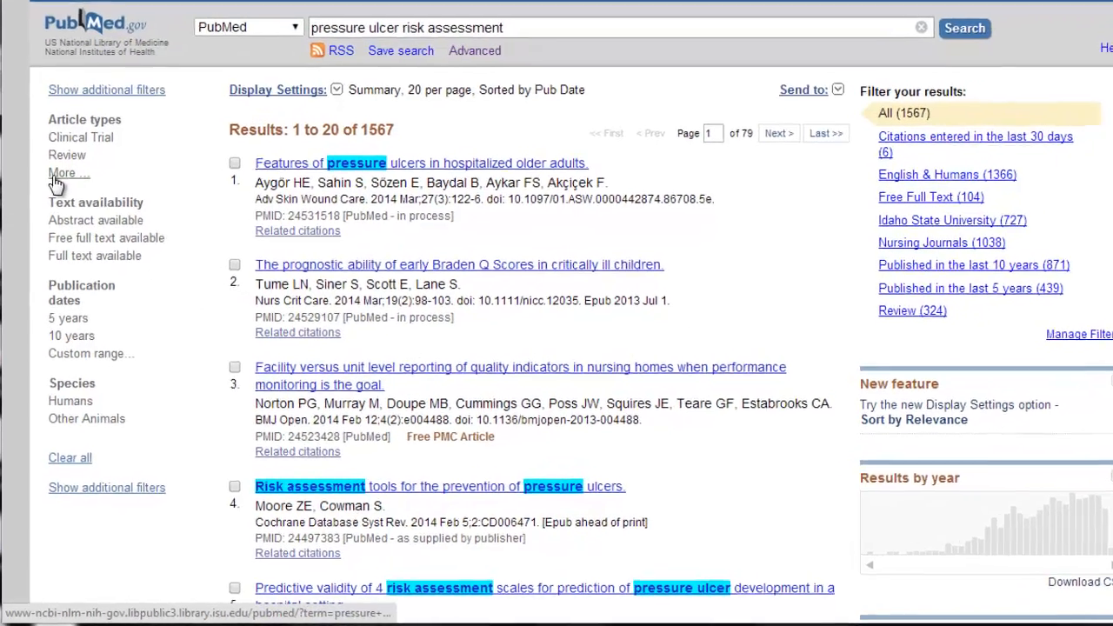
Step: Add Randomized Controlled Trial and Systematic Reviews to the article-type filter choices
click(64, 174)
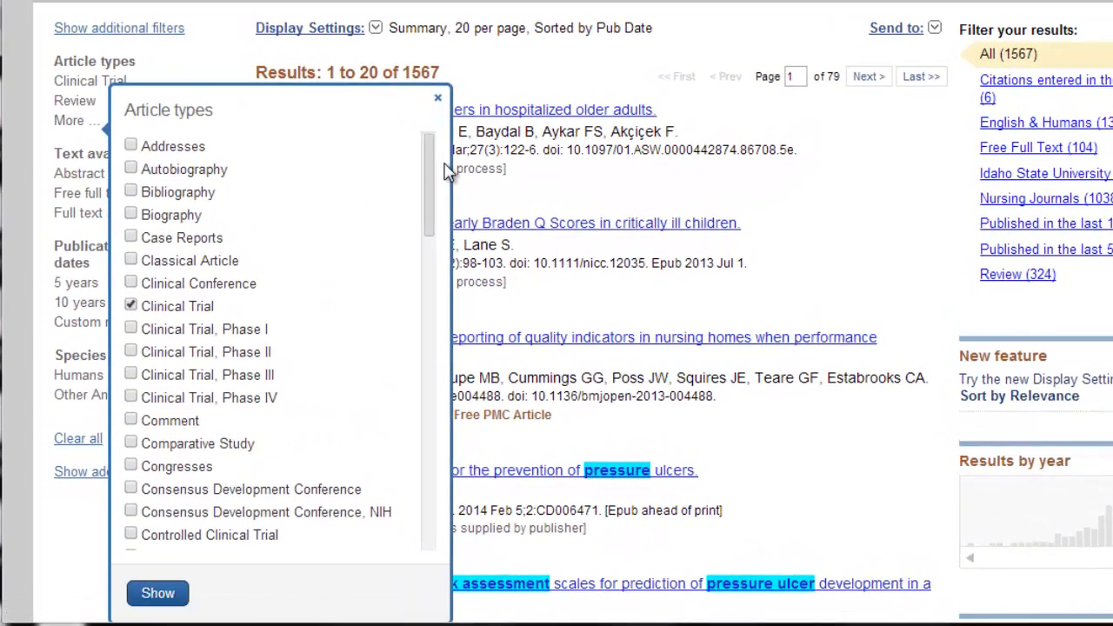
scroll(down, 3)
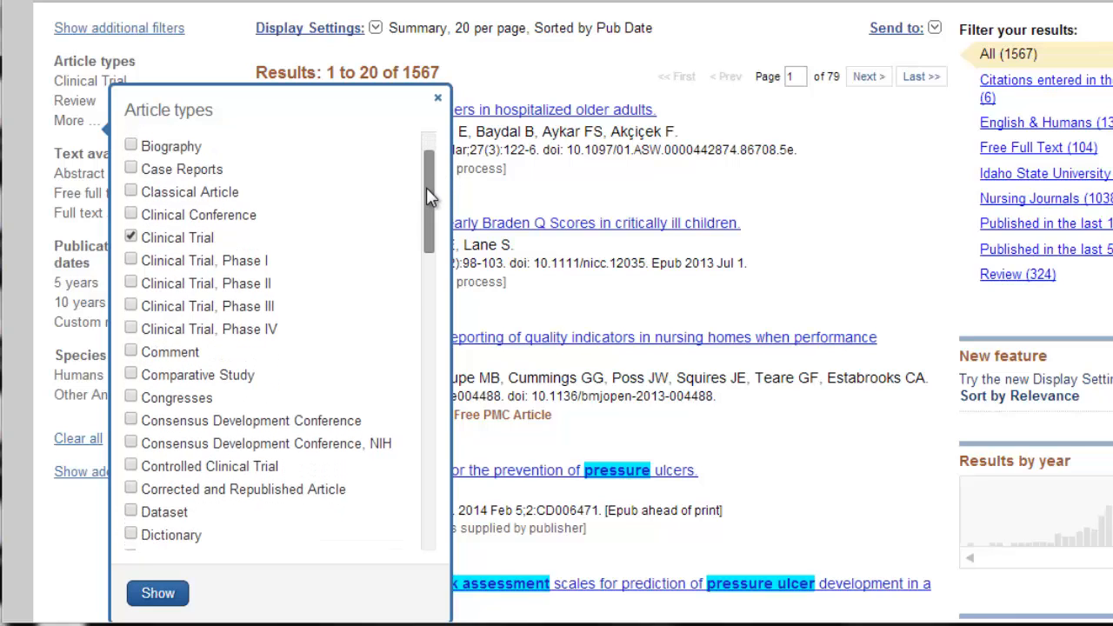
scroll(down, 3)
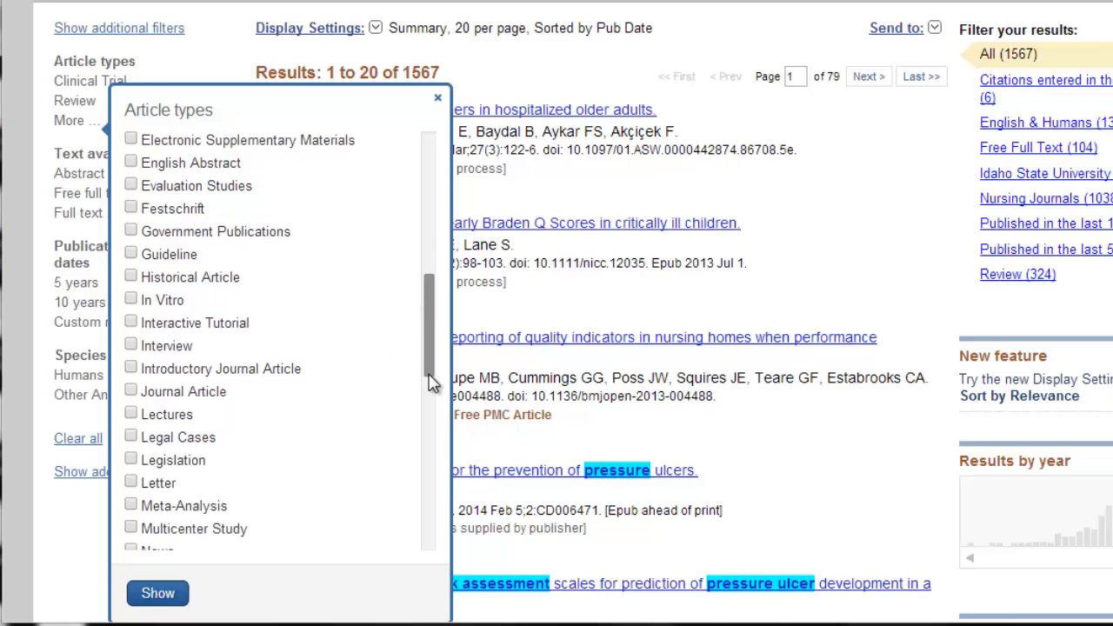
scroll(down, 3)
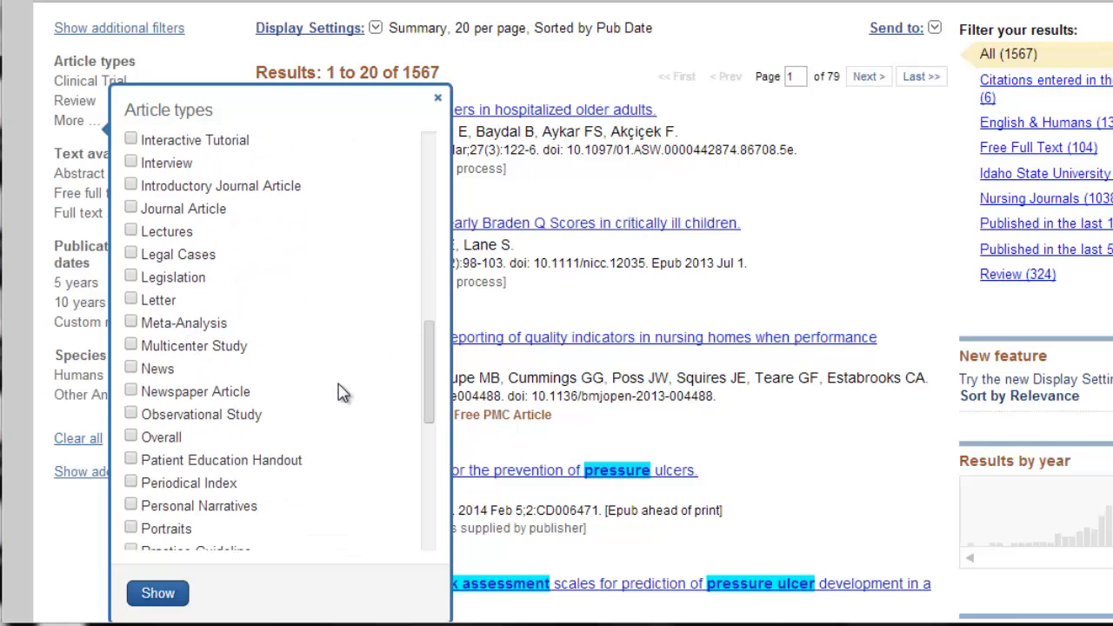
scroll(down, 3)
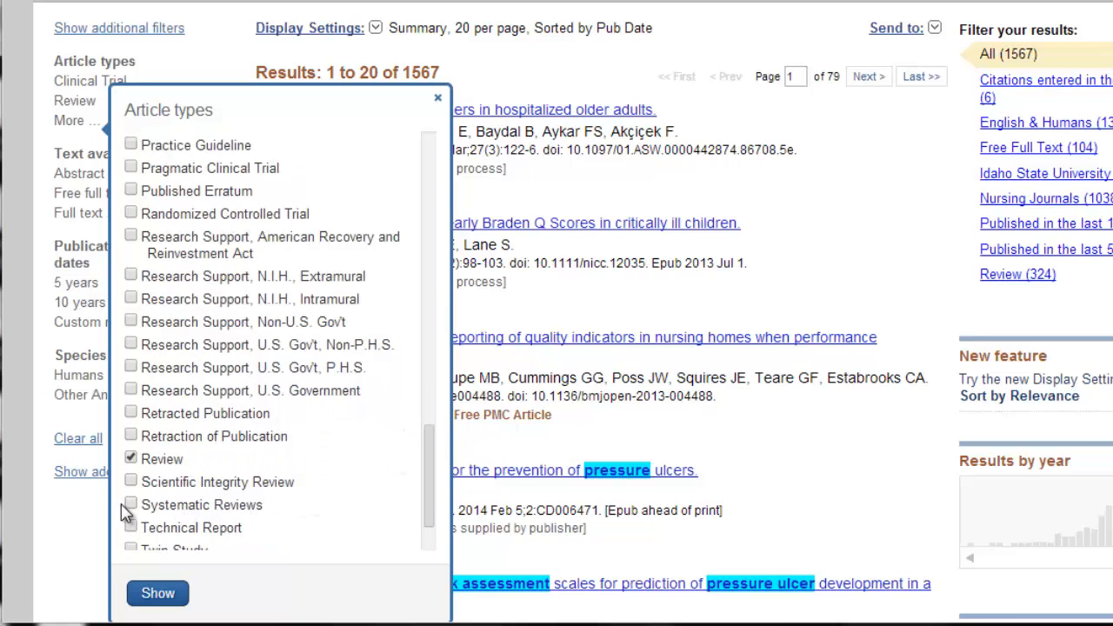
mouse_move(414, 218)
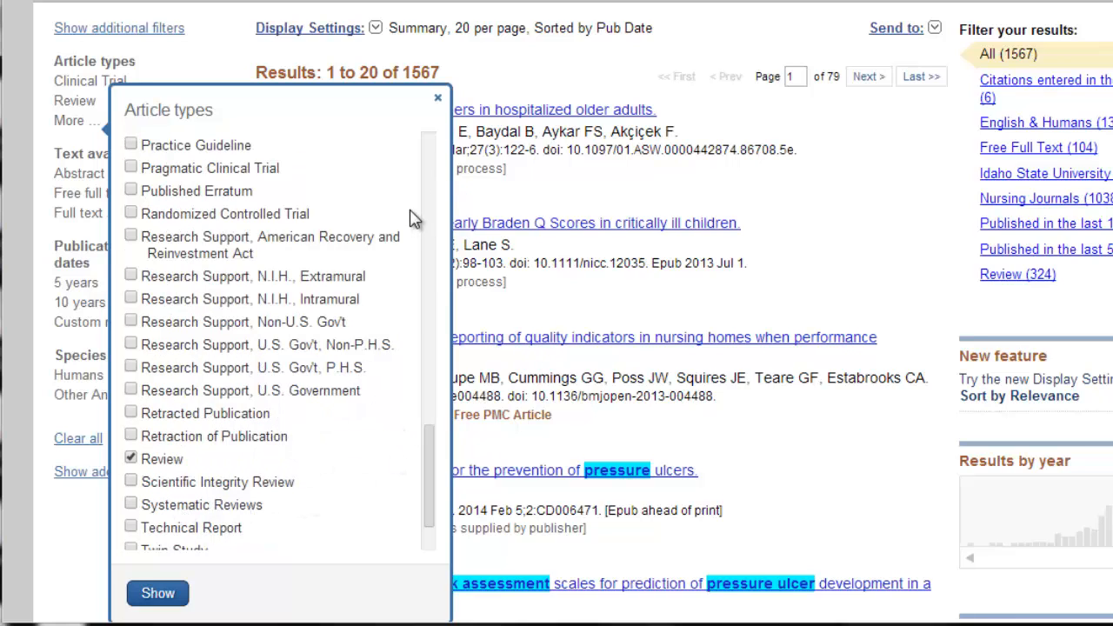
mouse_move(417, 215)
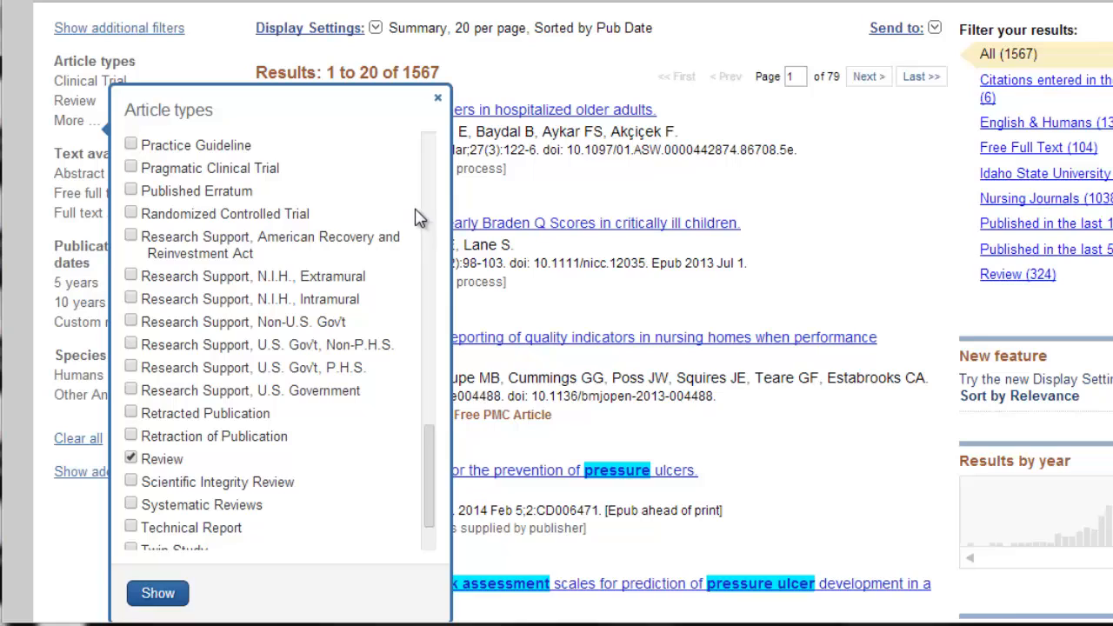
mouse_move(455, 226)
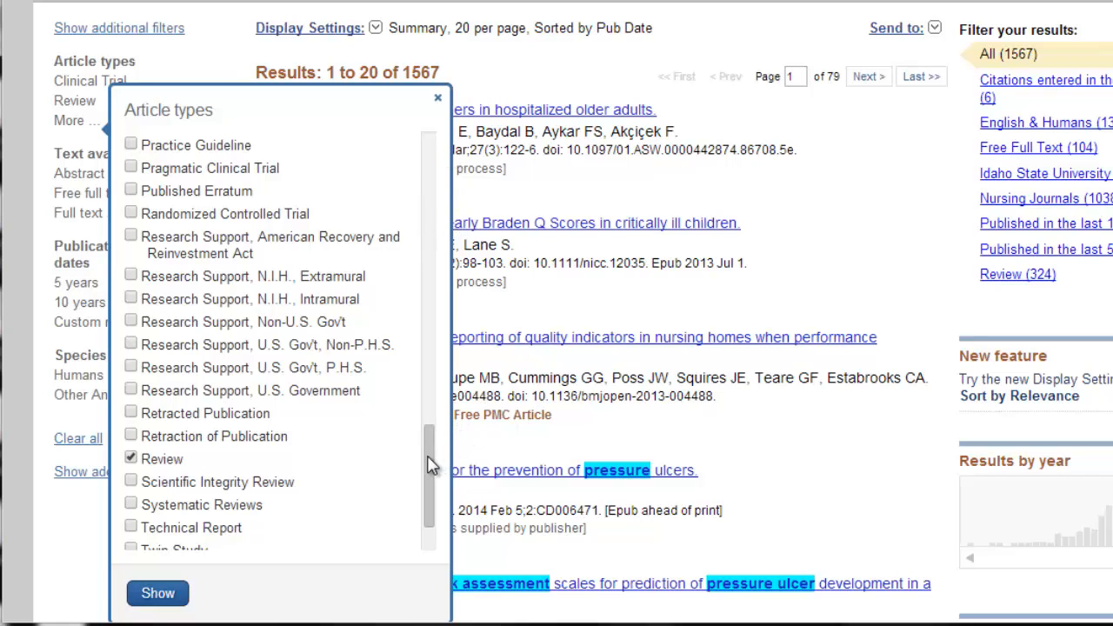
click(130, 212)
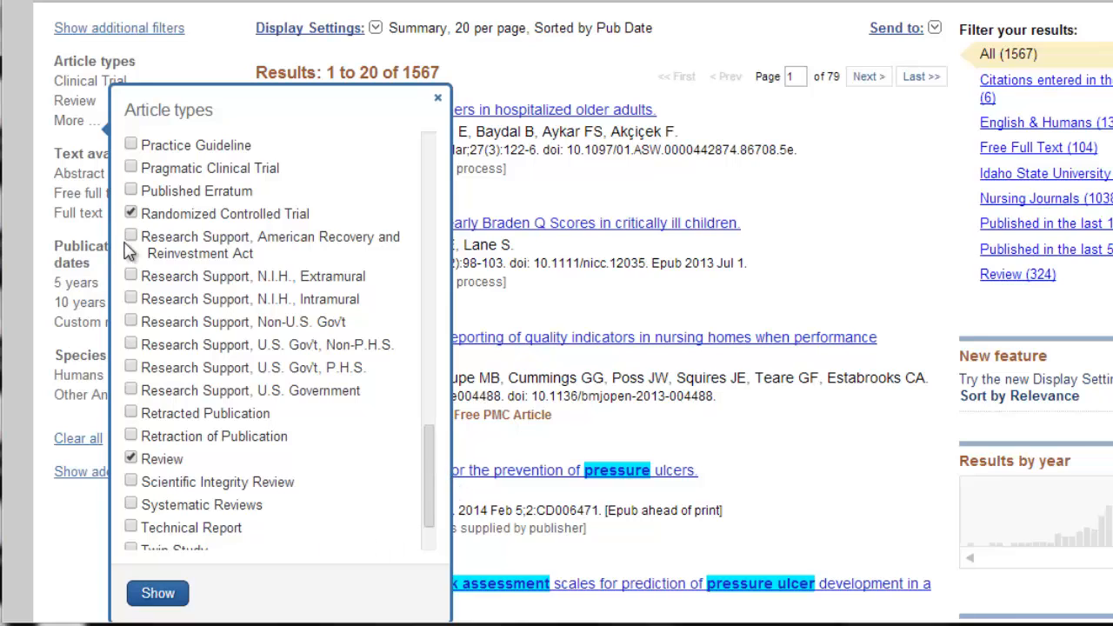
click(131, 502)
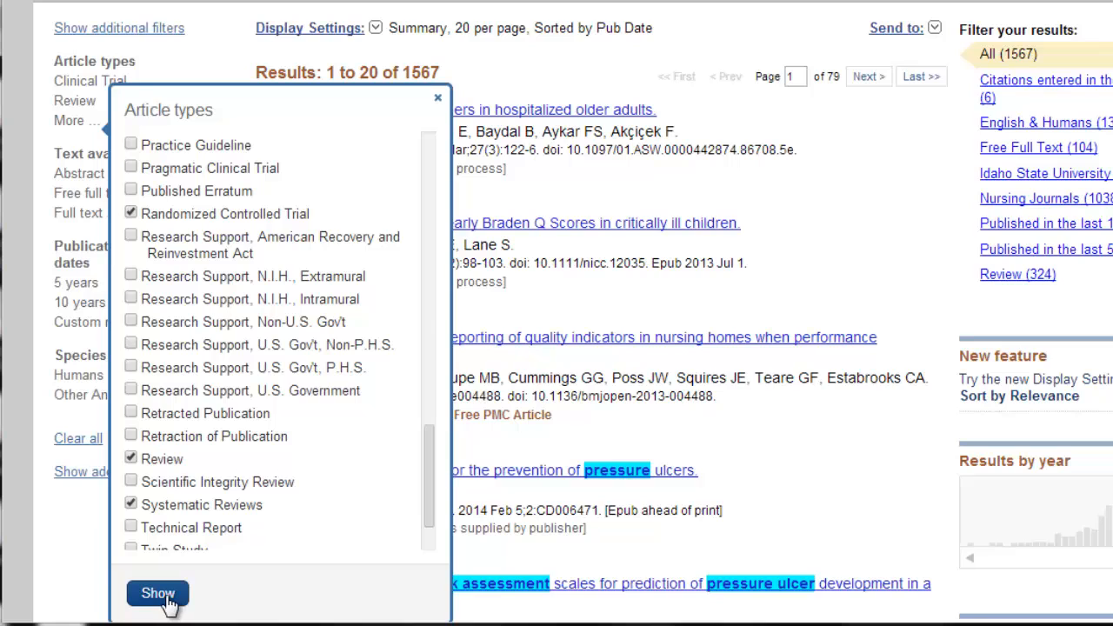
click(156, 593)
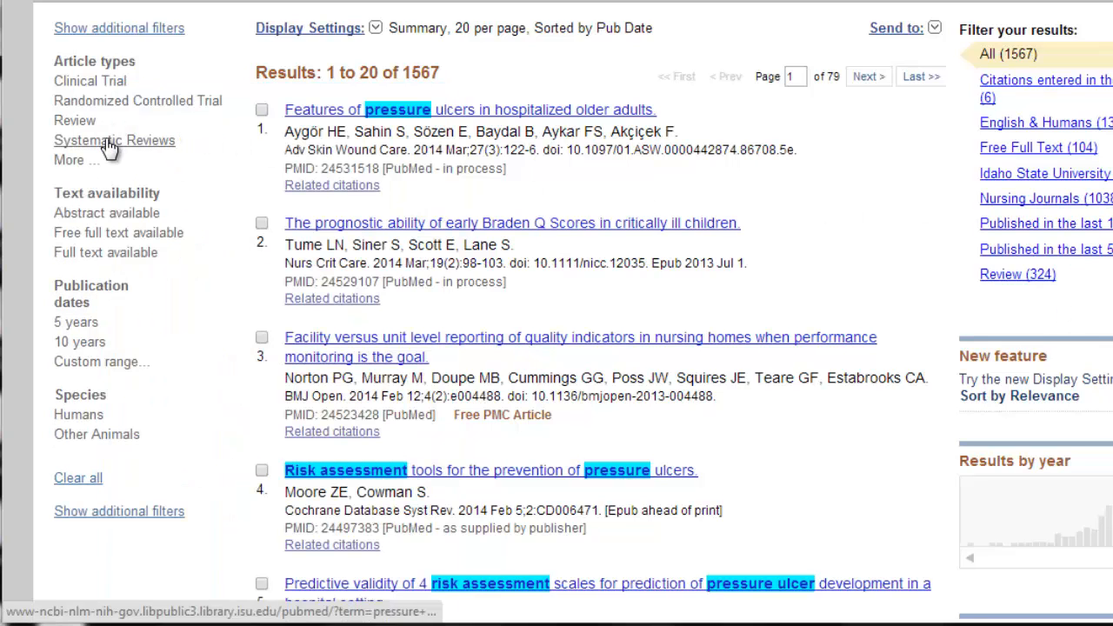
Step: Limit the results to Systematic Reviews, leaving 177 items
click(115, 139)
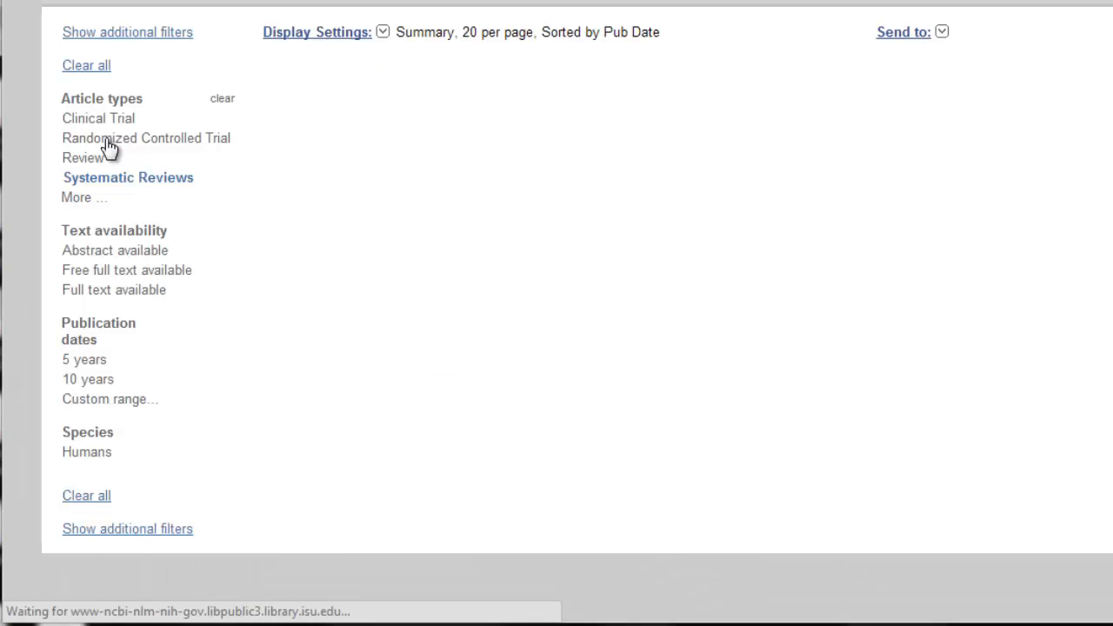
click(129, 177)
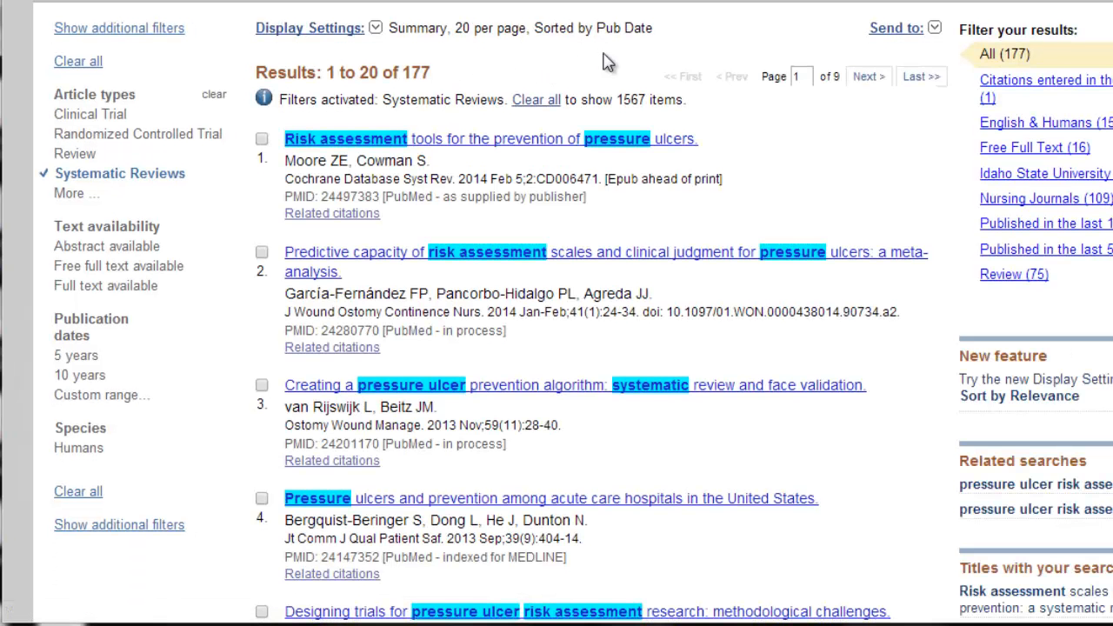
mouse_move(705, 33)
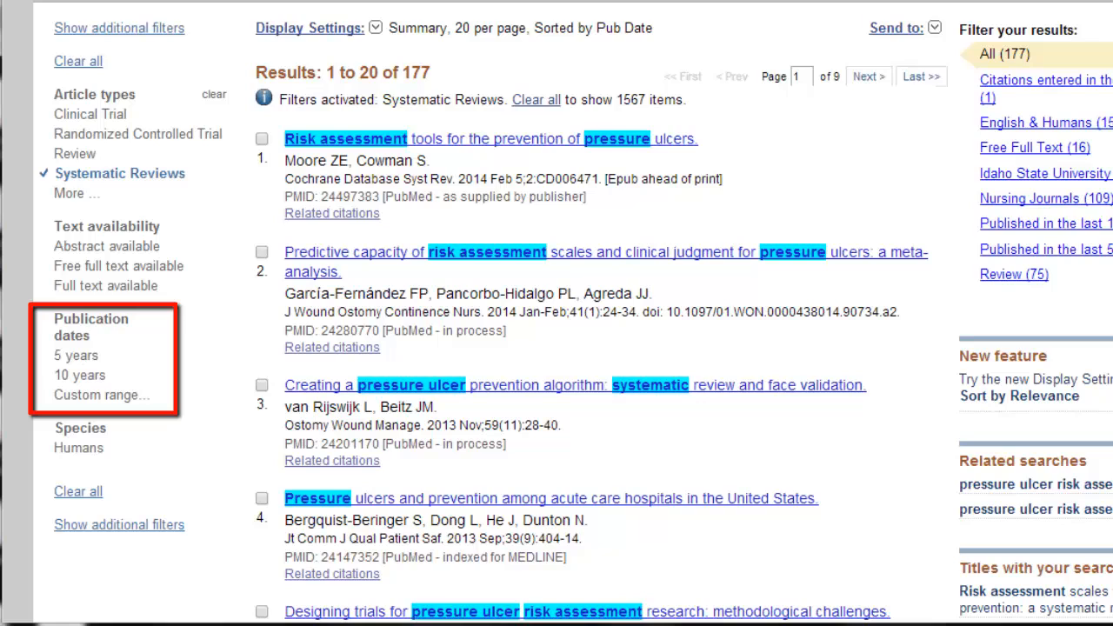
mouse_move(831, 263)
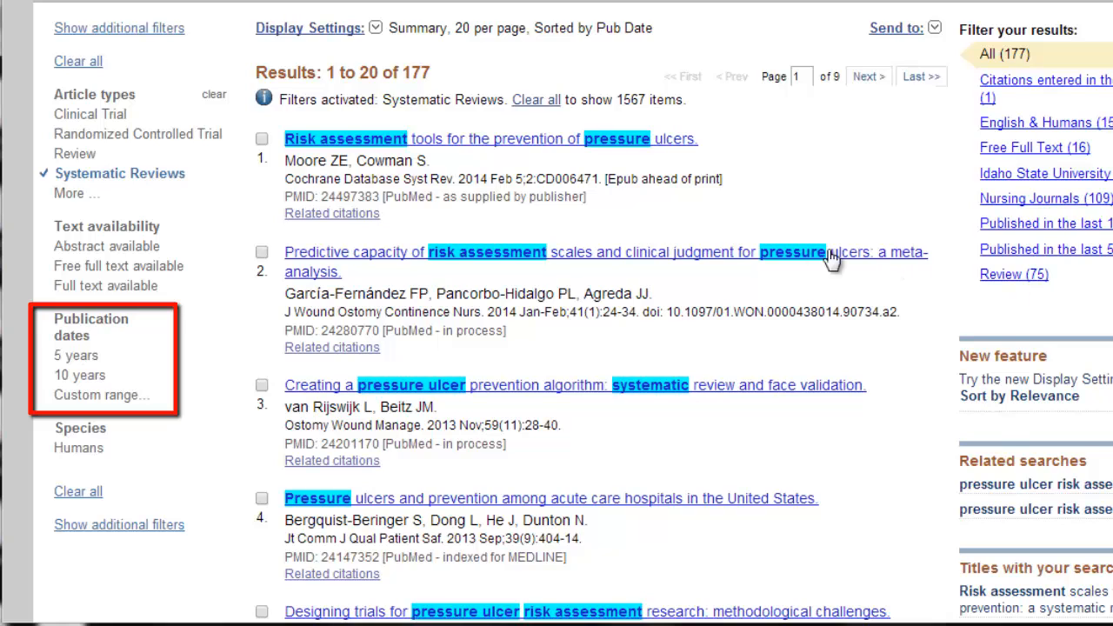
mouse_move(756, 217)
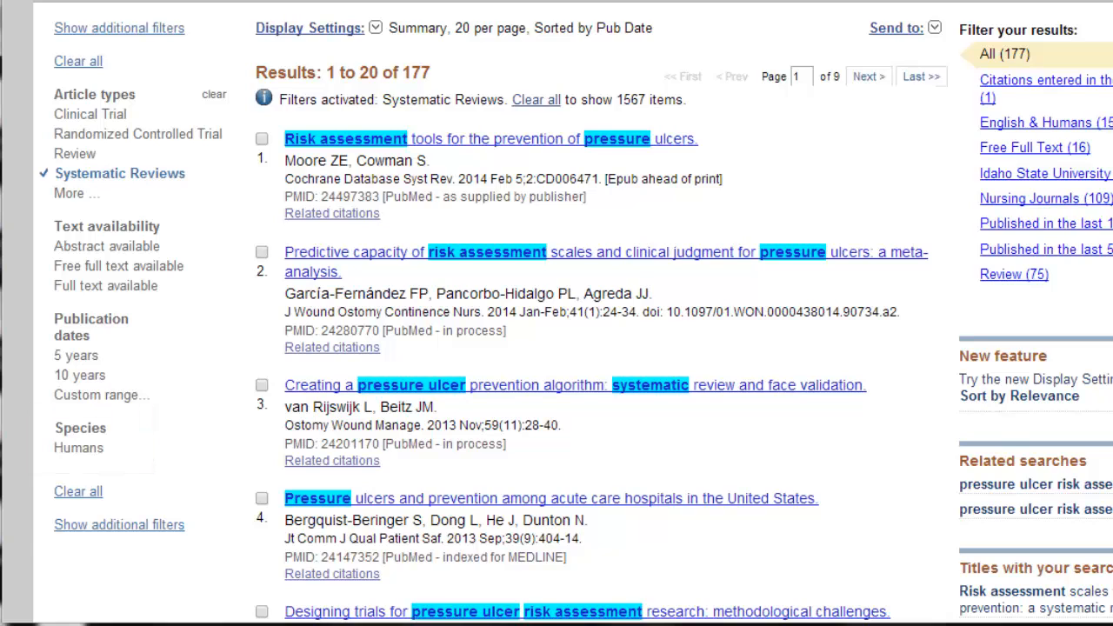
Step: Add Languages, Subjects, Journal categories and Ages filter categories to the sidebar
click(118, 526)
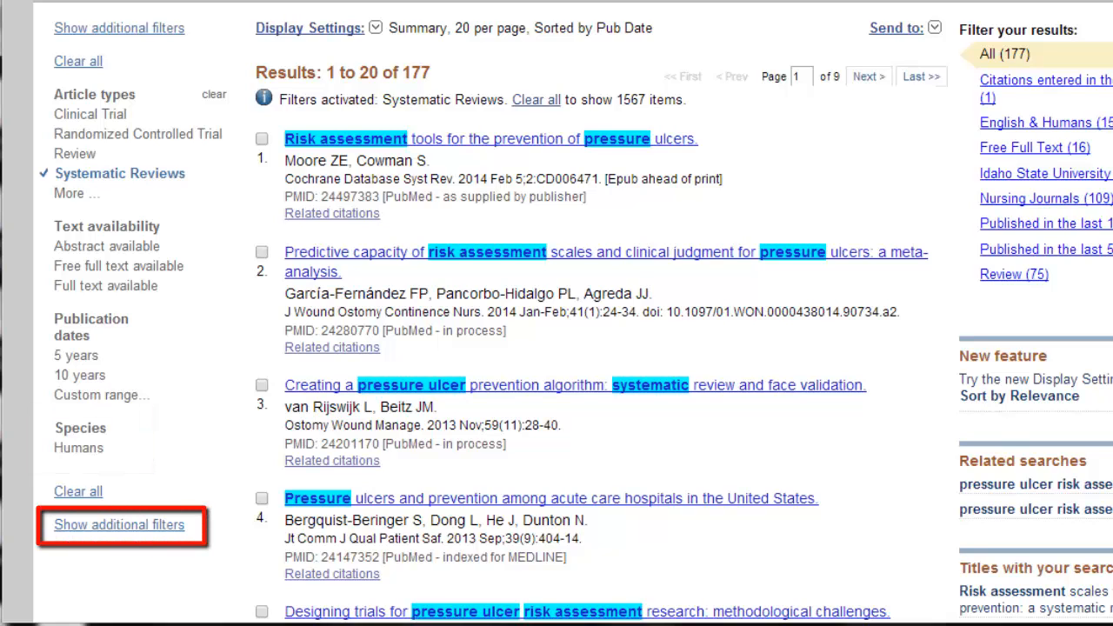
click(118, 525)
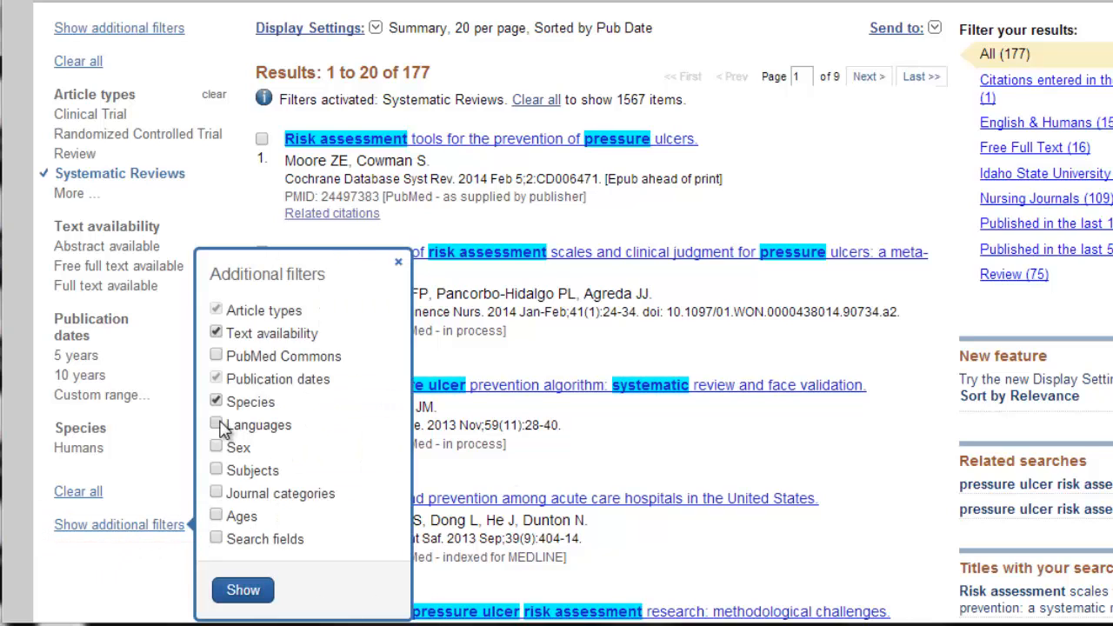
click(215, 424)
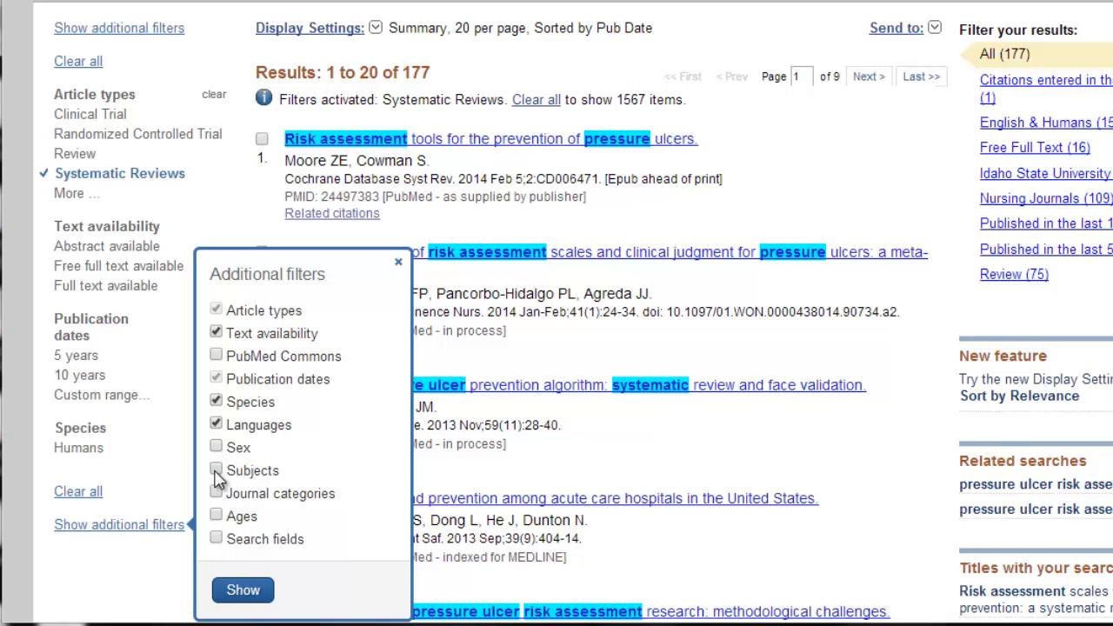
click(215, 470)
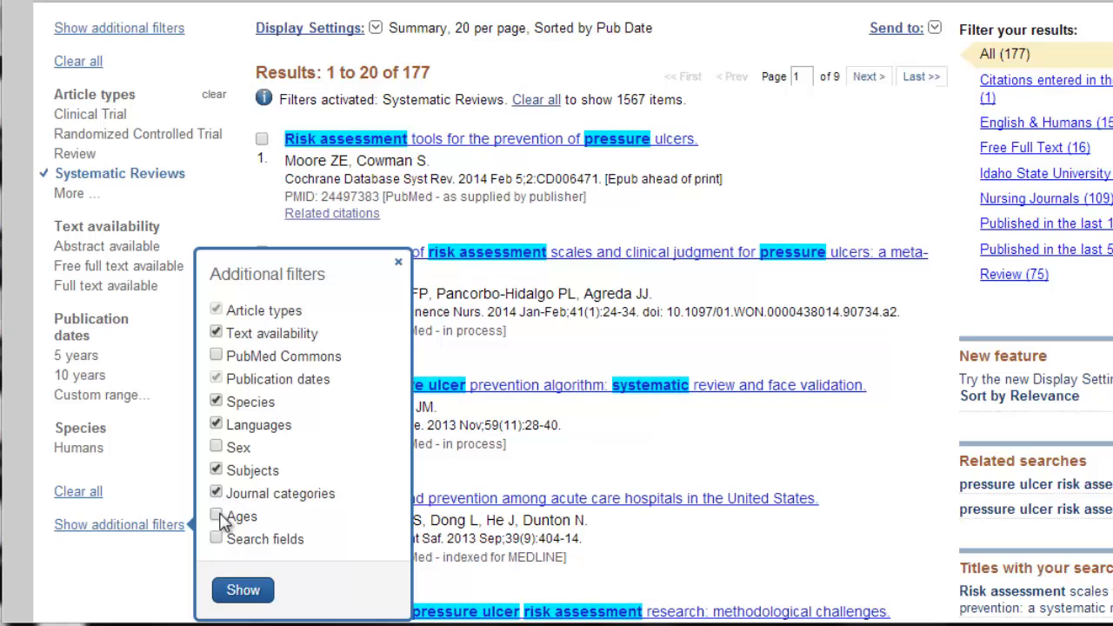
click(216, 514)
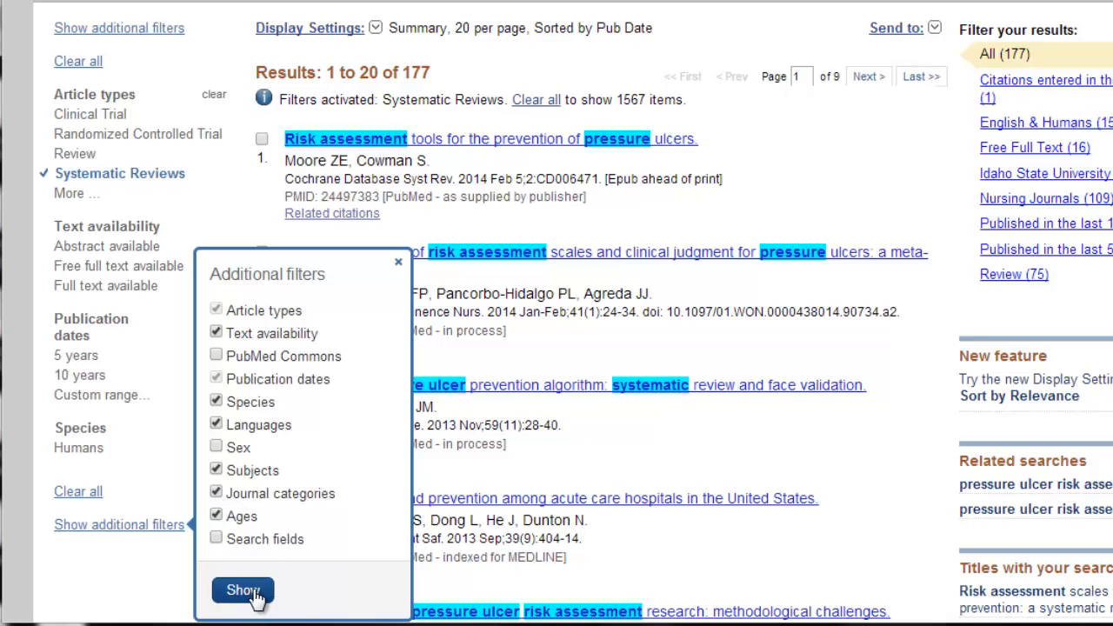
click(243, 590)
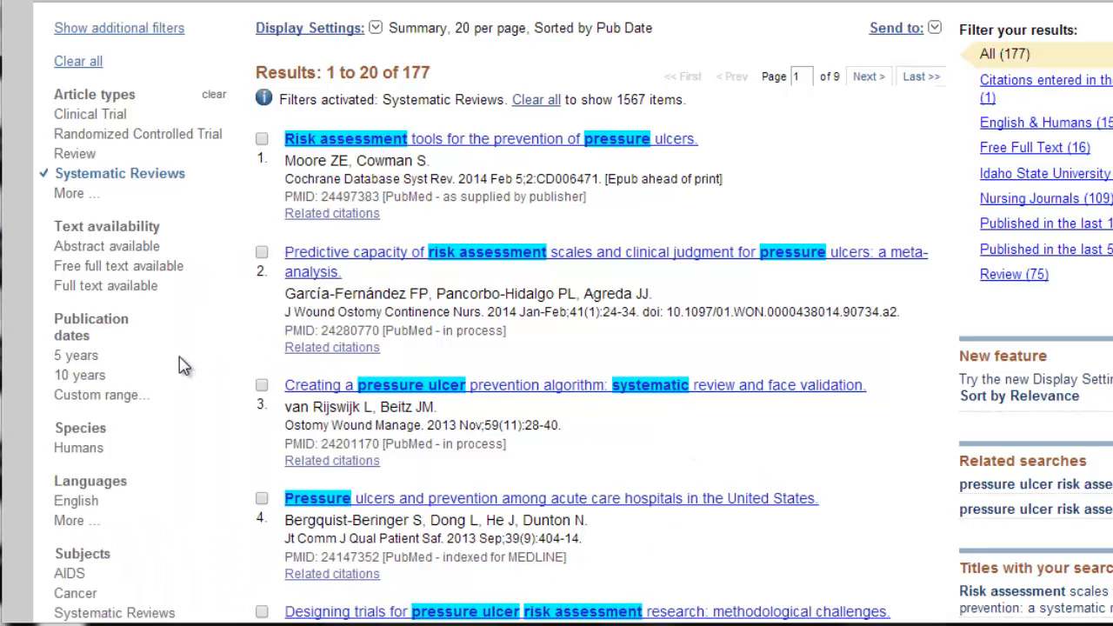
Step: Limit results to English, reaching 164, and expand the subject filter options
scroll(down, 3)
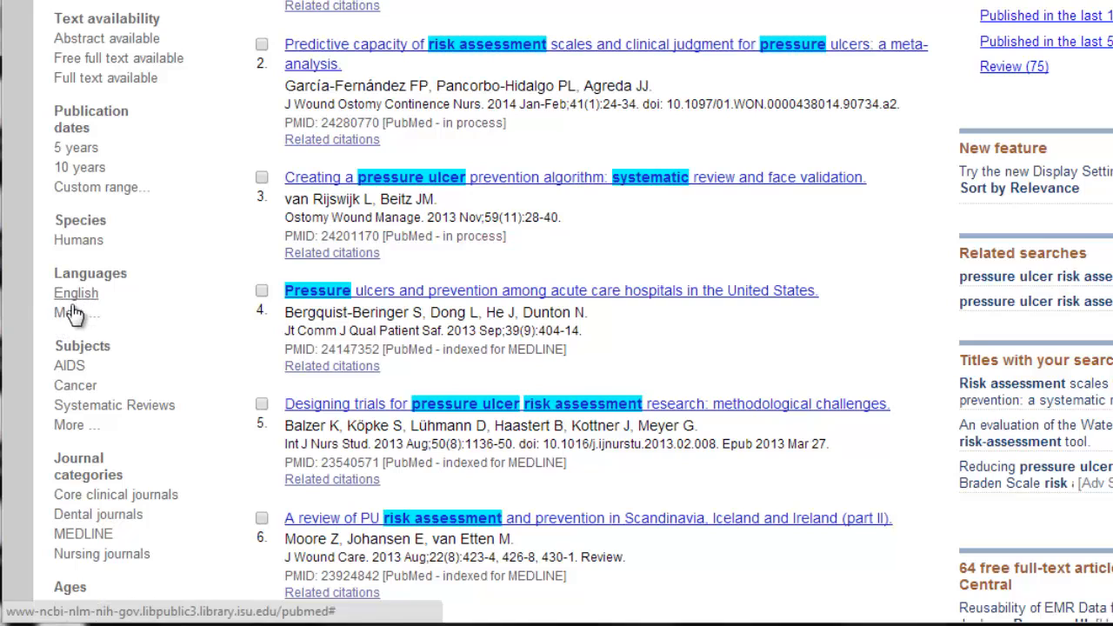
click(70, 313)
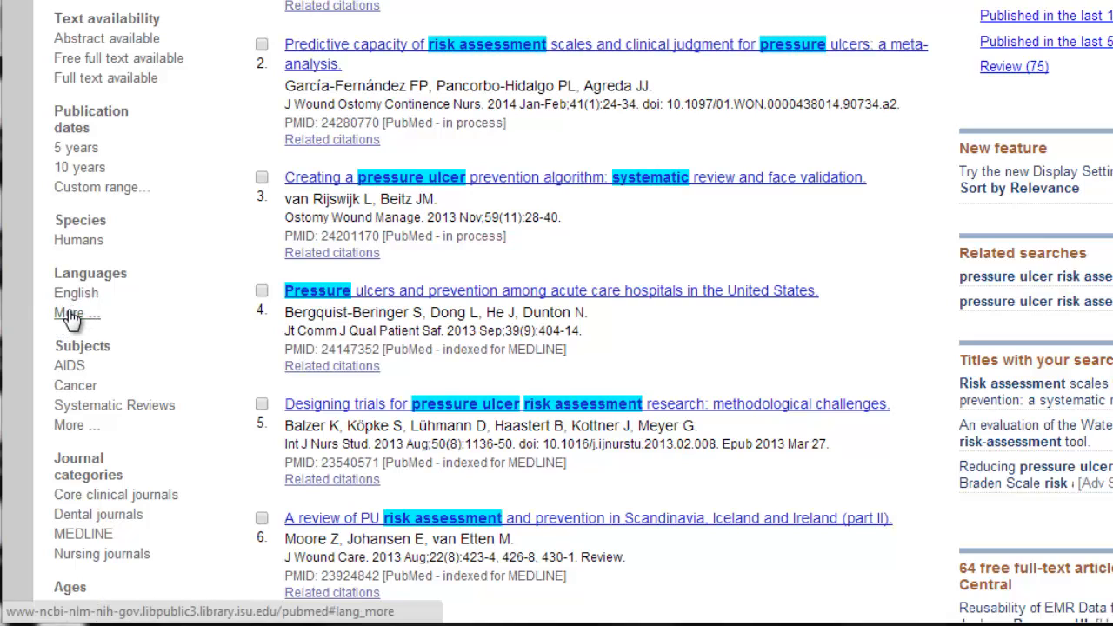
click(69, 313)
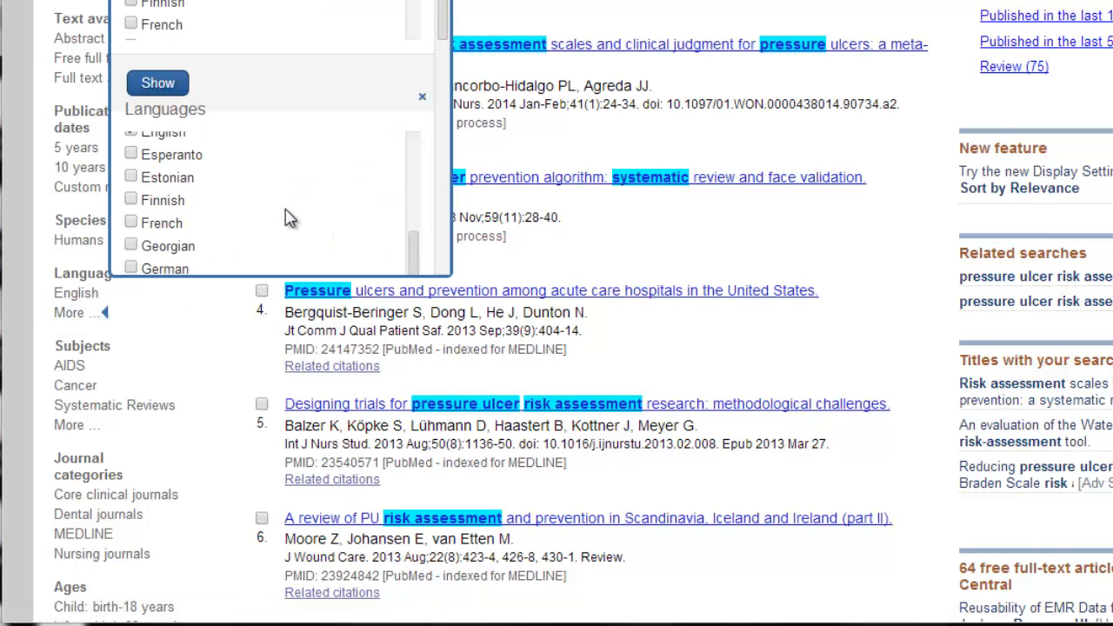
scroll(down, 3)
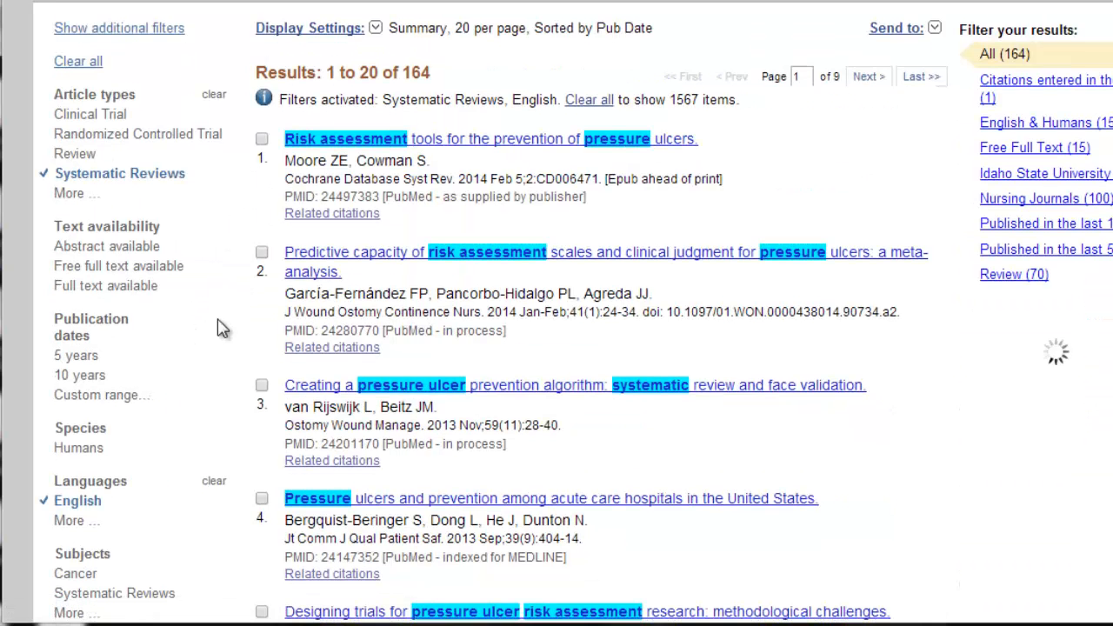
scroll(down, 3)
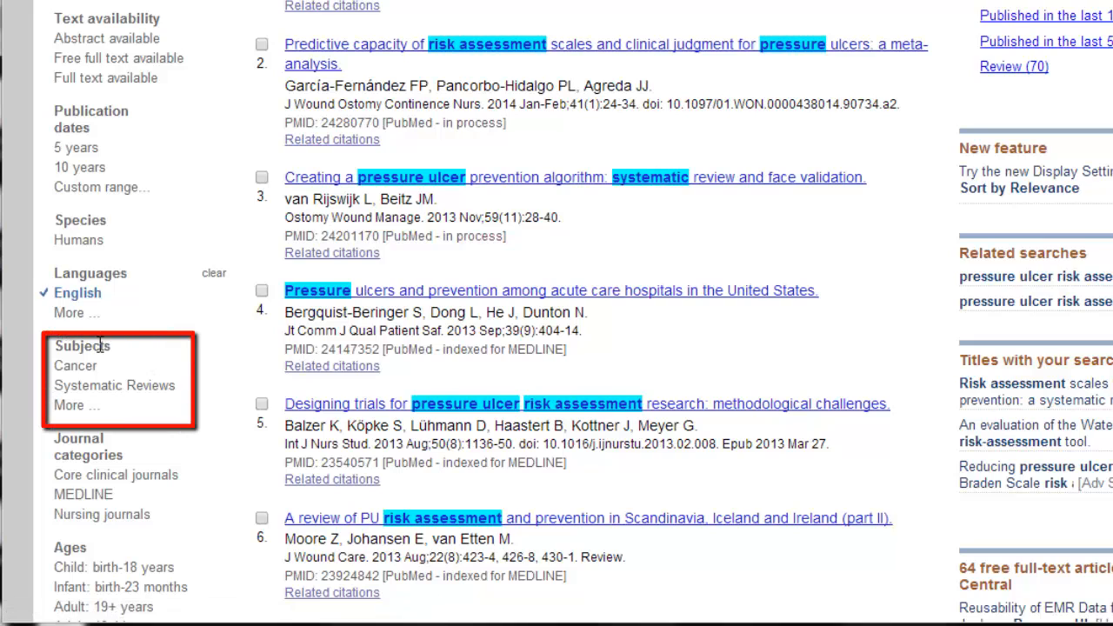
mouse_move(202, 331)
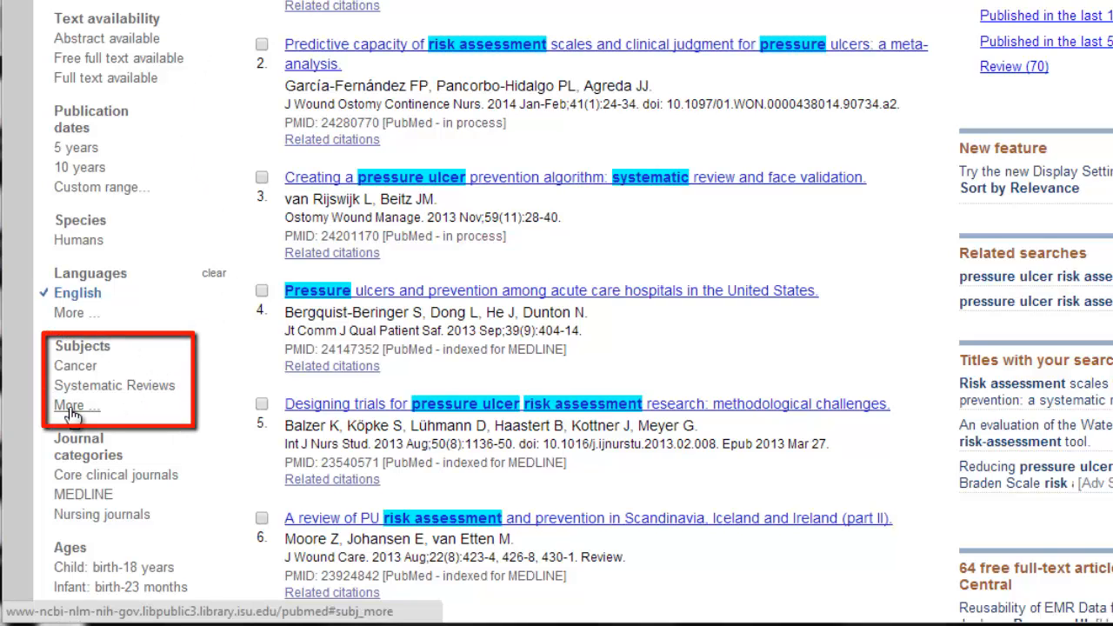
click(71, 407)
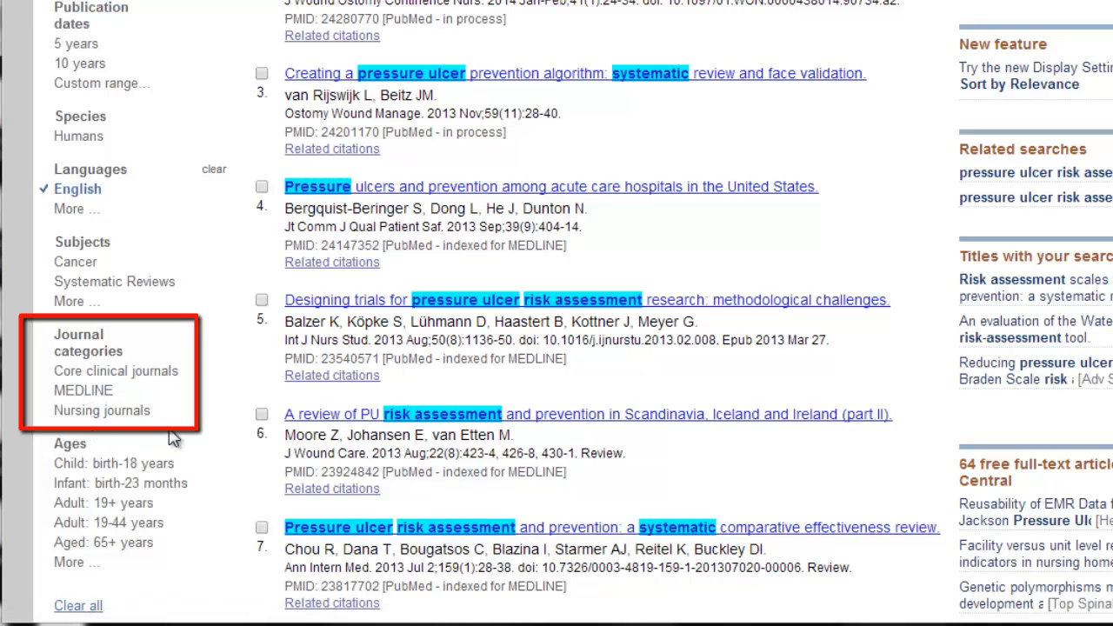
mouse_move(178, 425)
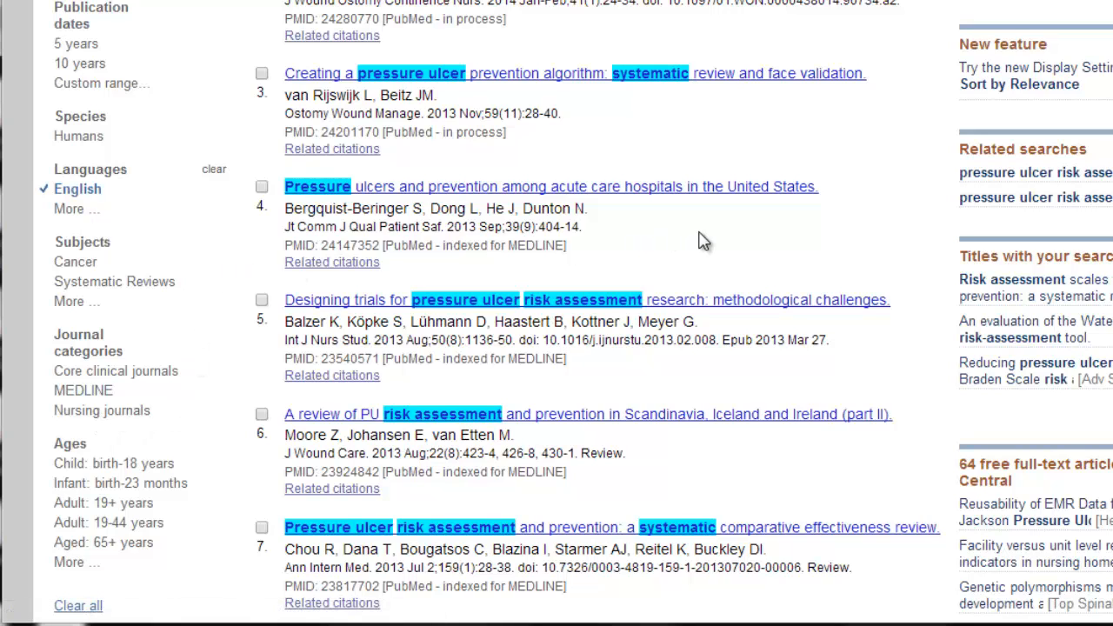
mouse_move(796, 229)
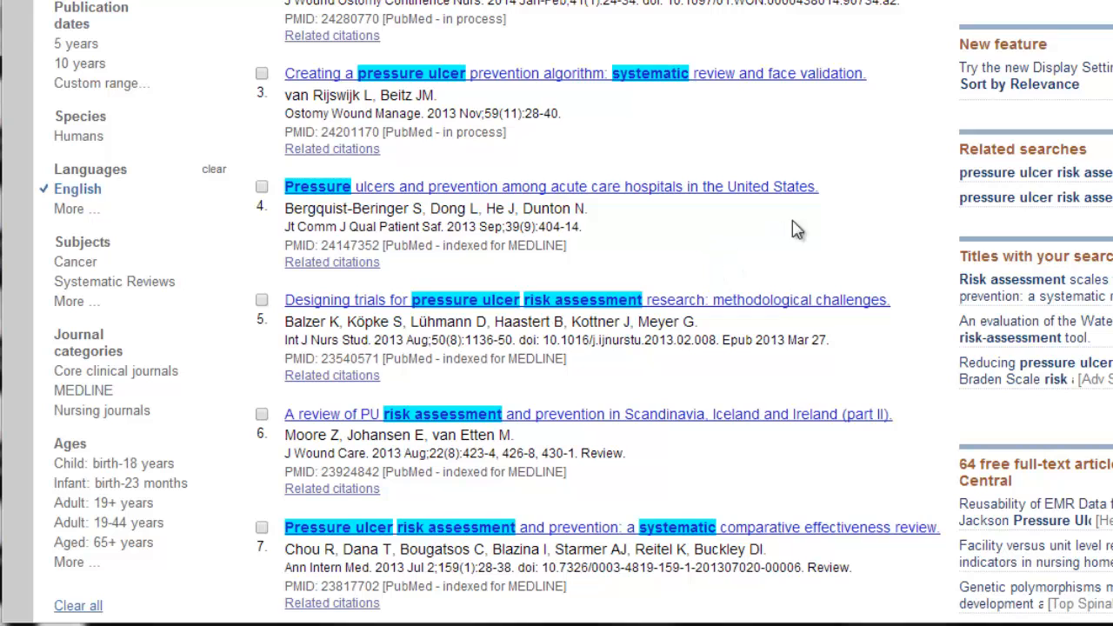
scroll(down, 3)
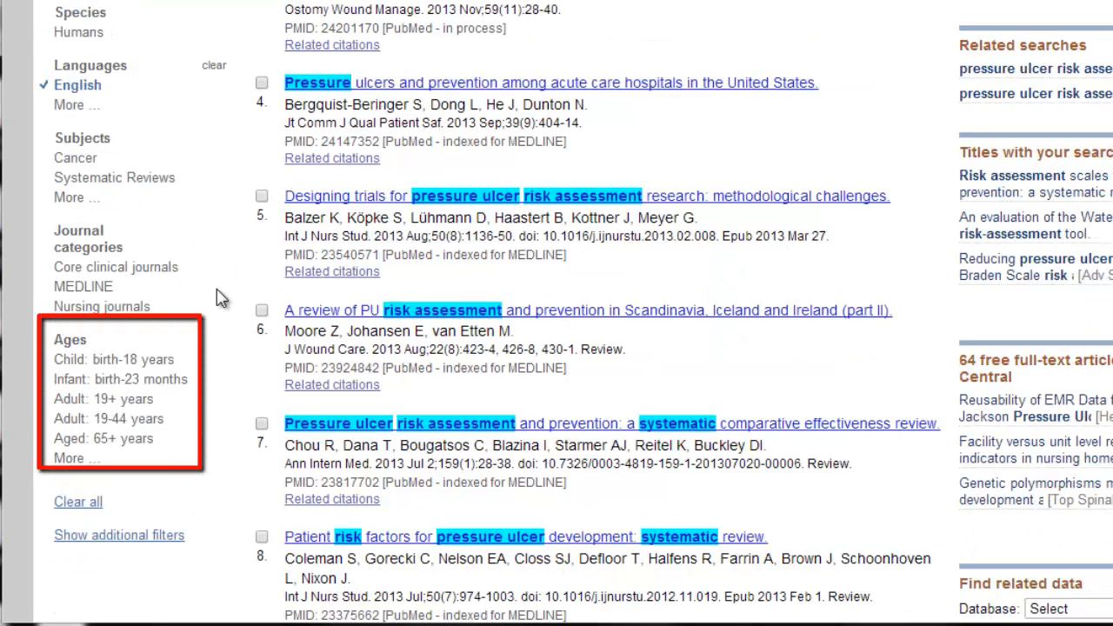
mouse_move(267, 327)
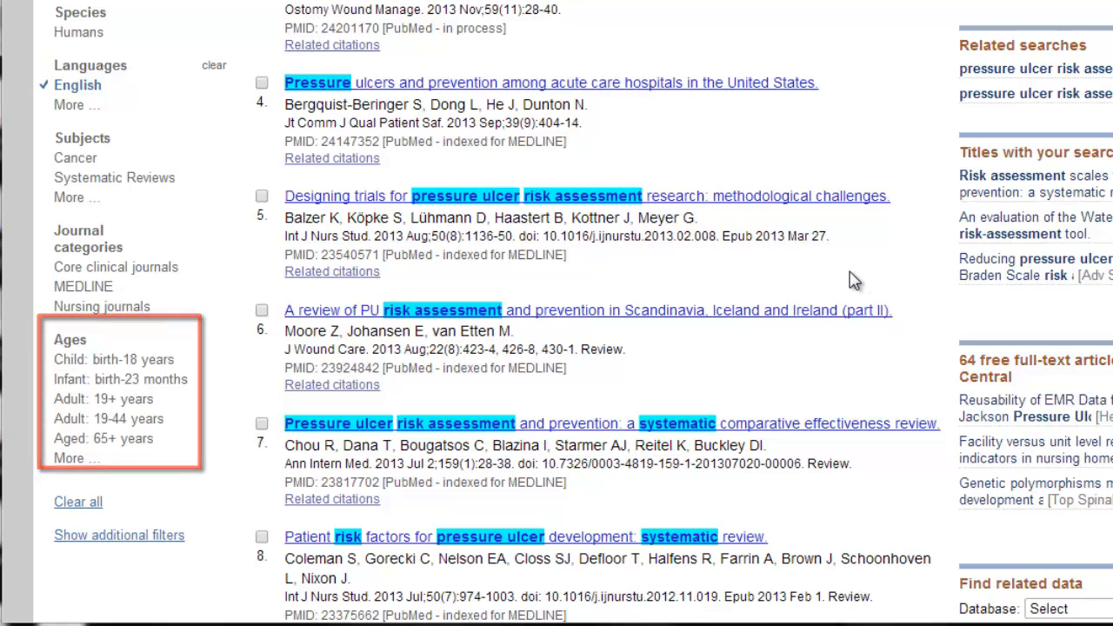
mouse_move(76, 407)
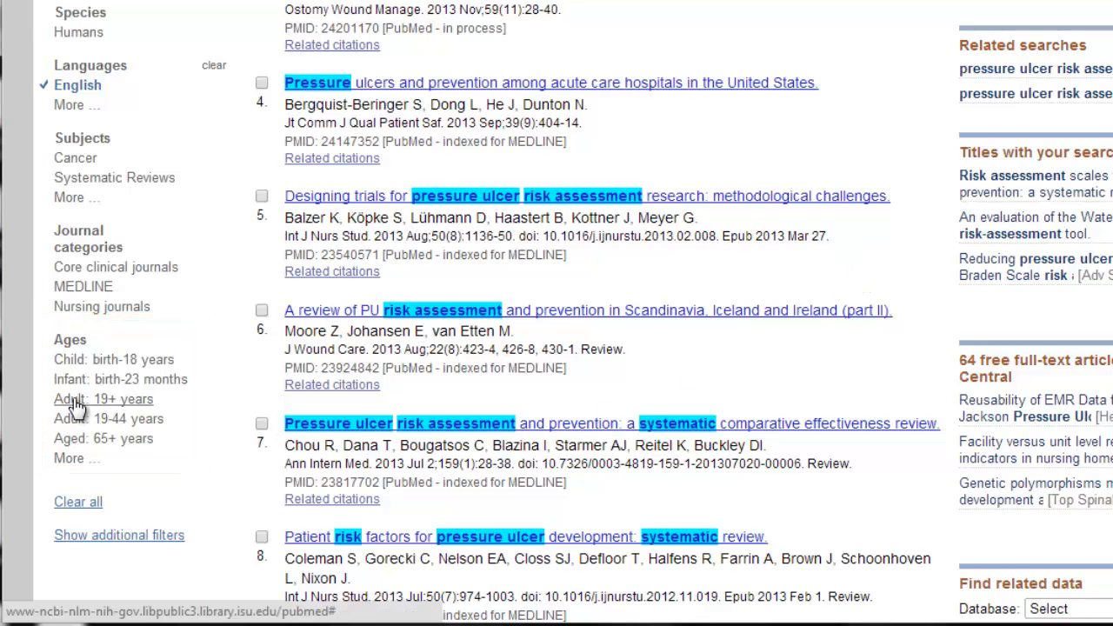
click(104, 398)
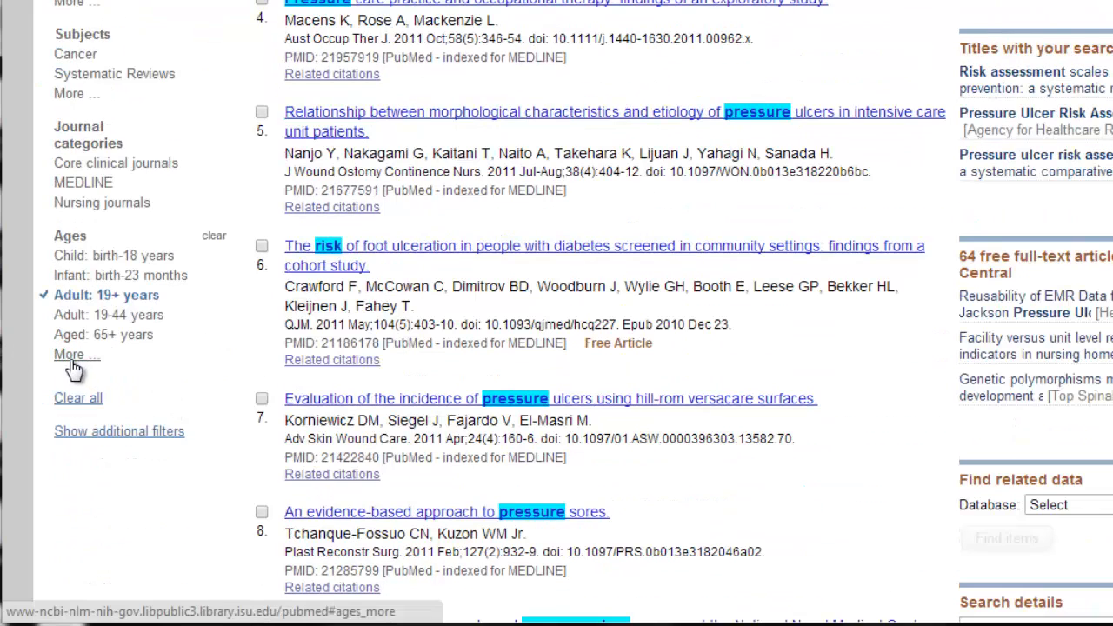
click(70, 355)
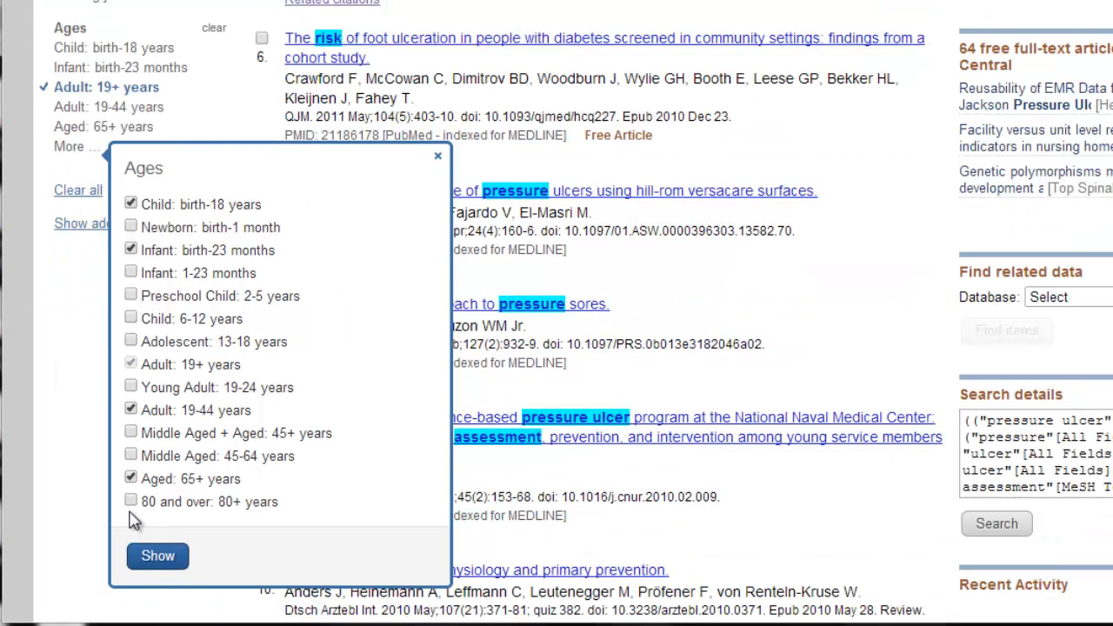
click(157, 556)
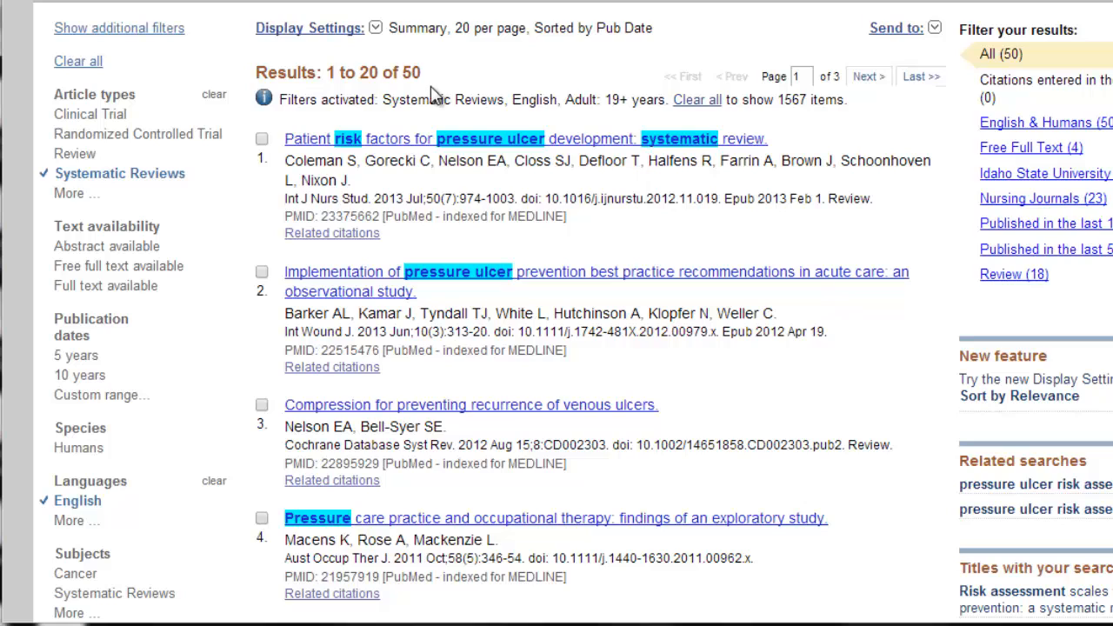
mouse_move(833, 120)
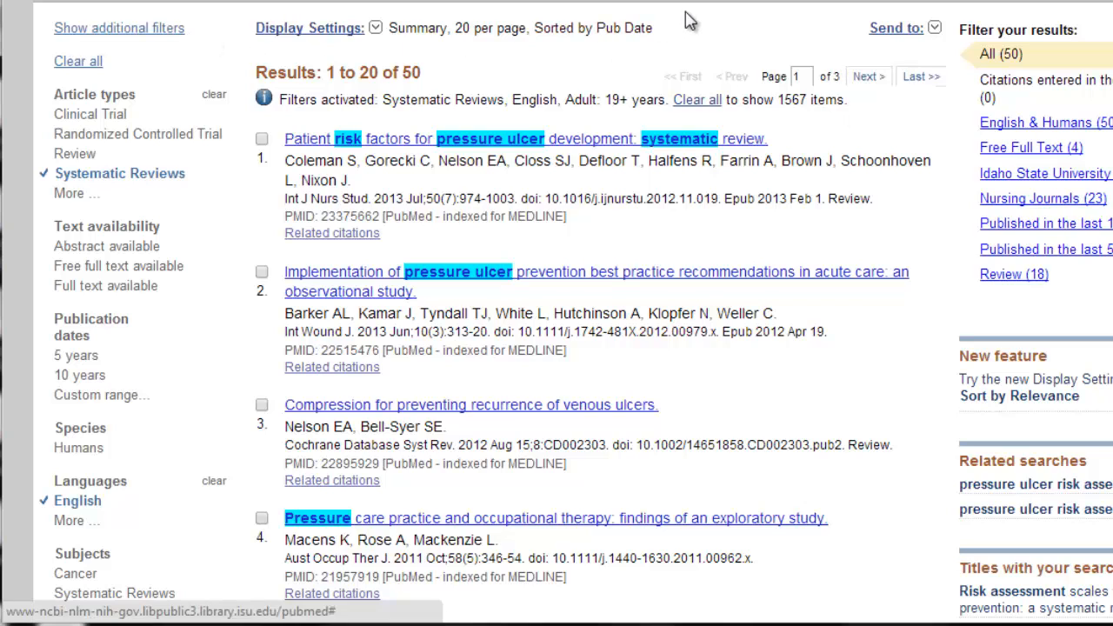
mouse_move(791, 191)
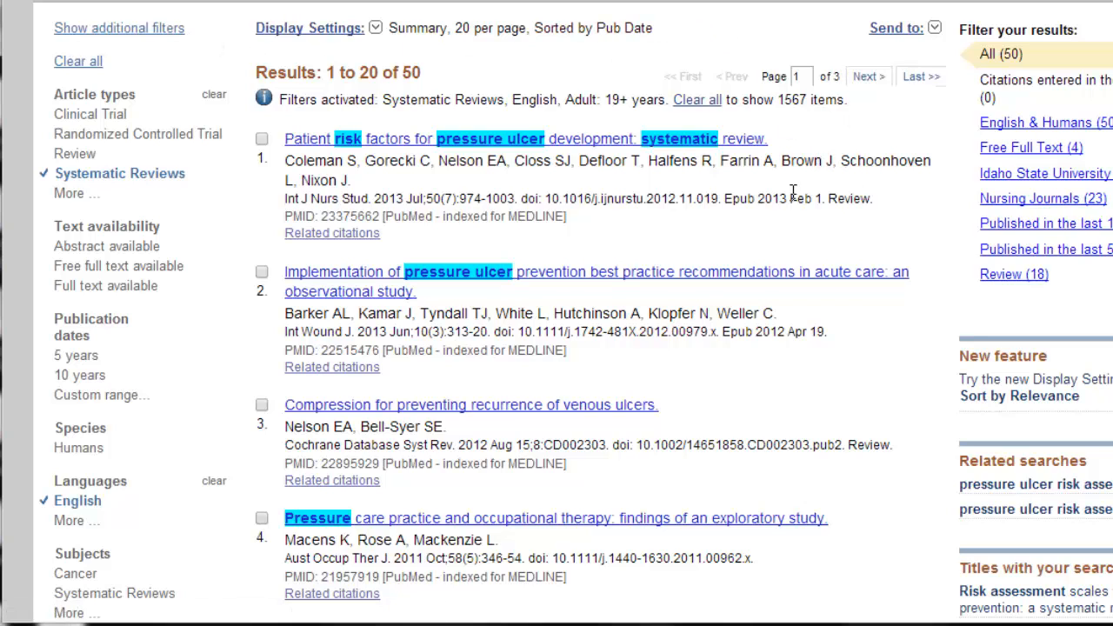
mouse_move(739, 59)
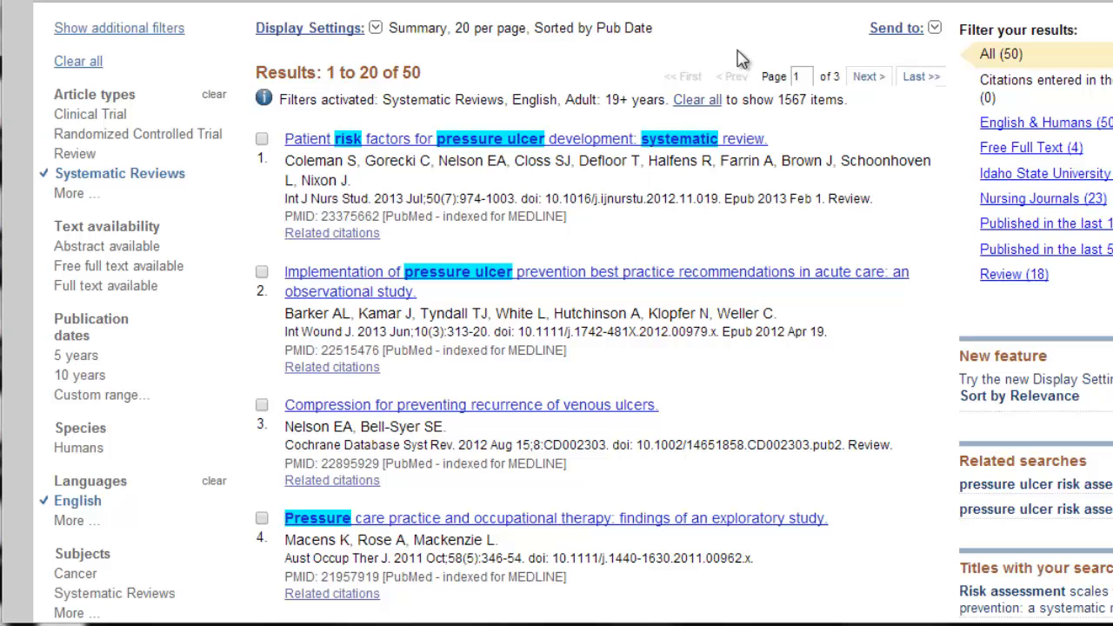
mouse_move(819, 205)
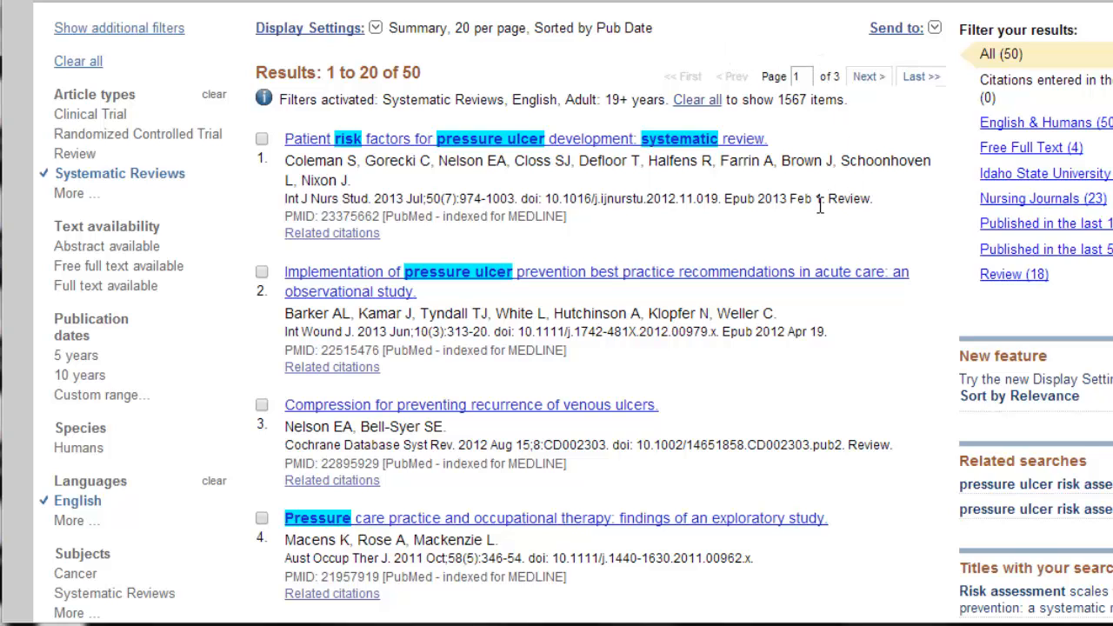
Step: Open result 17, 'How to try this: predicting pressure ulcer risk' on the Braden scale
scroll(down, 3)
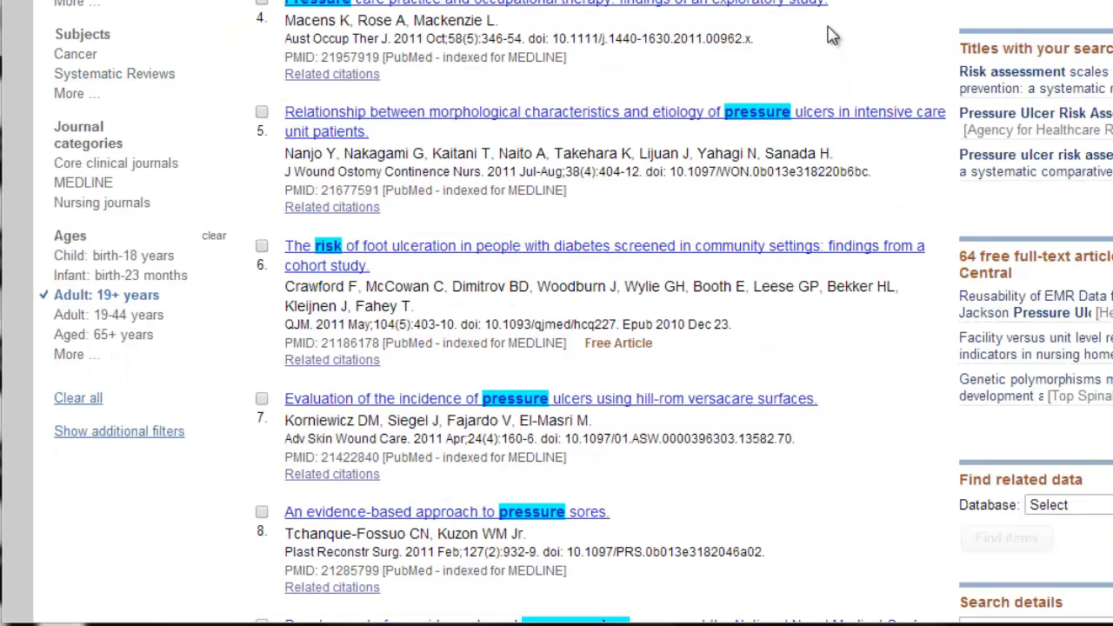
scroll(down, 3)
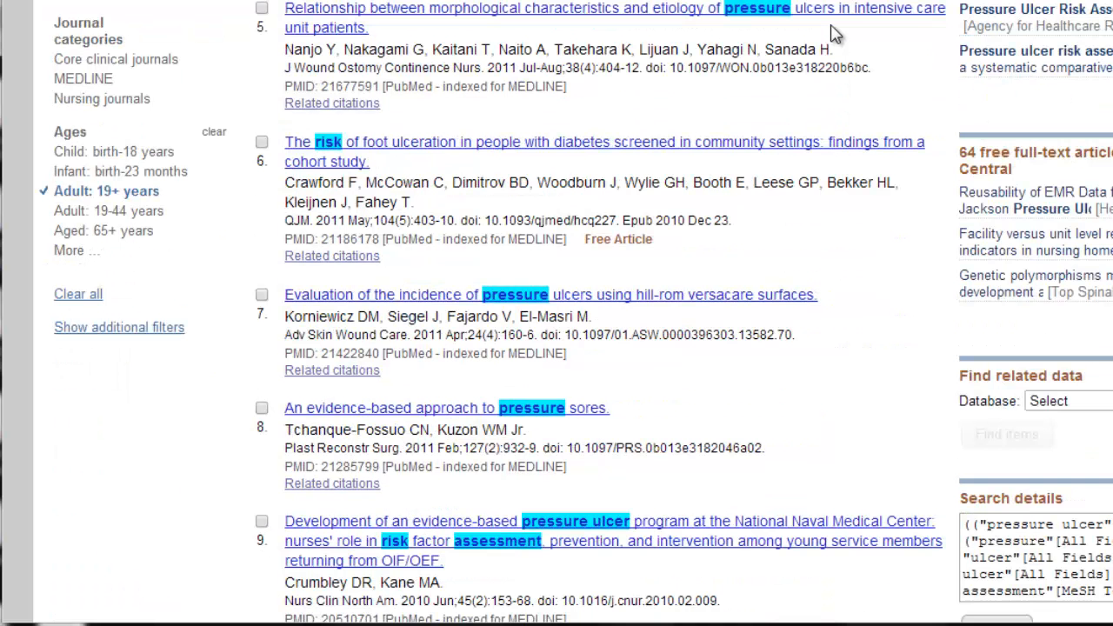
scroll(down, 3)
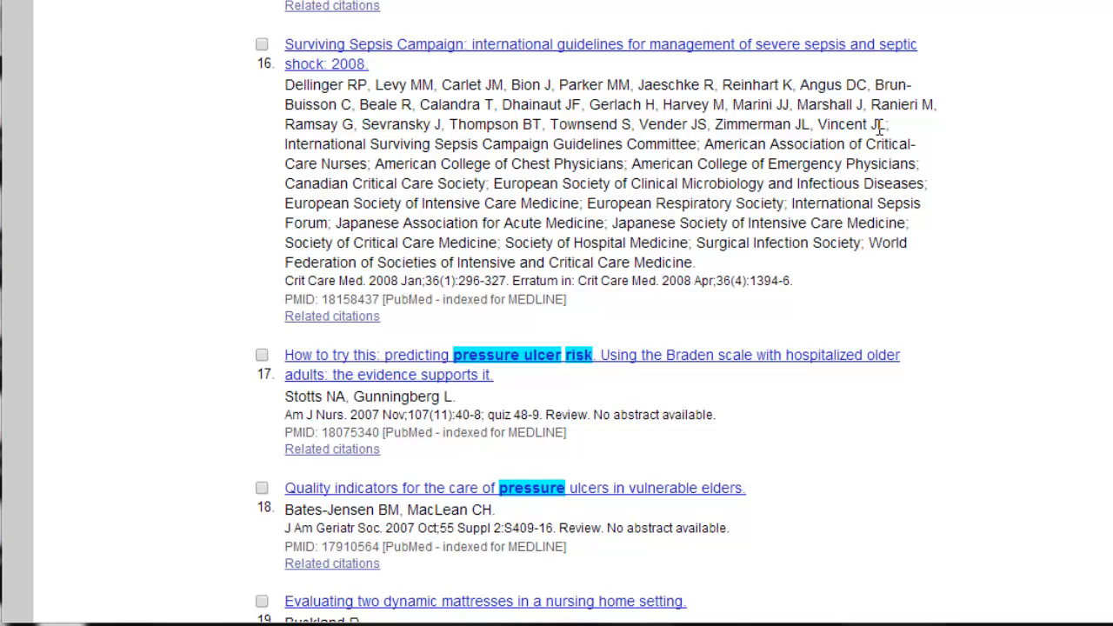
mouse_move(908, 438)
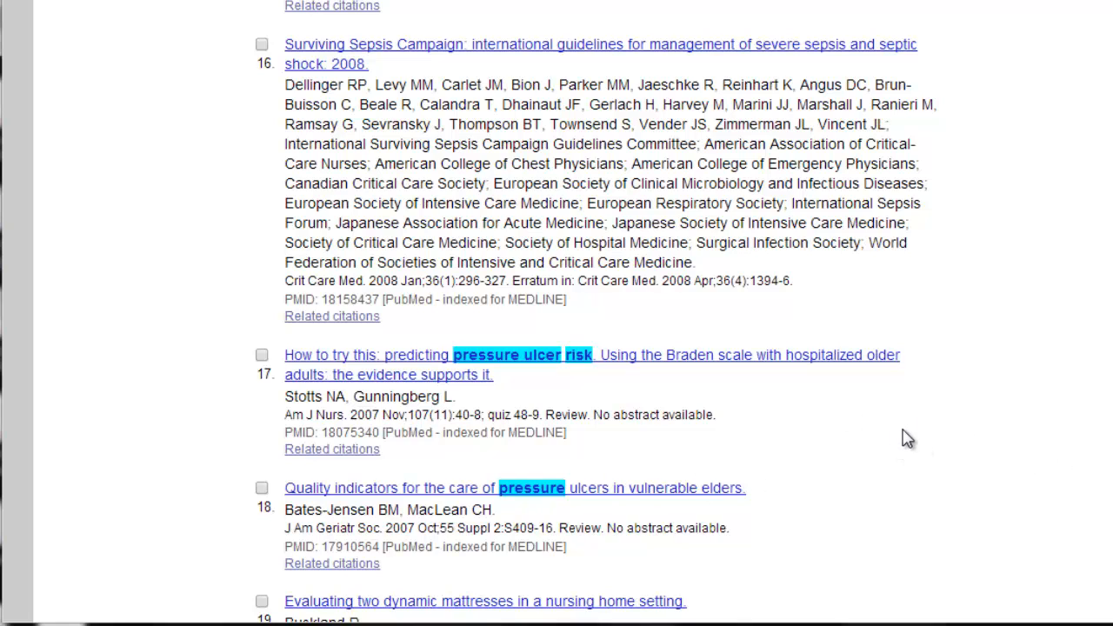
mouse_move(466, 391)
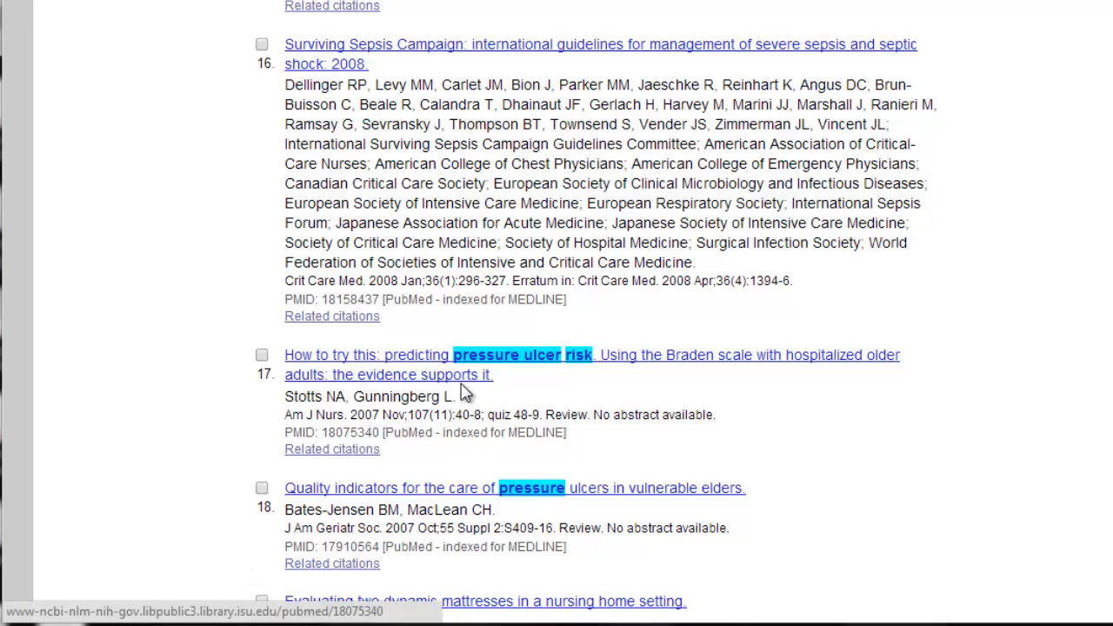
mouse_move(358, 380)
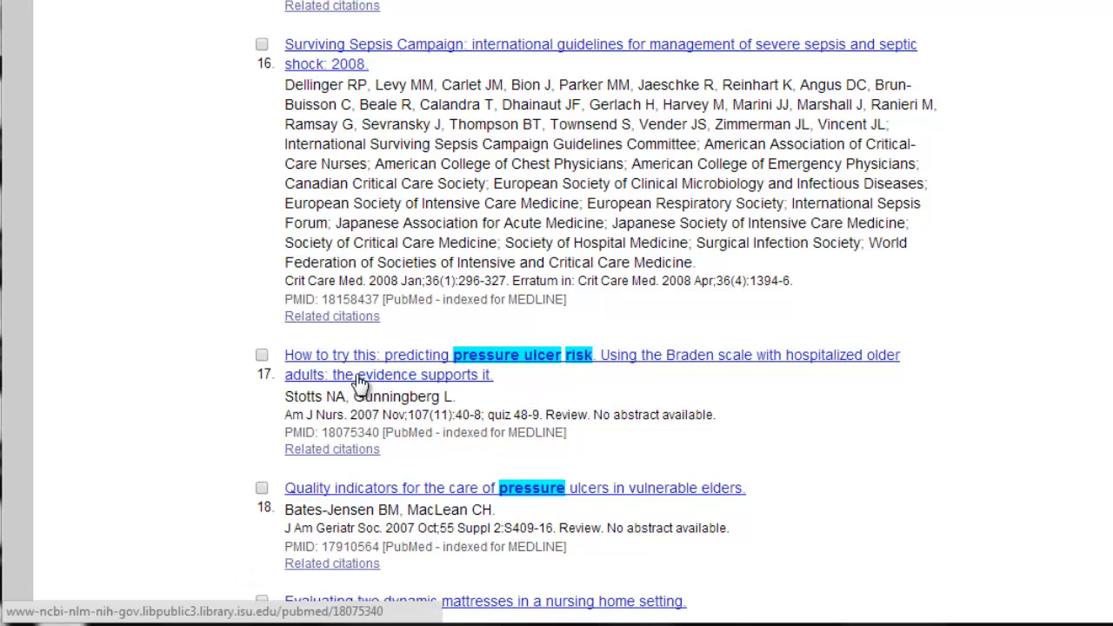
mouse_move(850, 364)
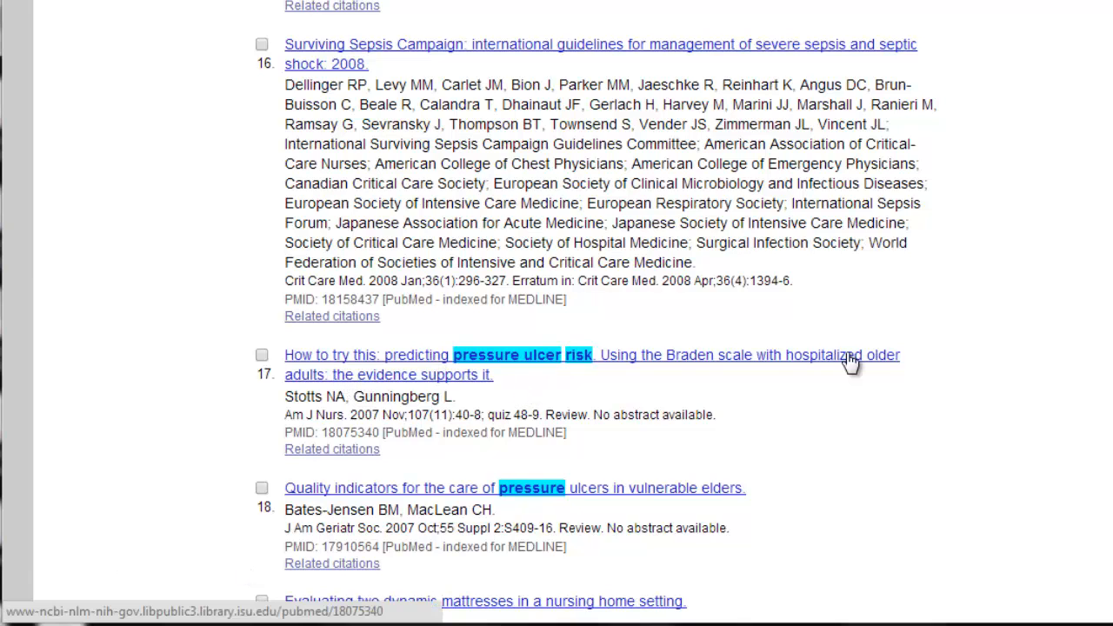
click(591, 365)
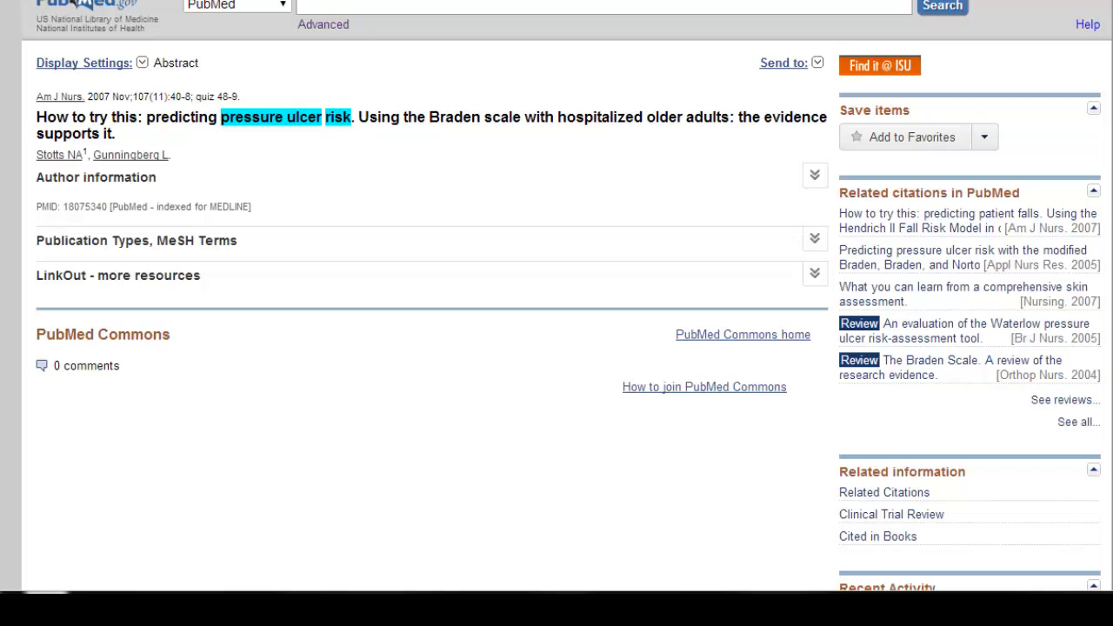
mouse_move(136, 240)
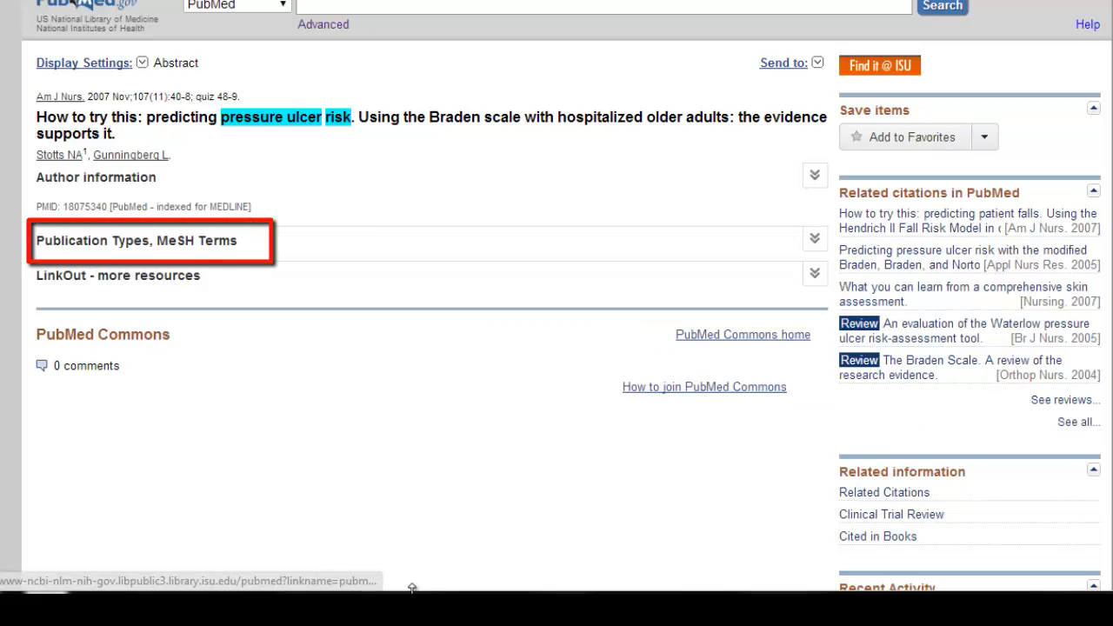
Step: Expand the article's Publication Types and MeSH Terms, showing Review and Pressure Ulcer headings
click(136, 240)
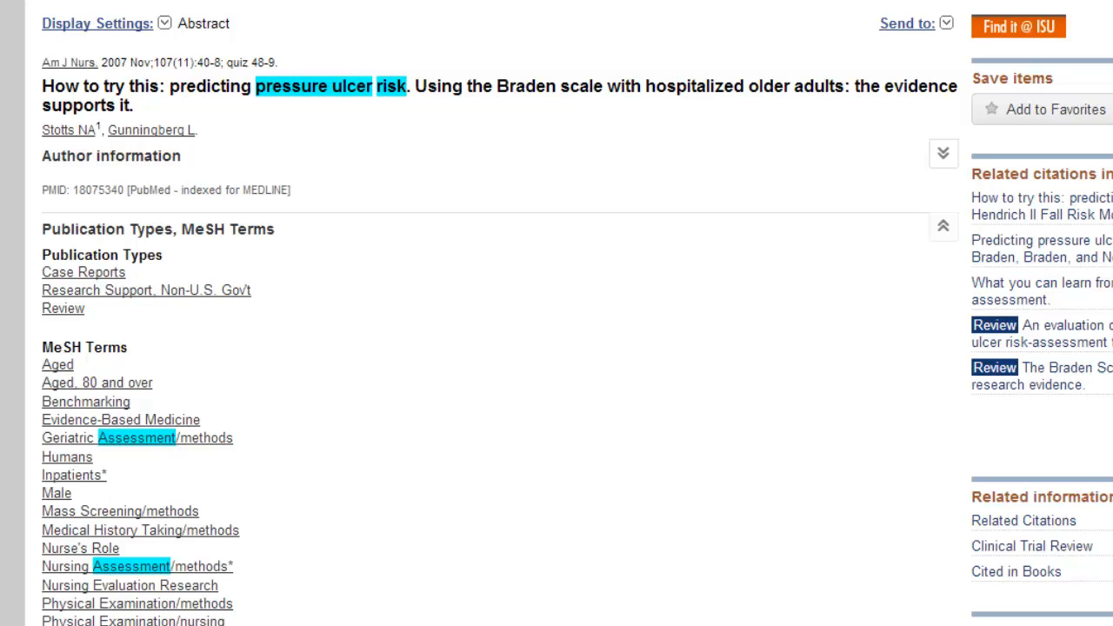
mouse_move(817, 349)
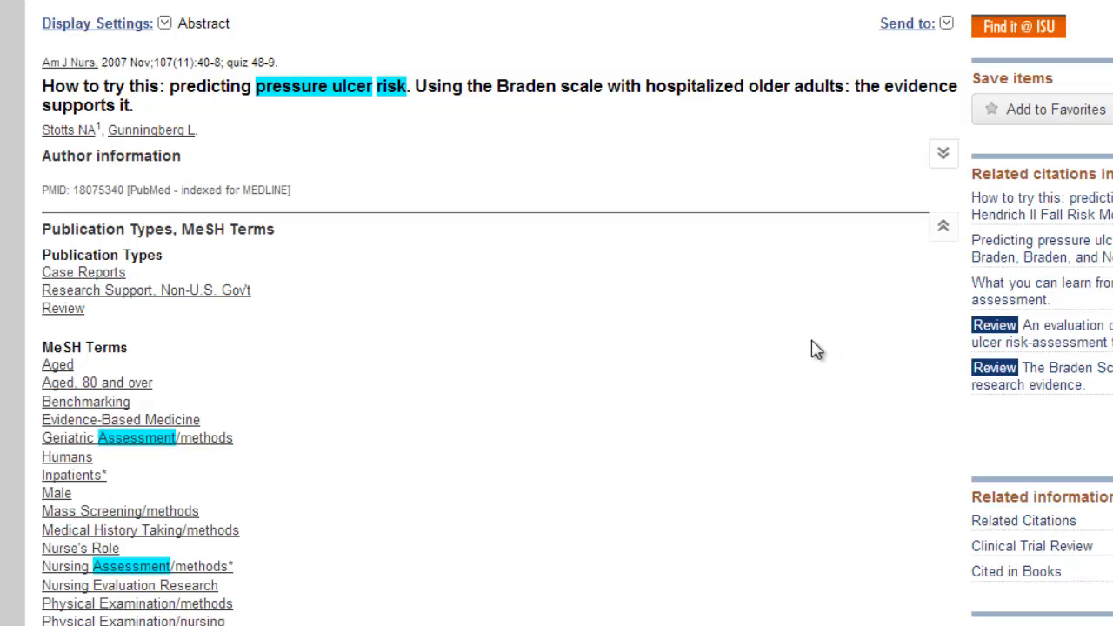
mouse_move(772, 331)
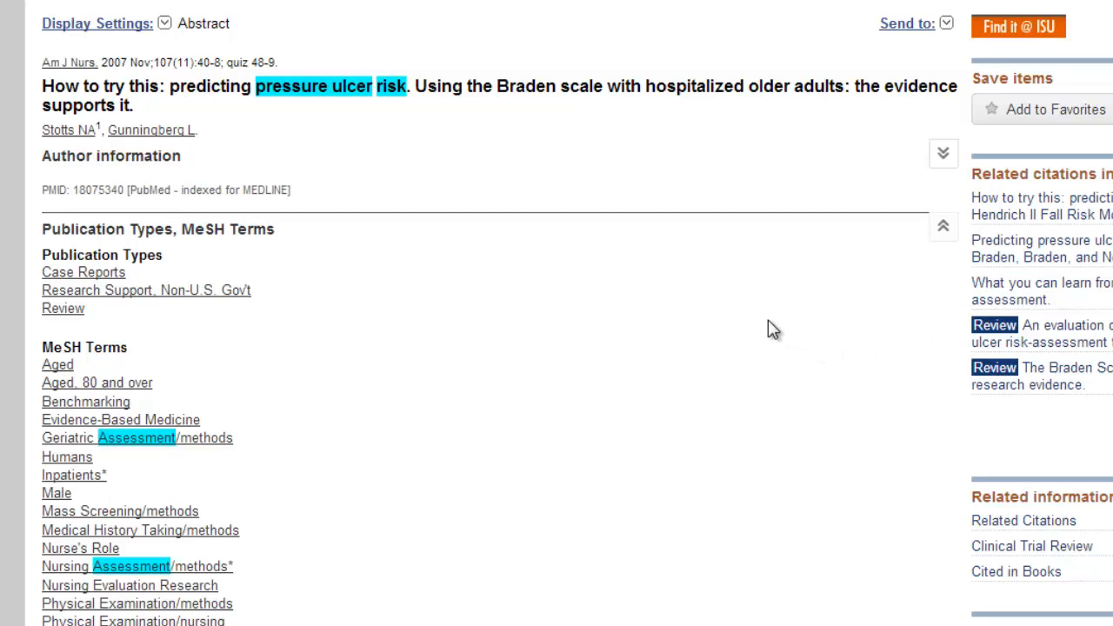
scroll(down, 3)
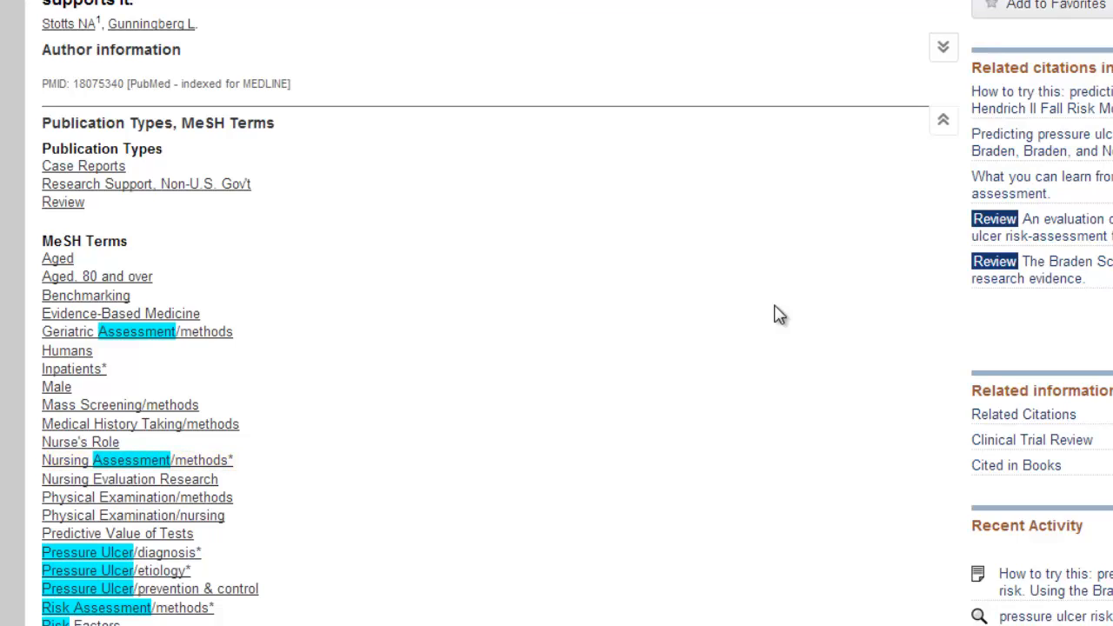
mouse_move(781, 308)
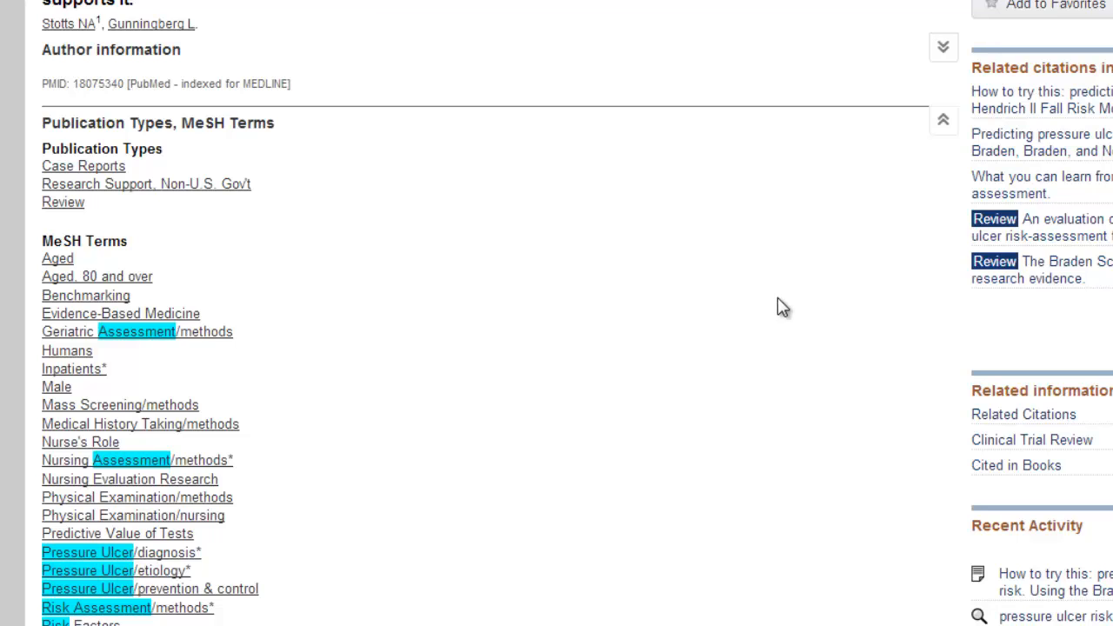
scroll(down, 3)
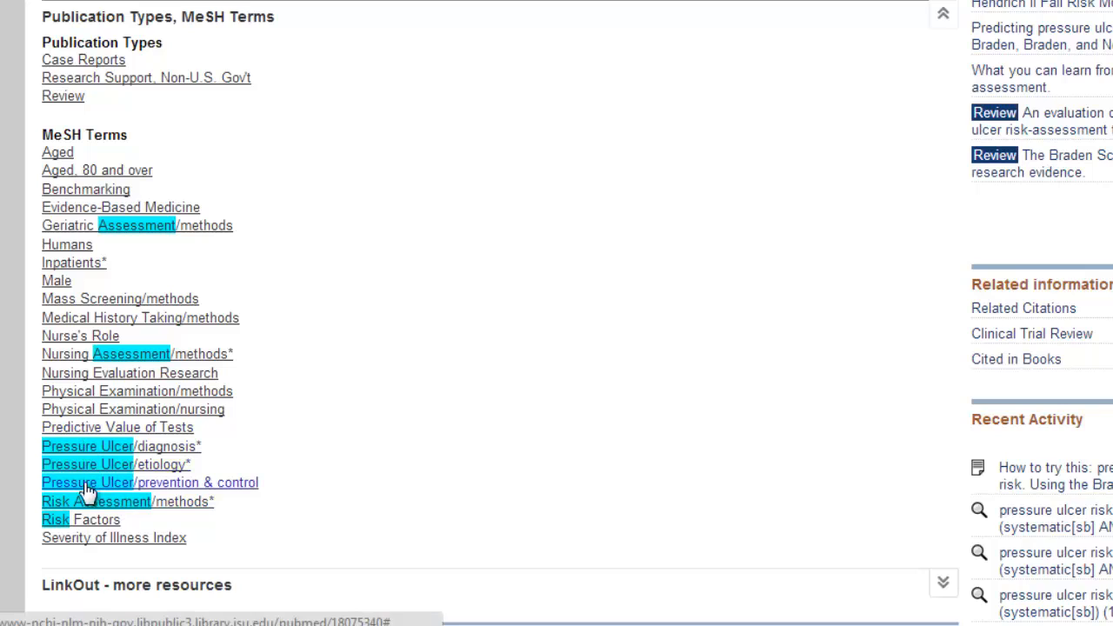
click(87, 484)
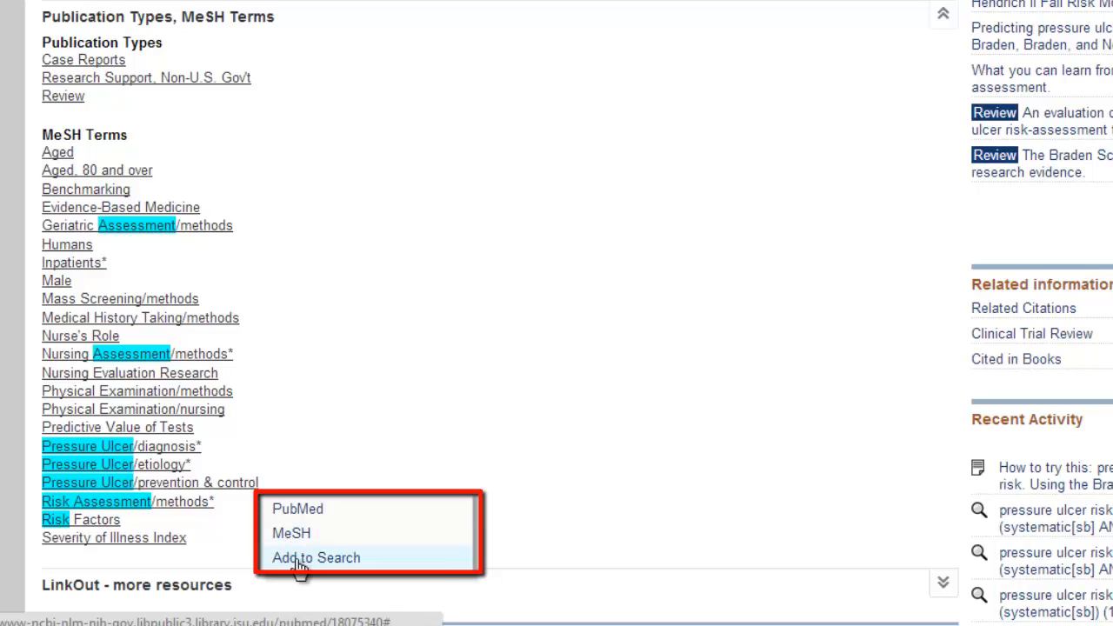
scroll(down, 3)
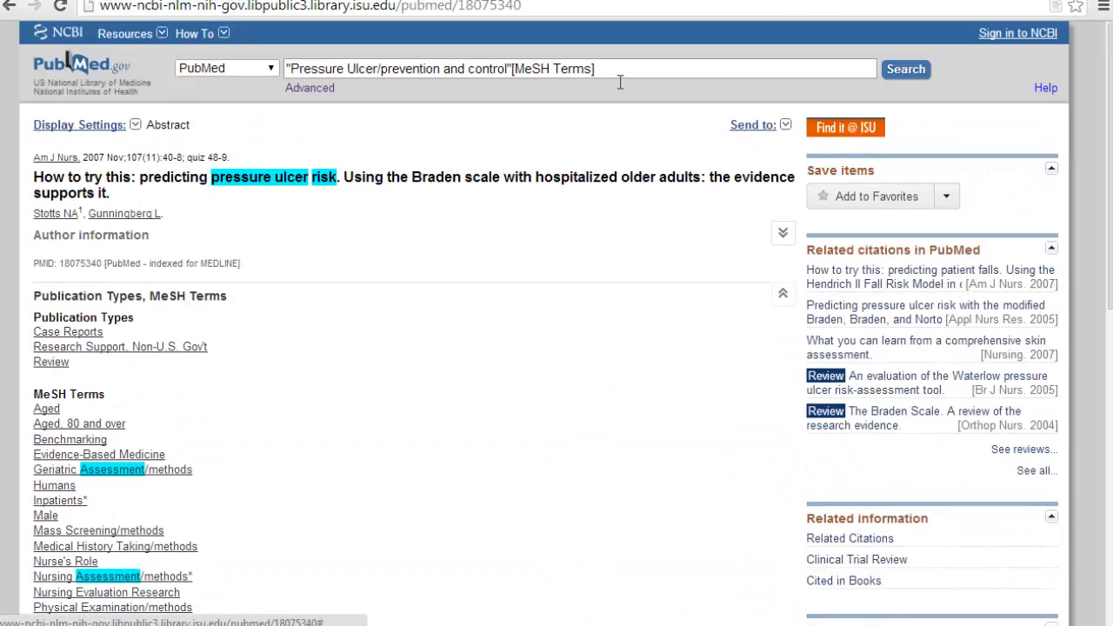
triple_click(434, 69)
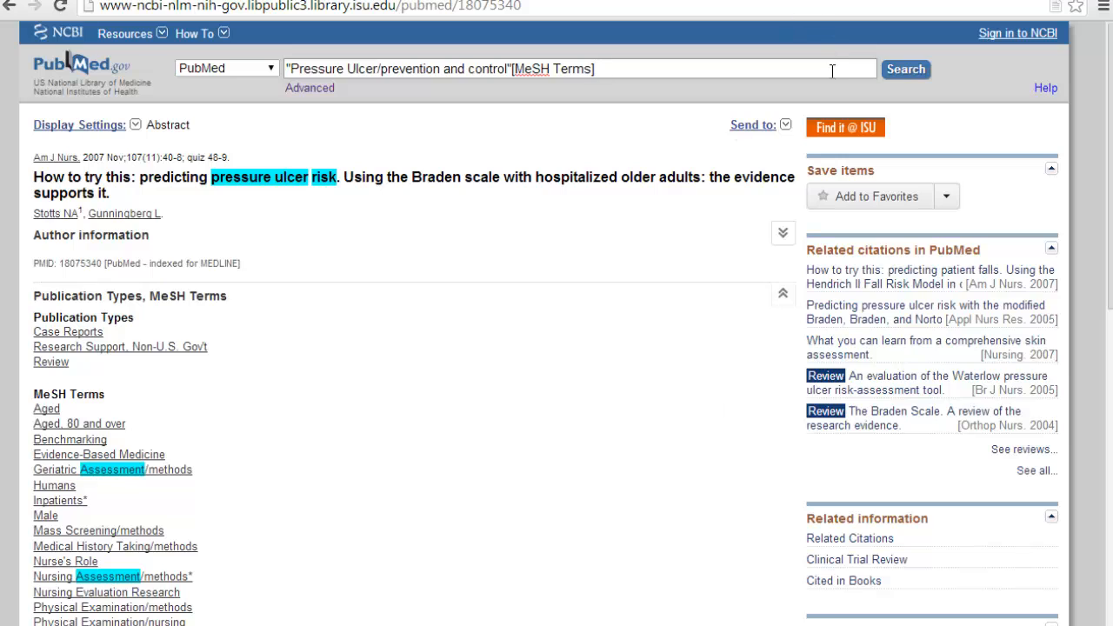
mouse_move(843, 70)
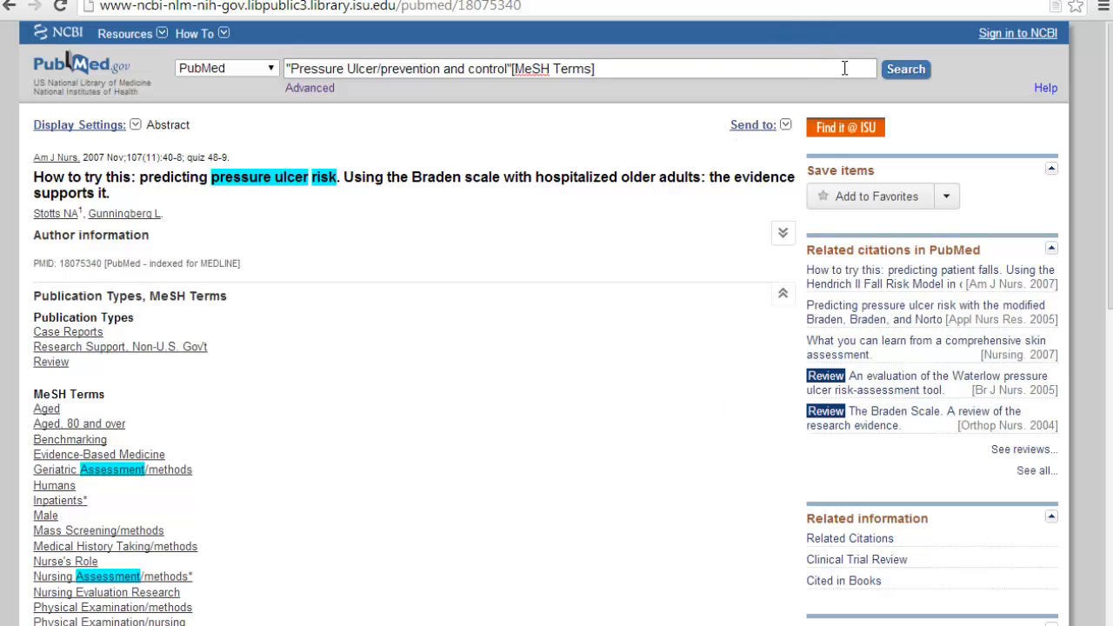
mouse_move(643, 177)
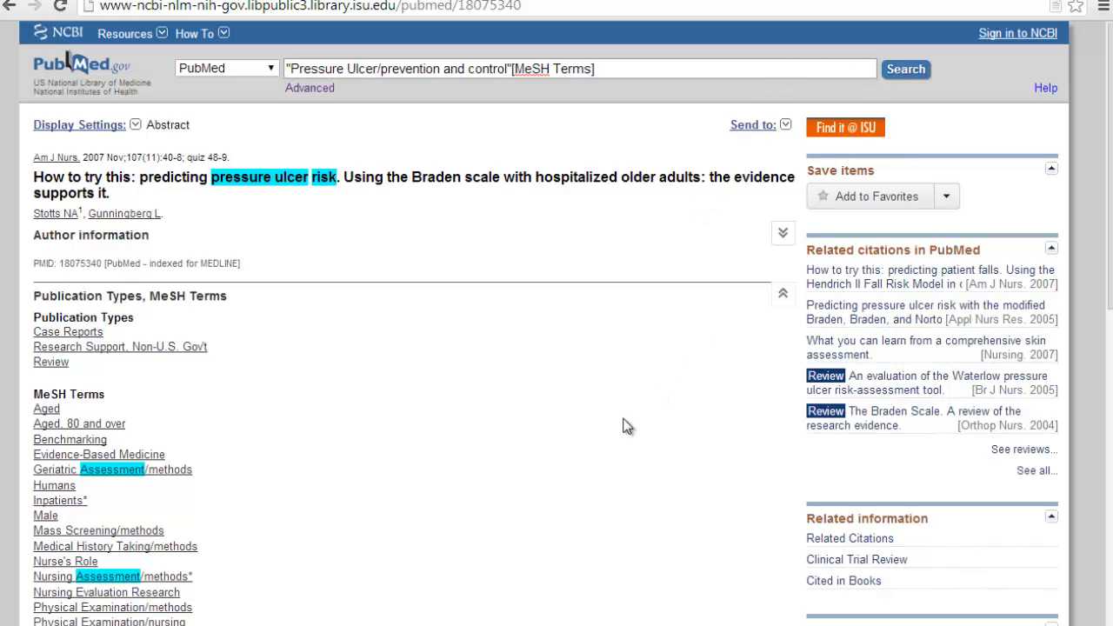
mouse_move(634, 381)
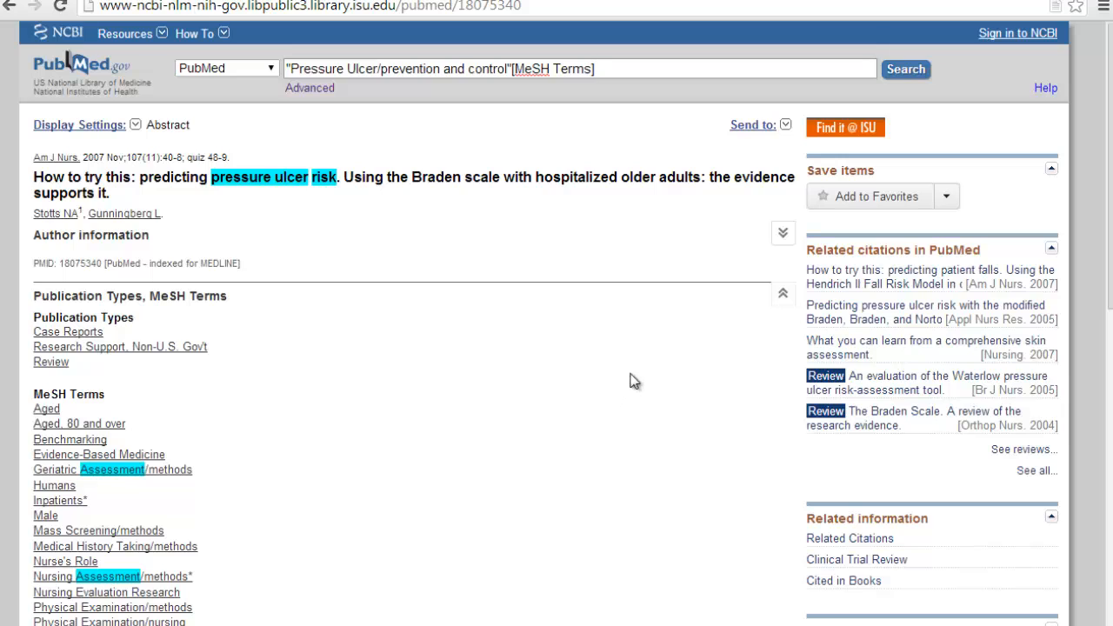
mouse_move(508, 136)
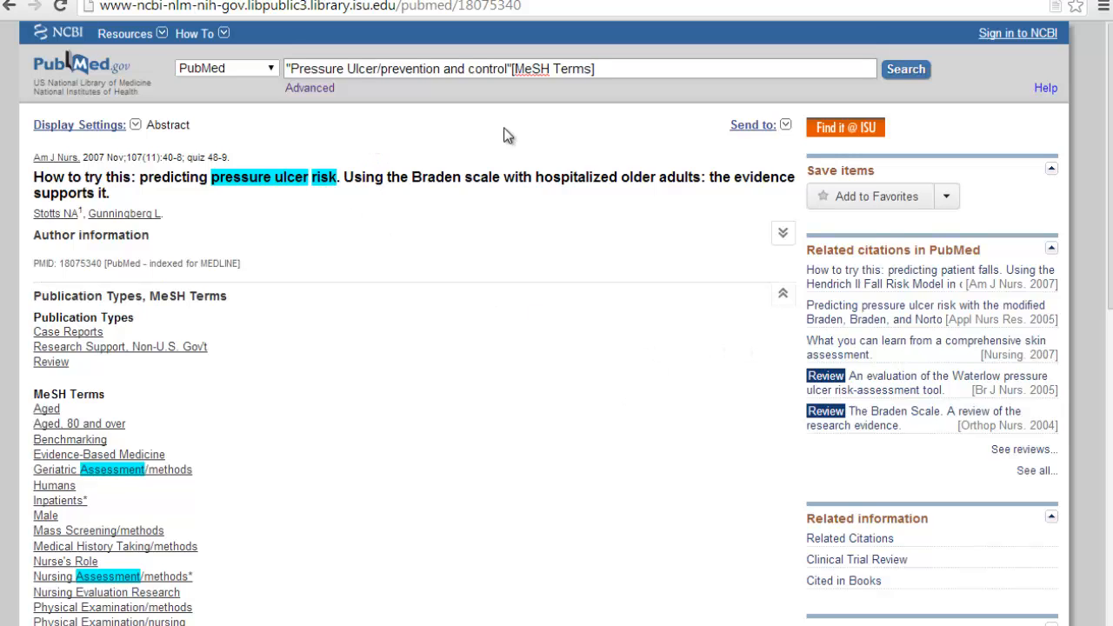
mouse_move(483, 247)
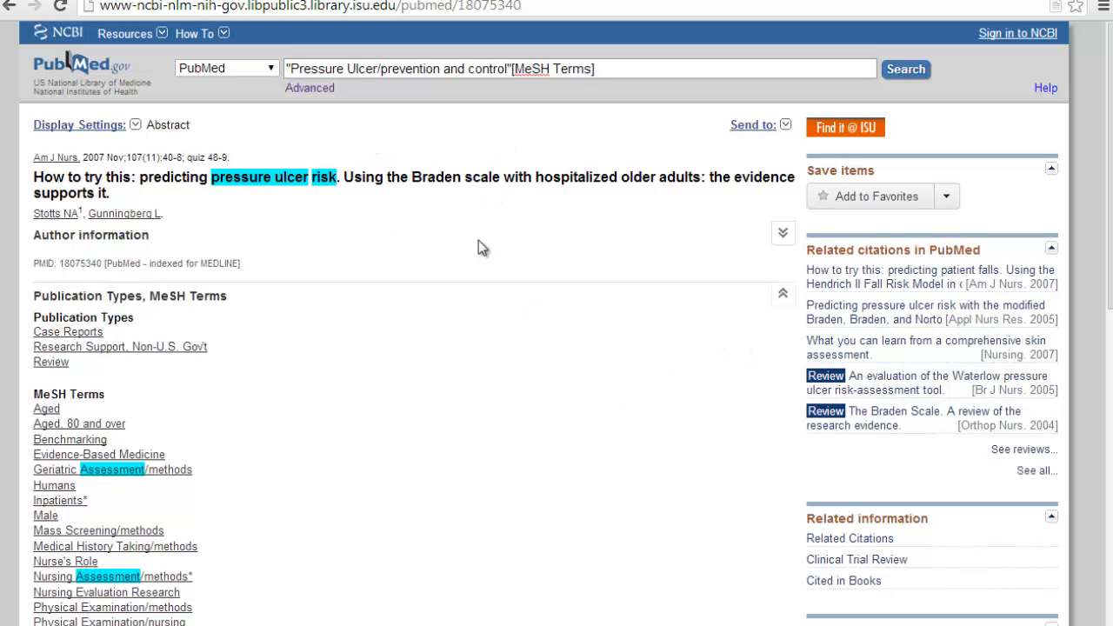
Step: Add the Risk Assessment MeSH term to the search builder
scroll(down, 3)
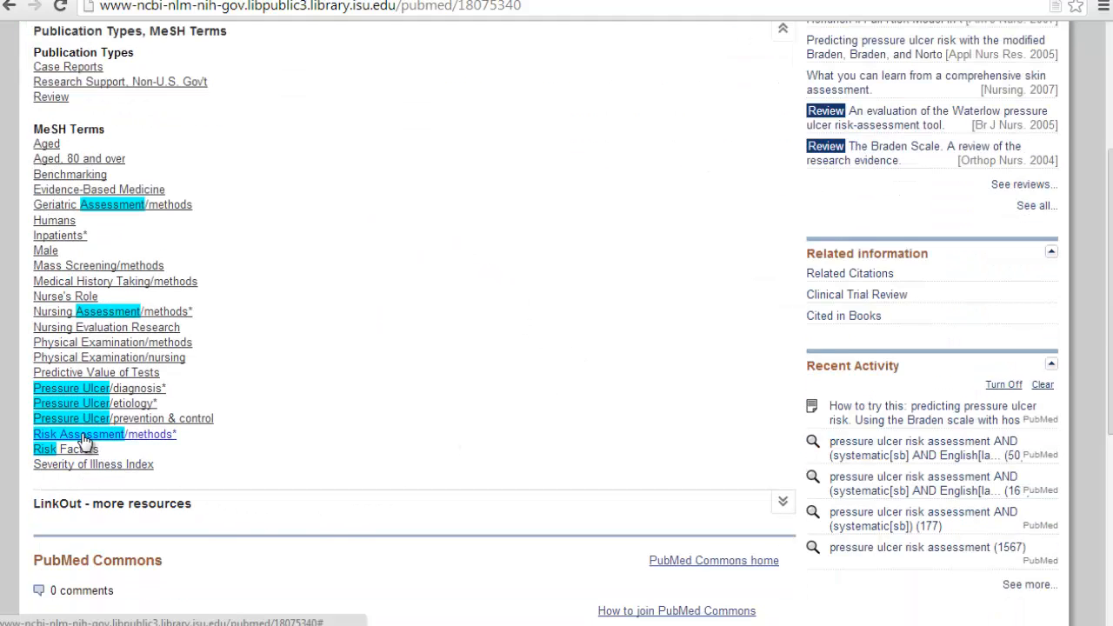
click(79, 434)
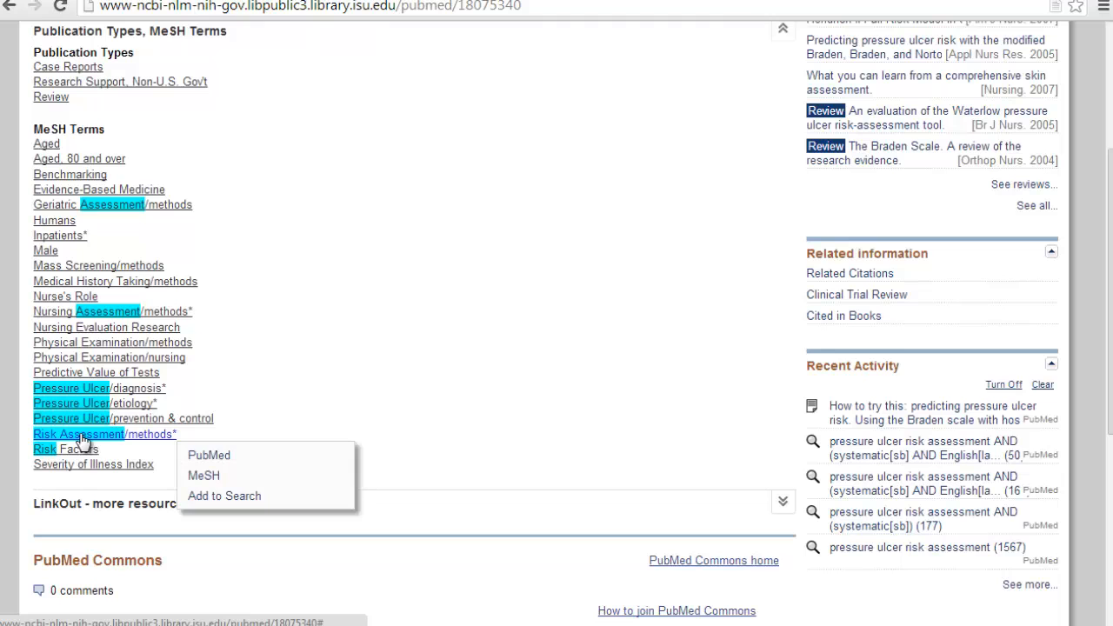
scroll(down, 3)
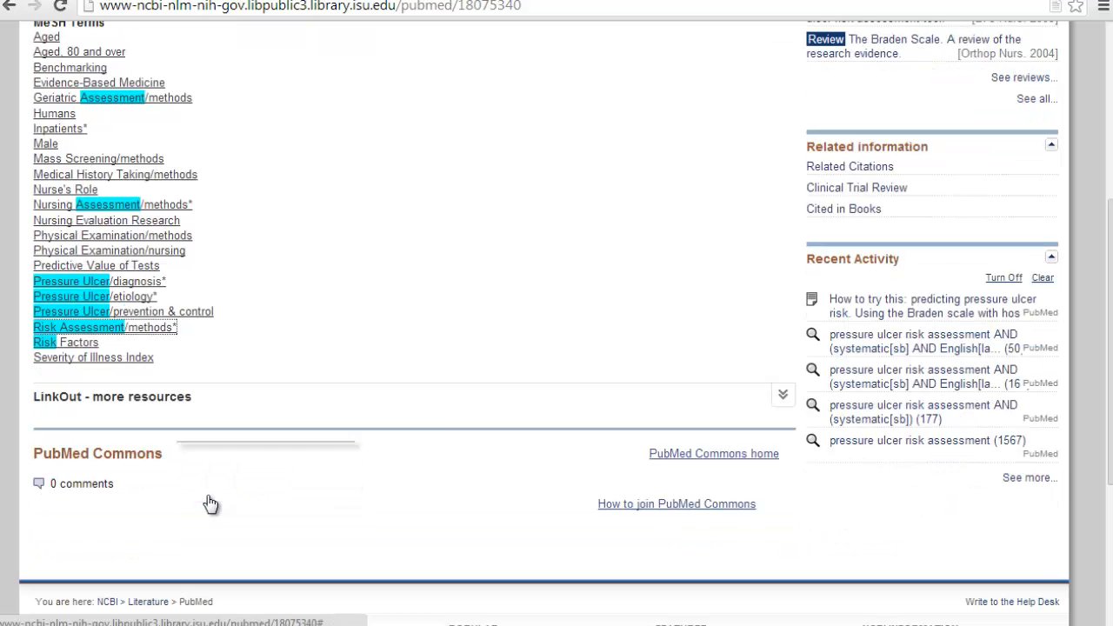
scroll(up, 3)
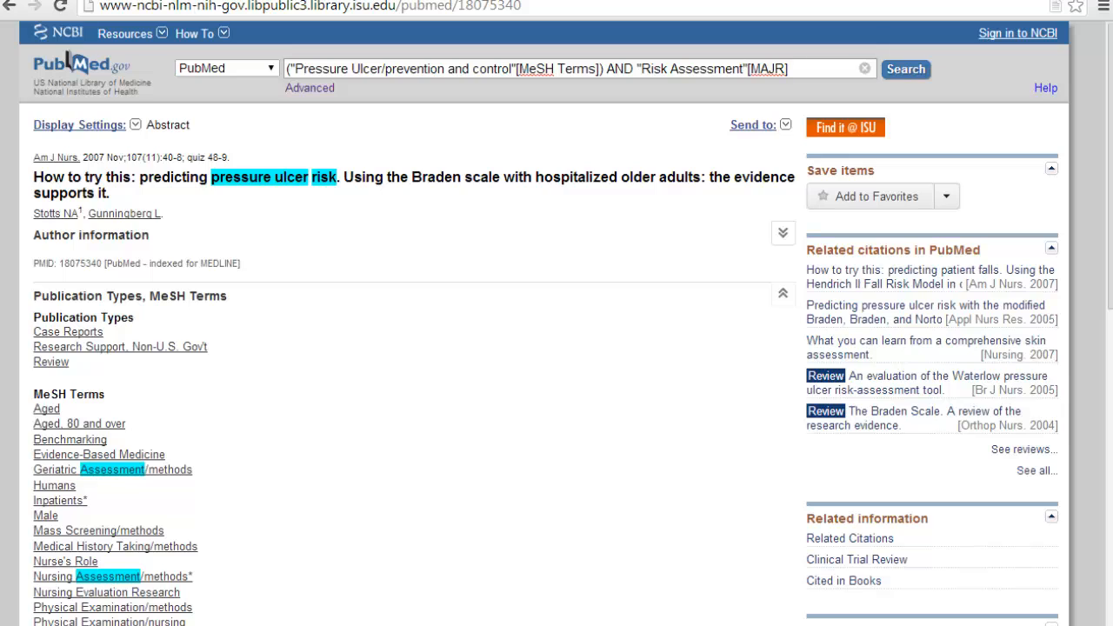
Step: Change [MAJR] to [Mesh] and run the combined search, giving 22 filtered results
double_click(767, 70)
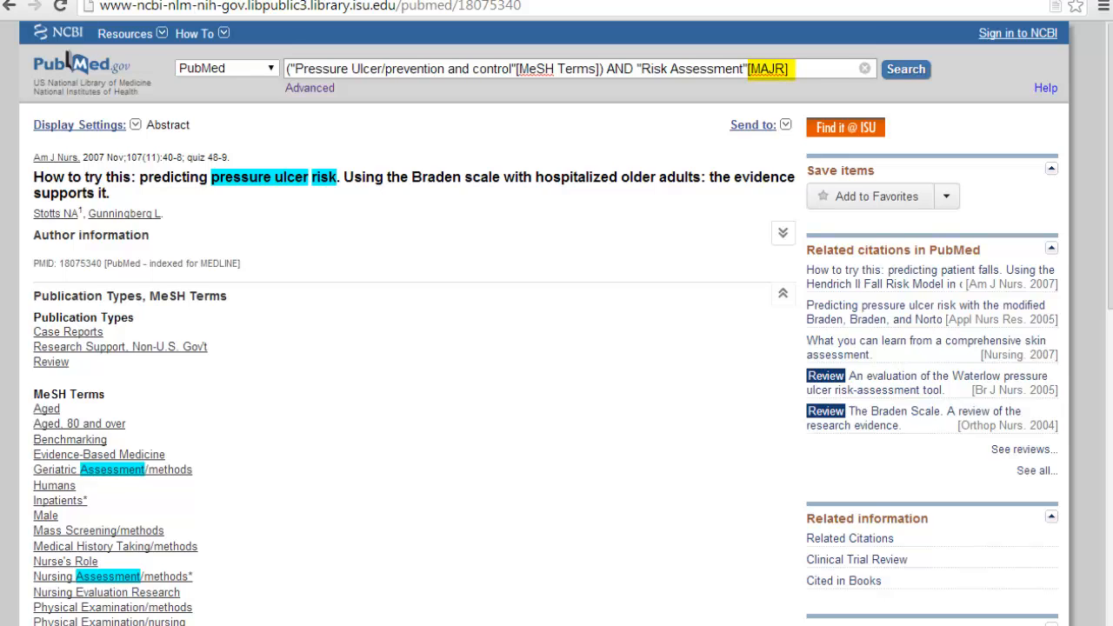
click(744, 70)
text(esh)
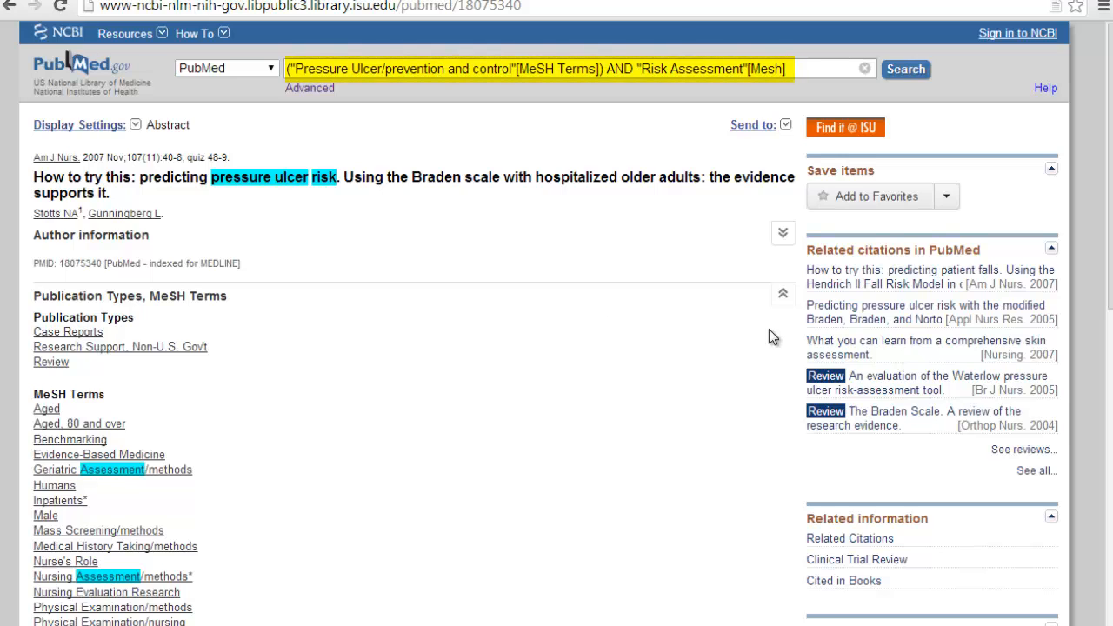
mouse_move(535, 287)
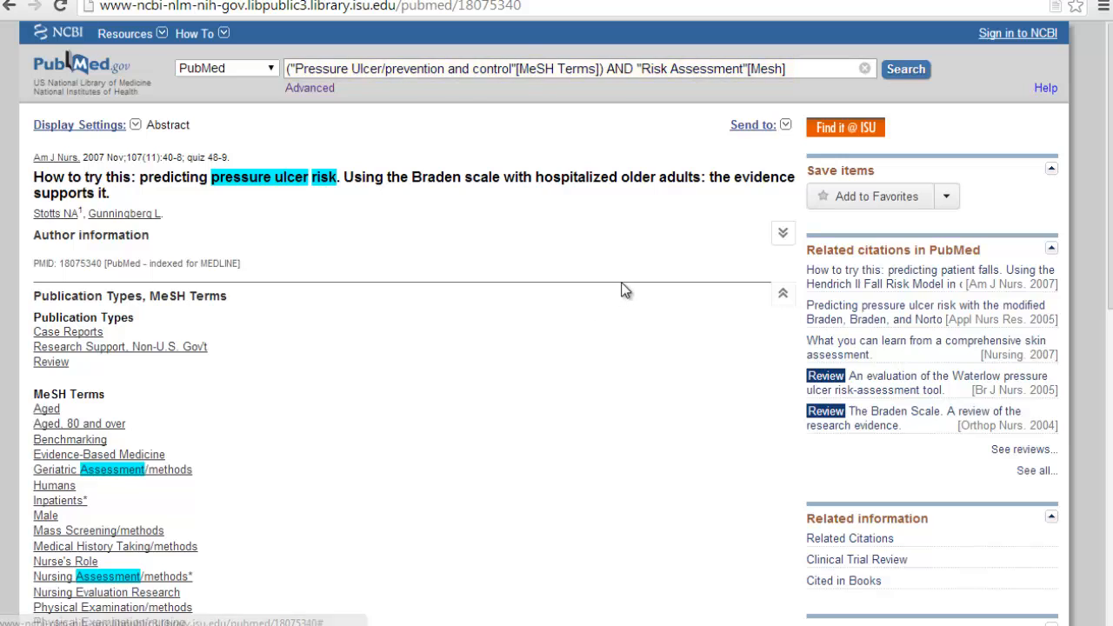
mouse_move(511, 434)
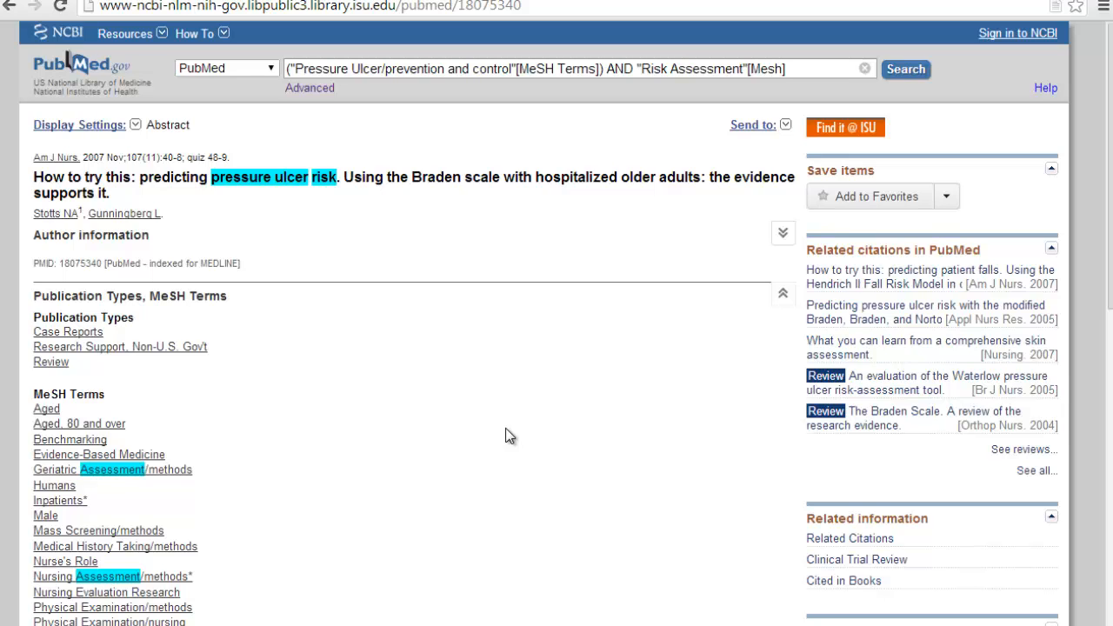
click(904, 70)
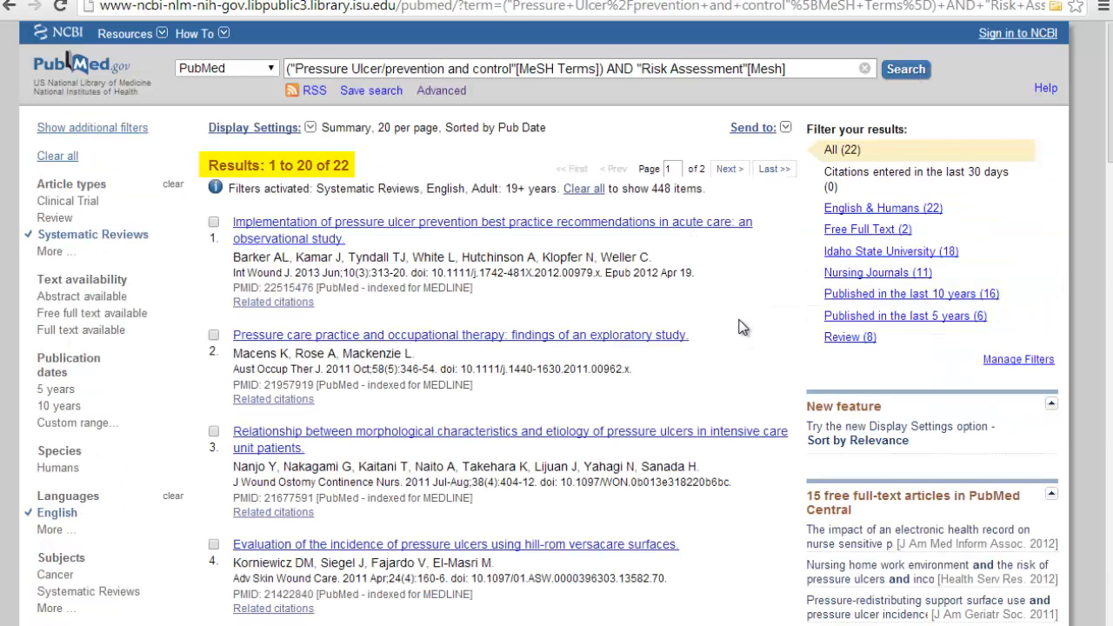
mouse_move(270, 245)
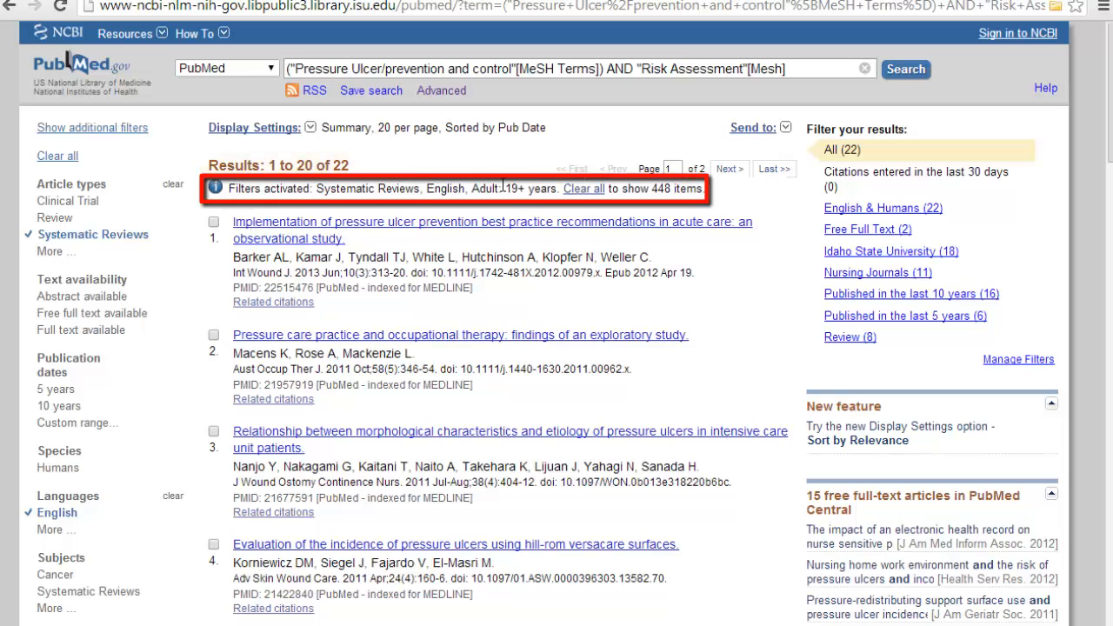
mouse_move(625, 226)
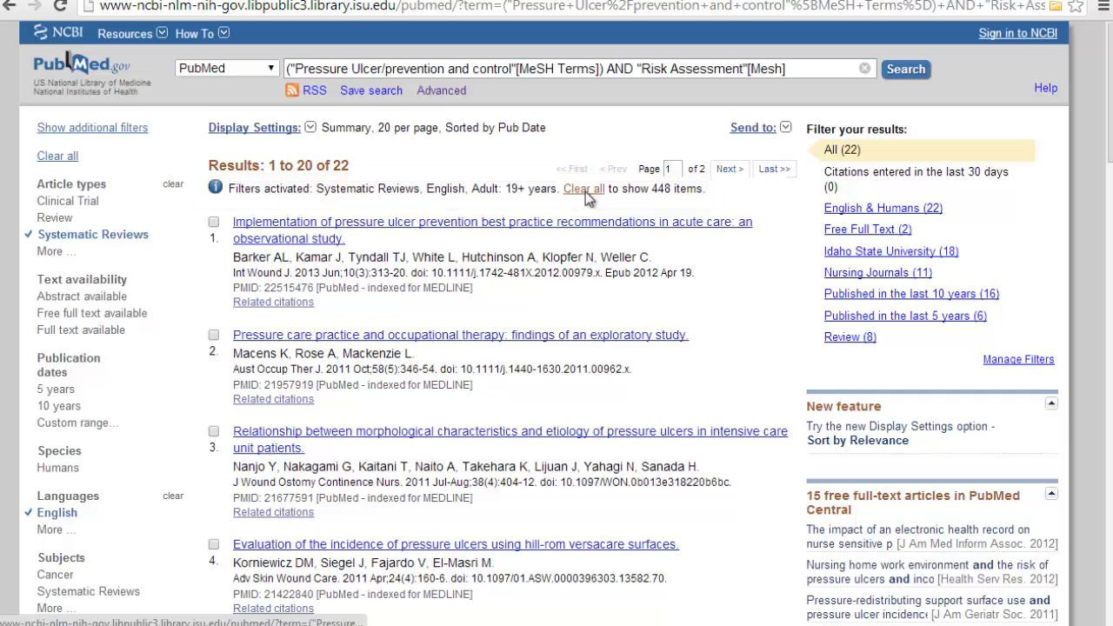
Step: Clear all active filters so the combined query lists all 448 results
click(584, 188)
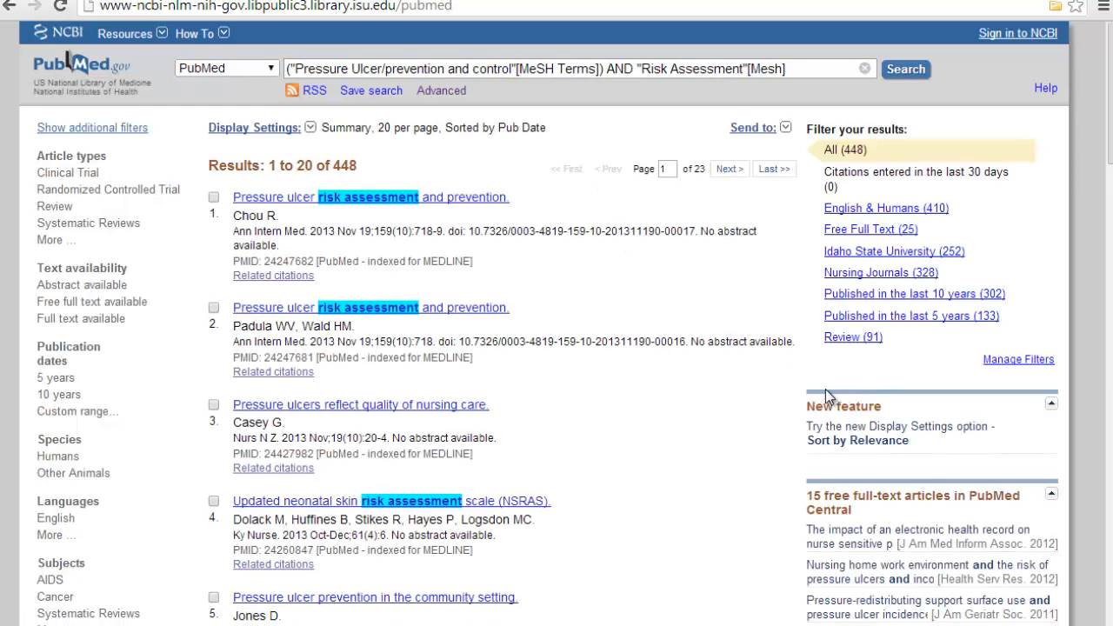
mouse_move(866, 312)
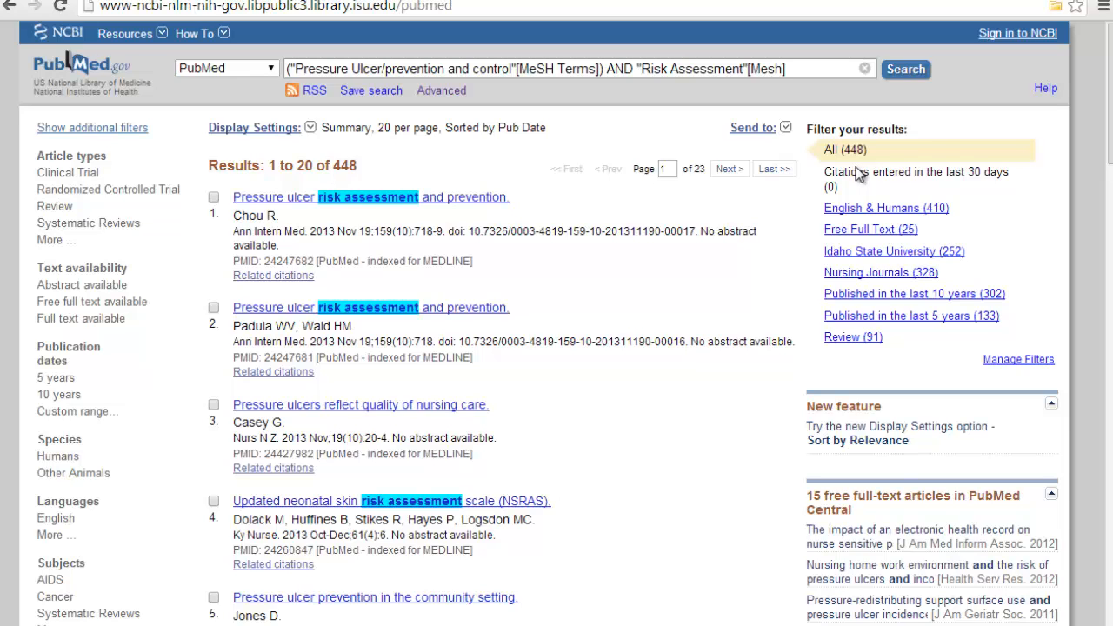
mouse_move(873, 157)
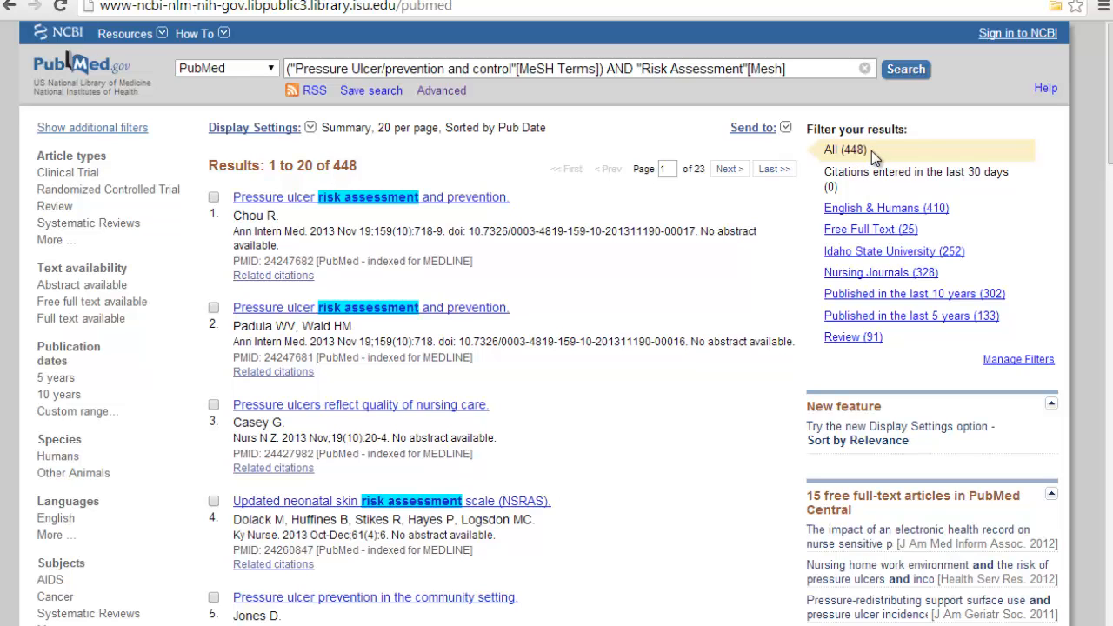
mouse_move(964, 90)
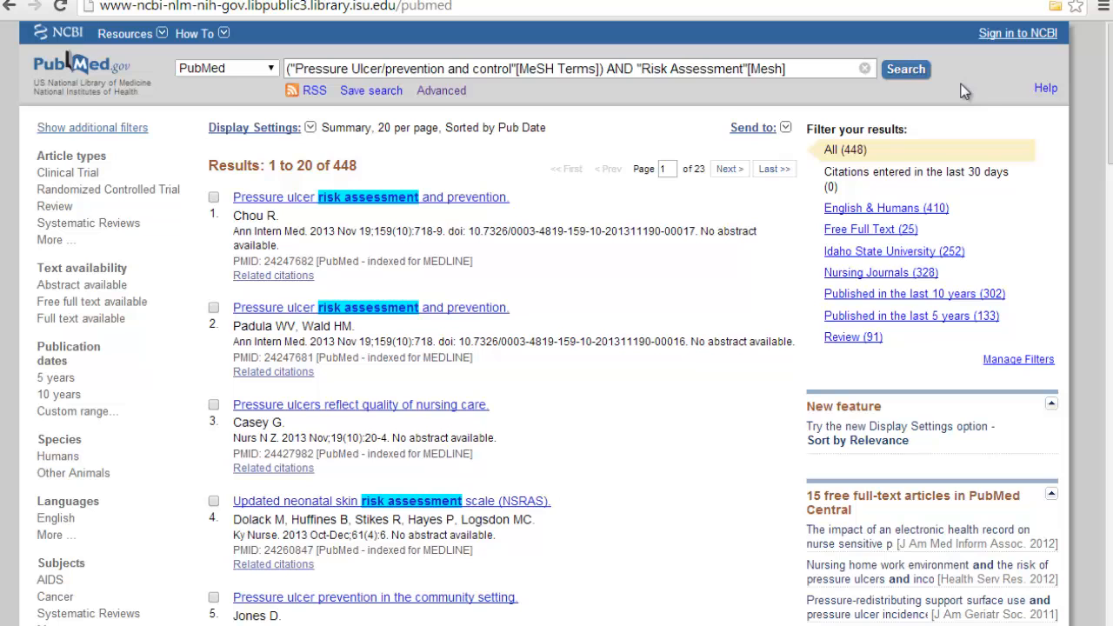
mouse_move(880, 445)
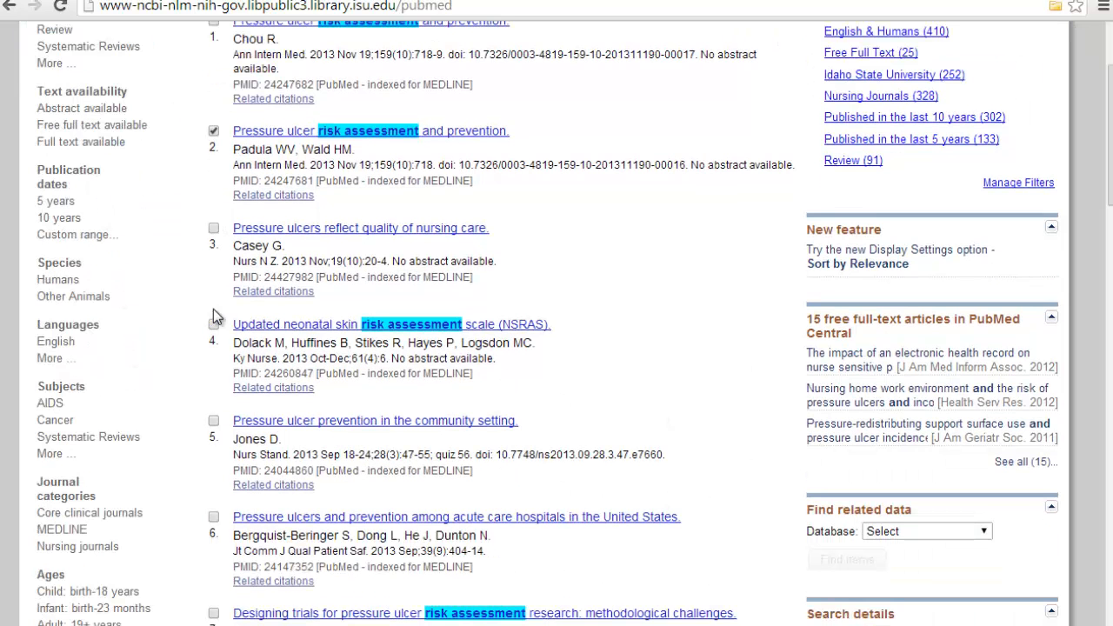
Step: Send three ticked citations, including the neonatal skin risk scale, to the Clipboard
click(212, 325)
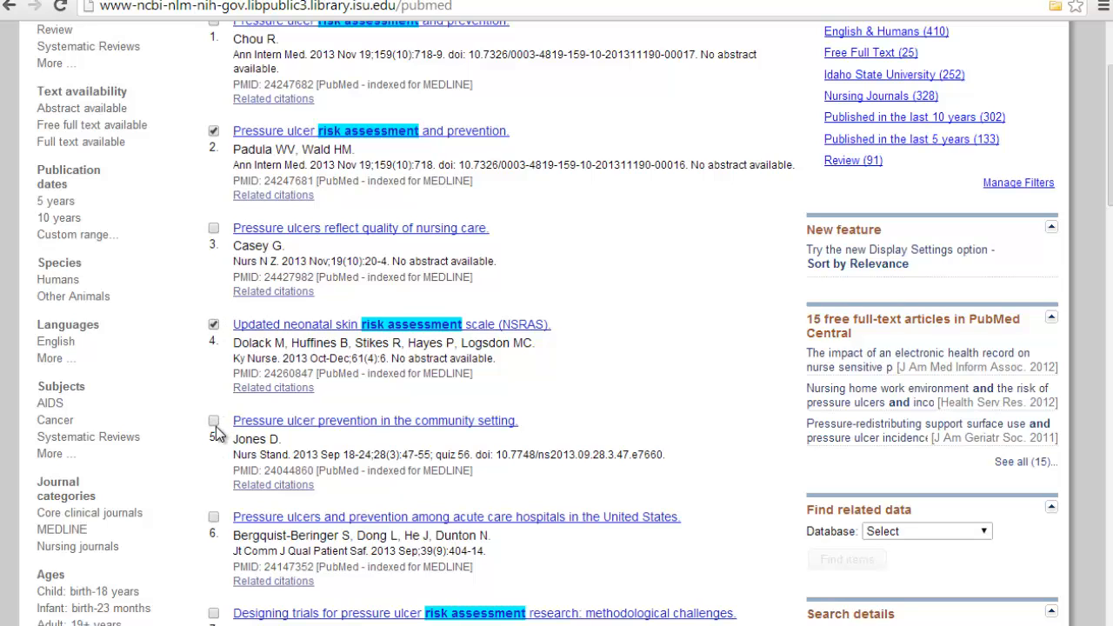
scroll(up, 3)
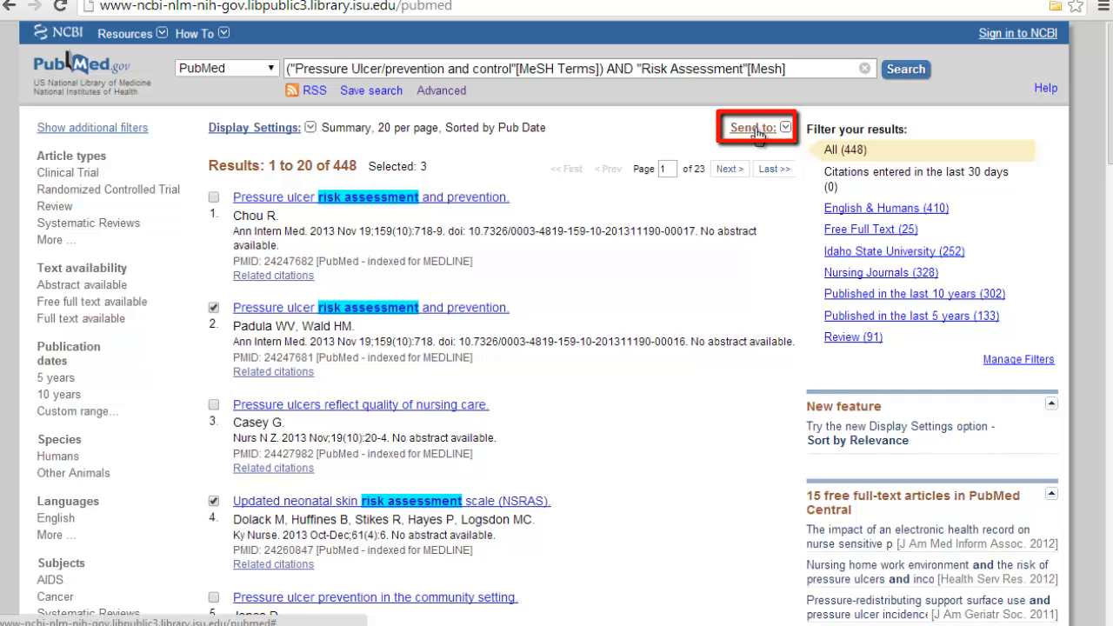
click(751, 127)
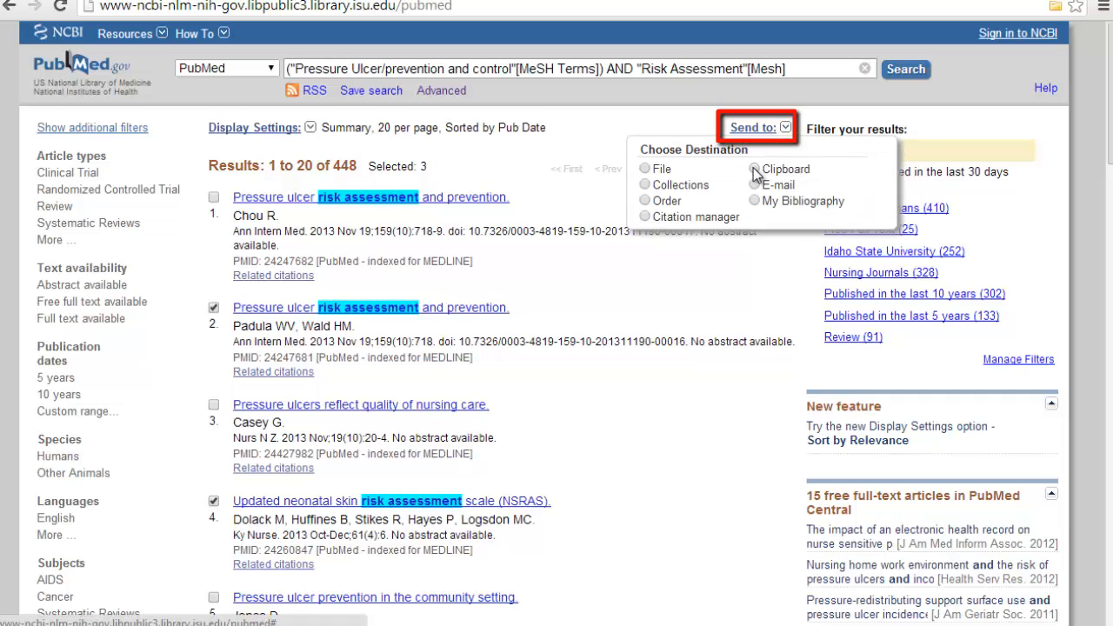
click(754, 169)
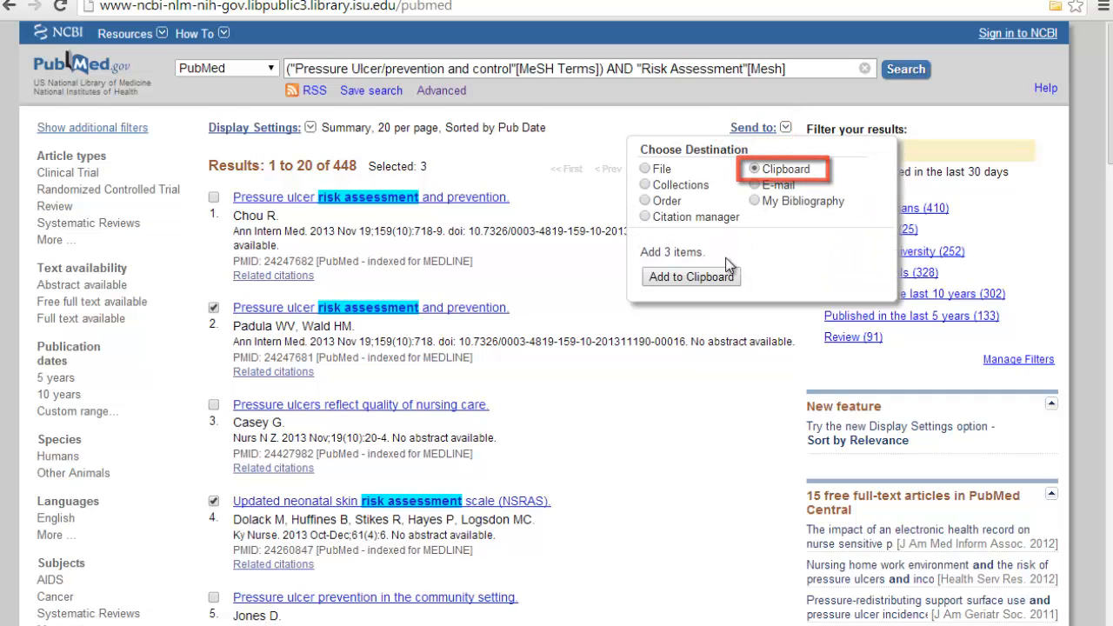
click(690, 277)
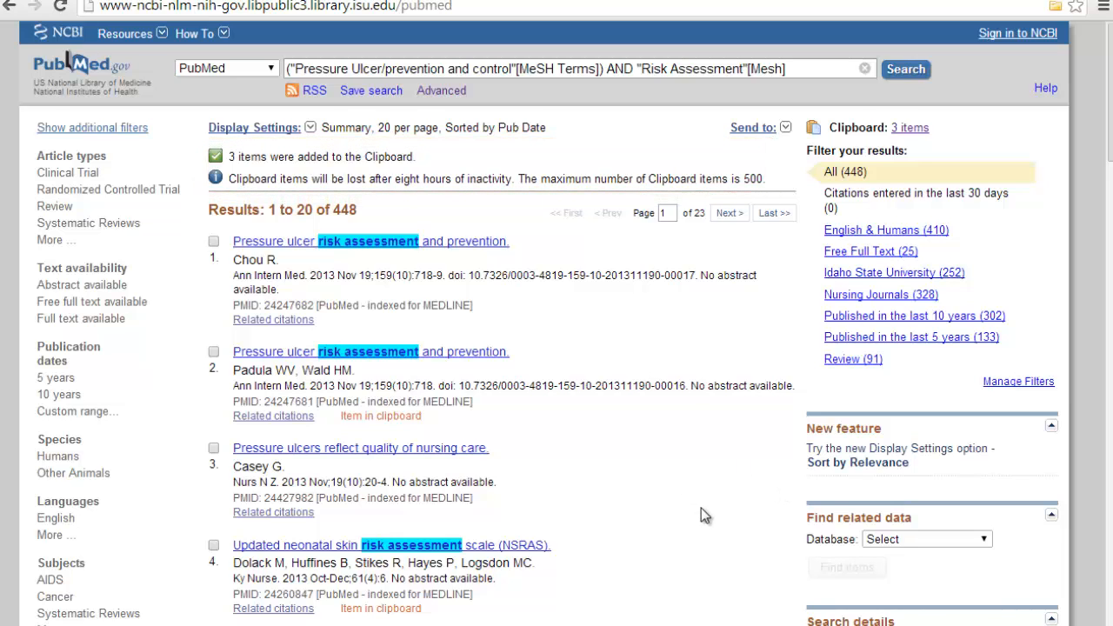
mouse_move(769, 426)
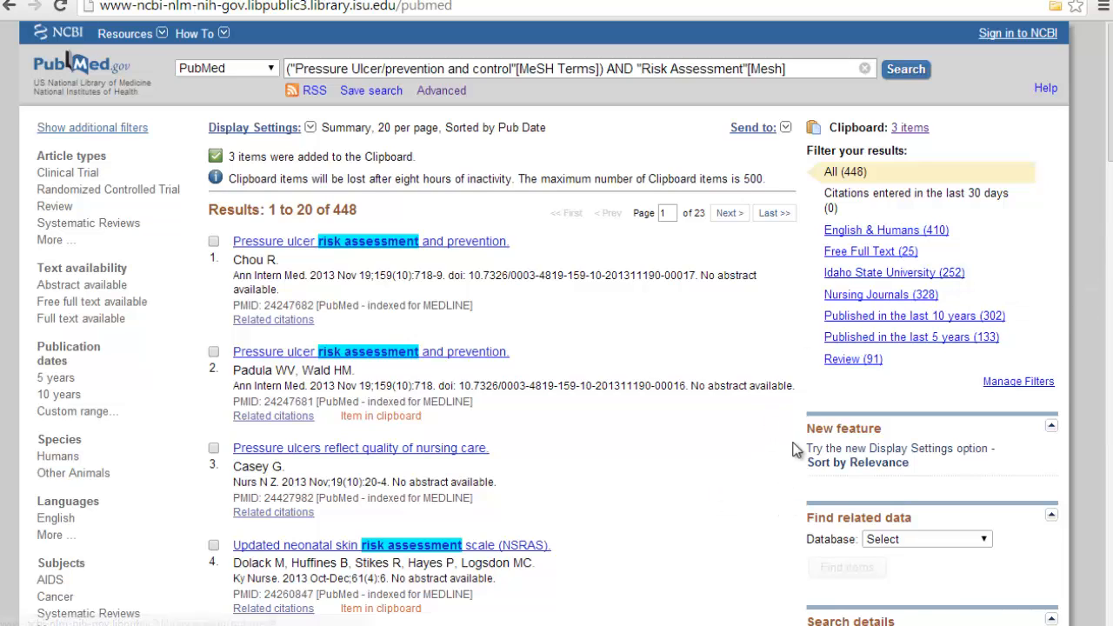
mouse_move(793, 386)
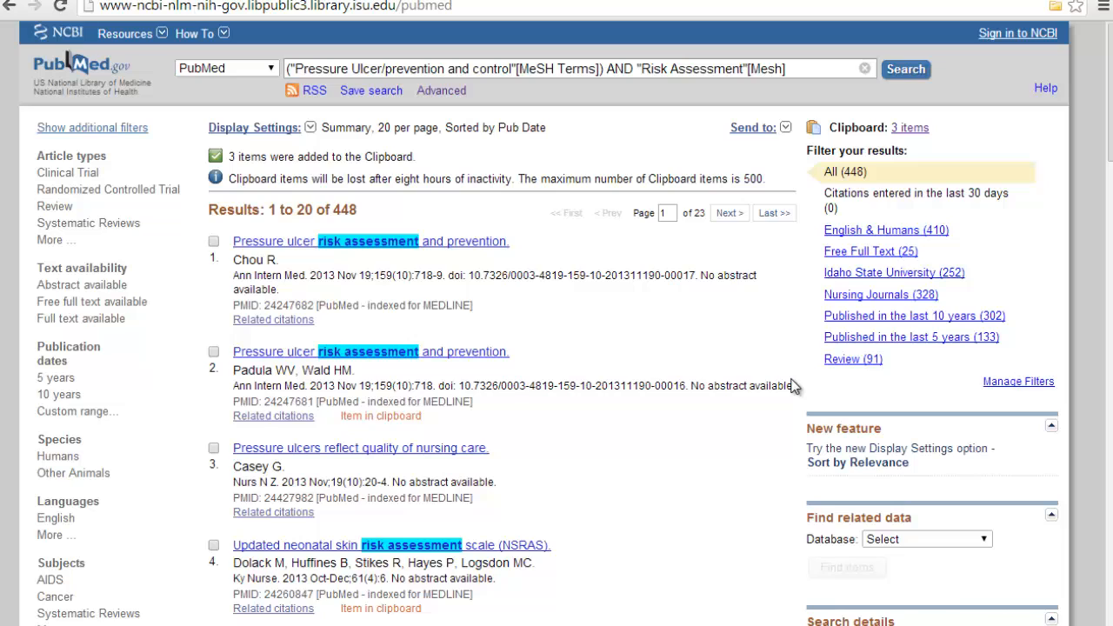
mouse_move(796, 386)
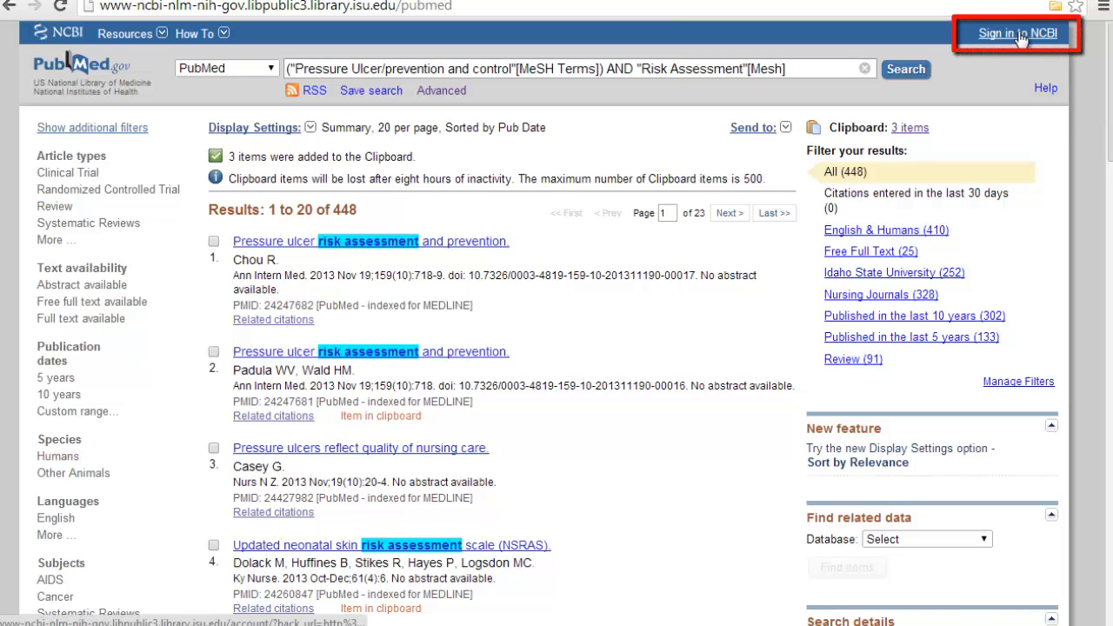
click(1015, 33)
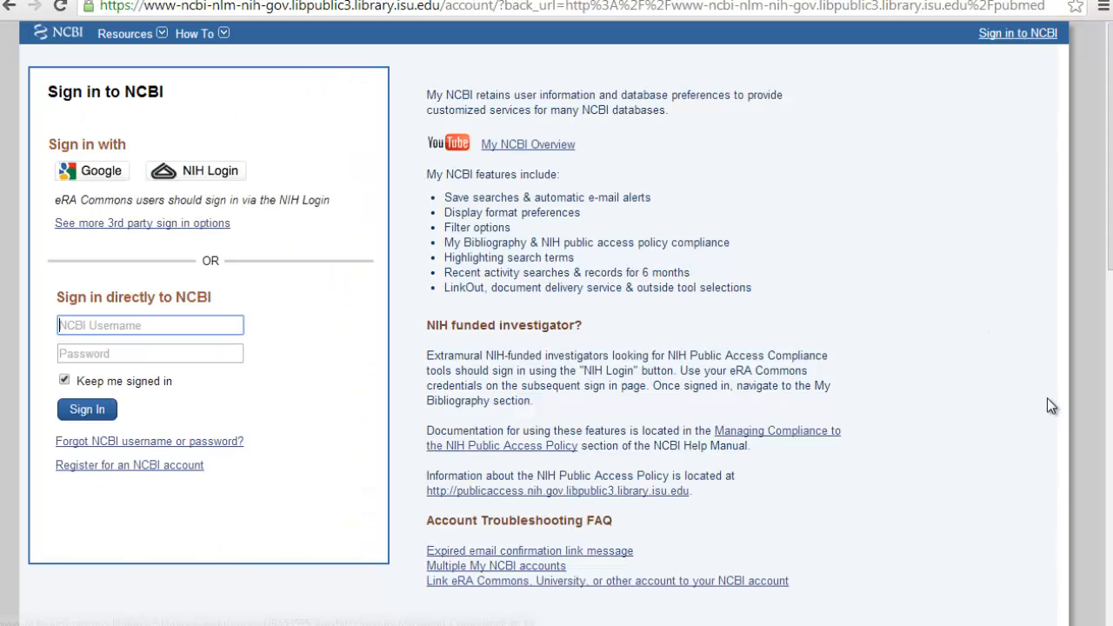
mouse_move(755, 407)
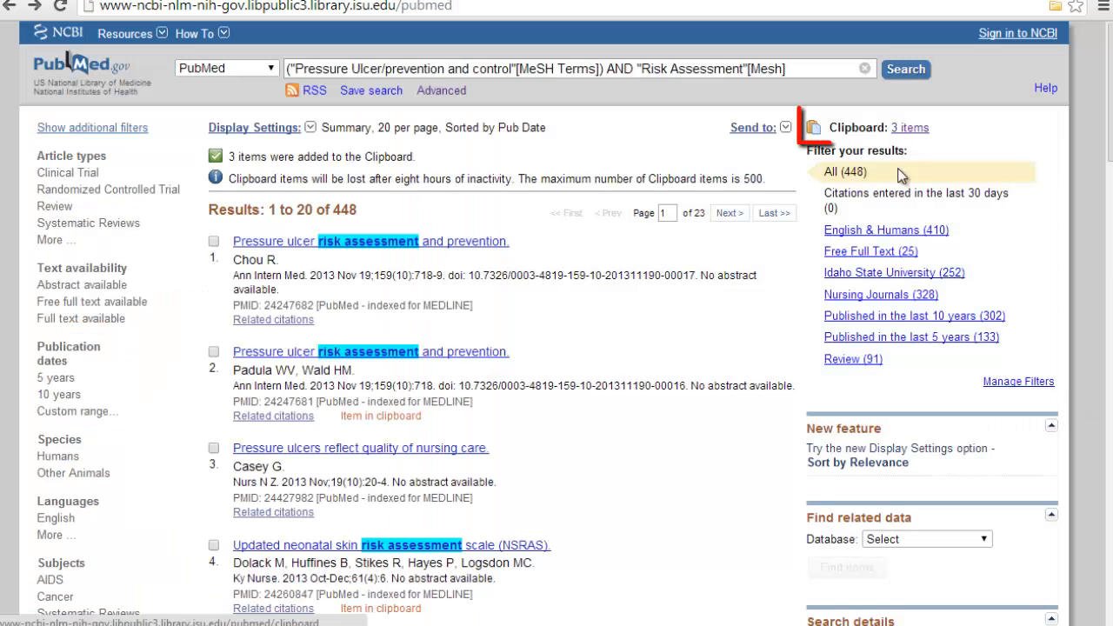
Step: View the clipboard's three pressure ulcer citations and review the Send to destination choices
click(909, 129)
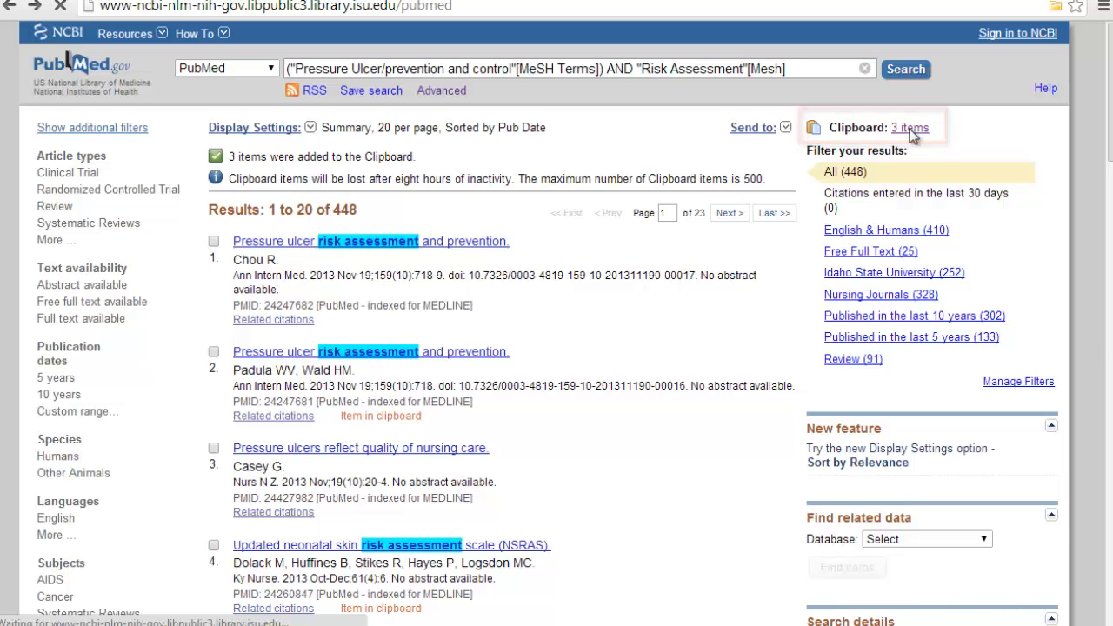
click(909, 127)
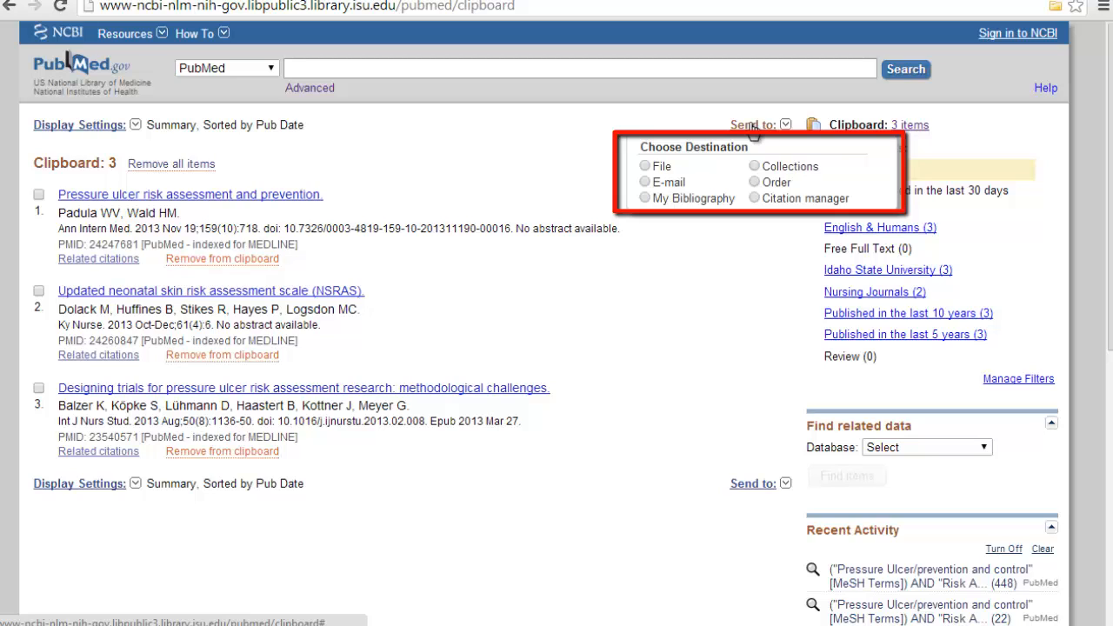
mouse_move(647, 190)
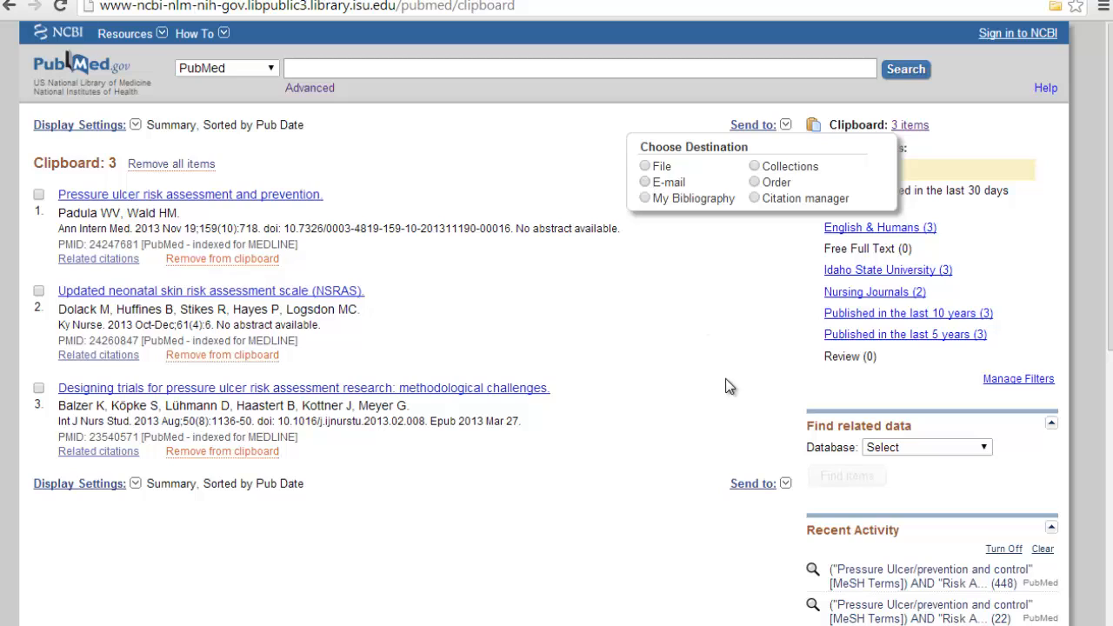
click(751, 125)
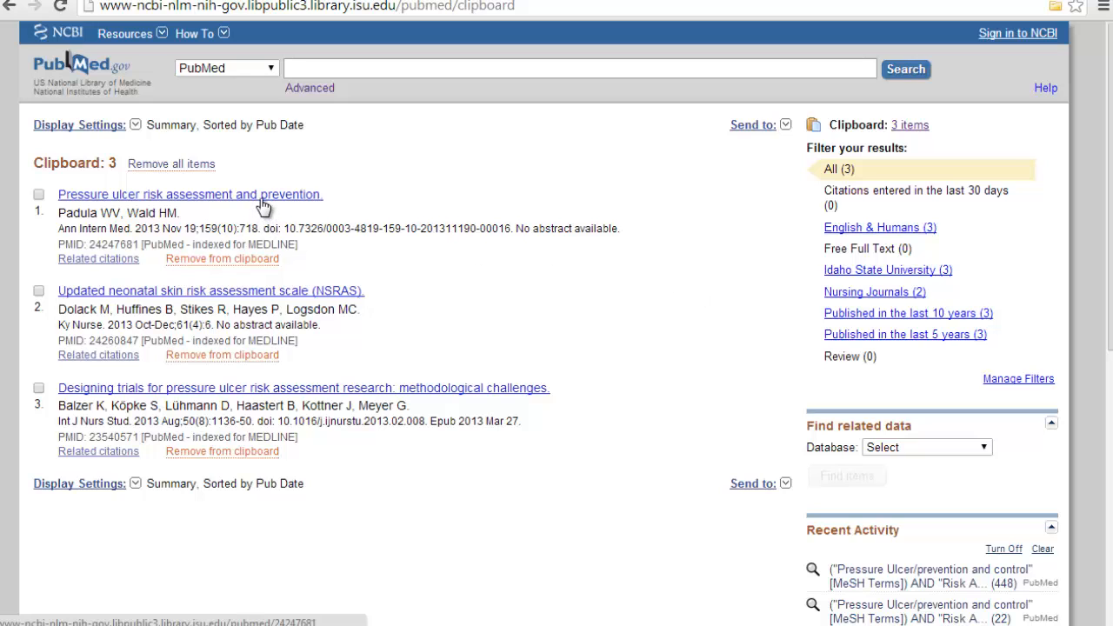
Step: View the abstract of 'Pressure ulcer risk assessment and prevention' by Padula and Wald
click(191, 195)
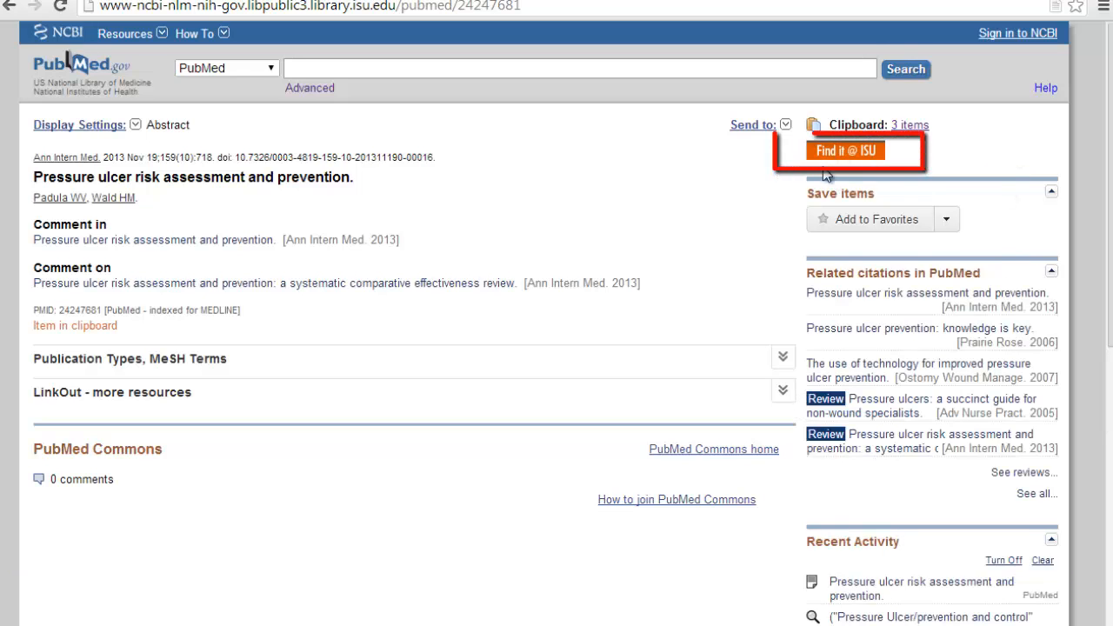
mouse_move(1085, 134)
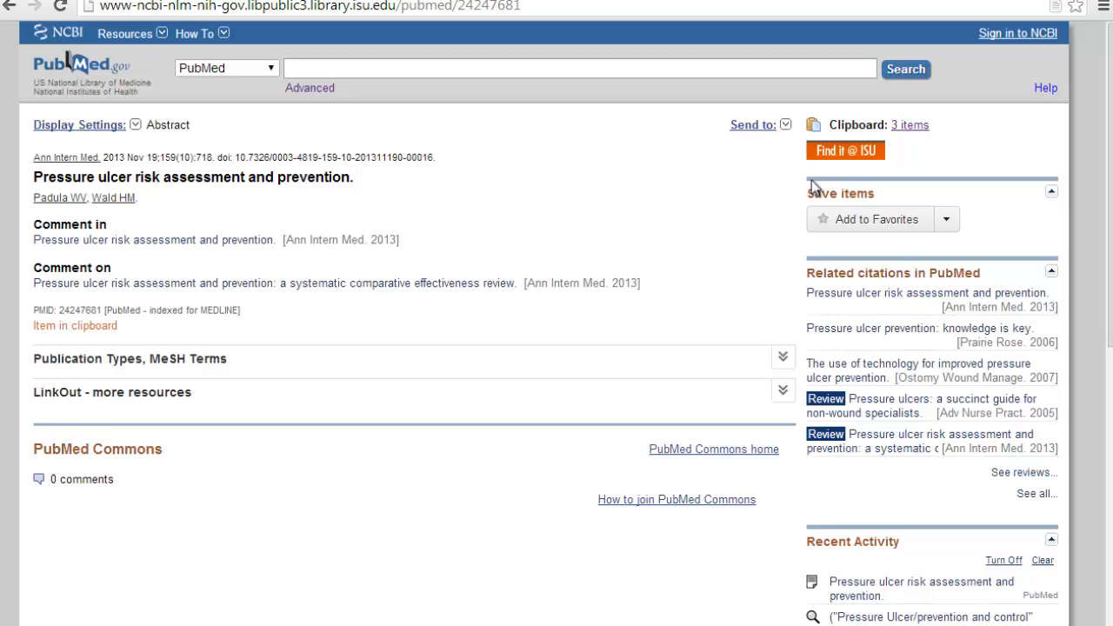
mouse_move(844, 149)
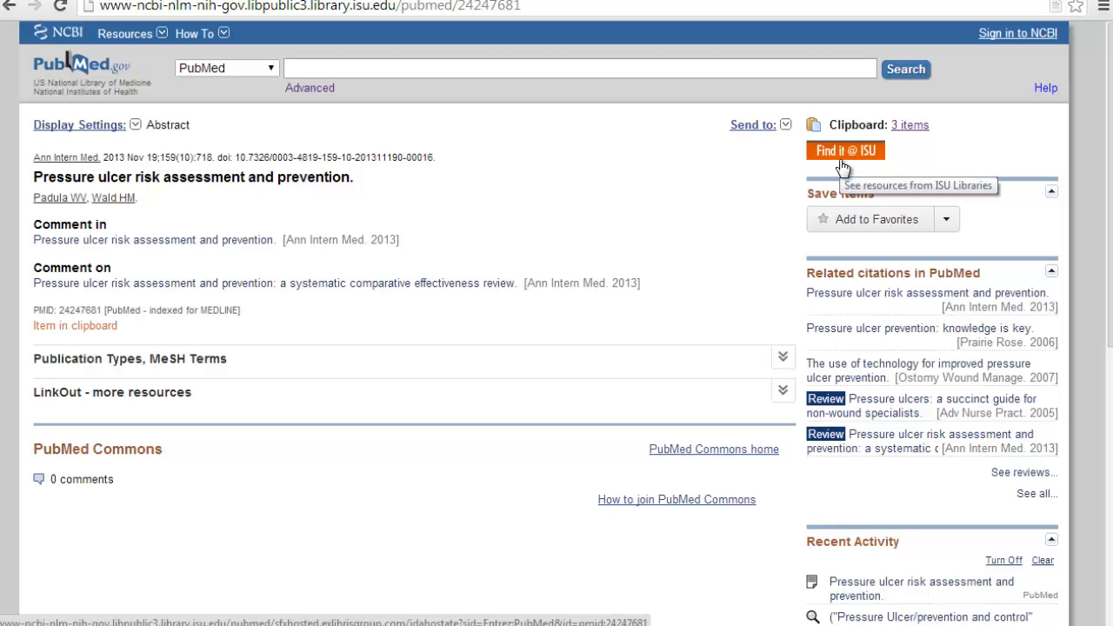
mouse_move(844, 165)
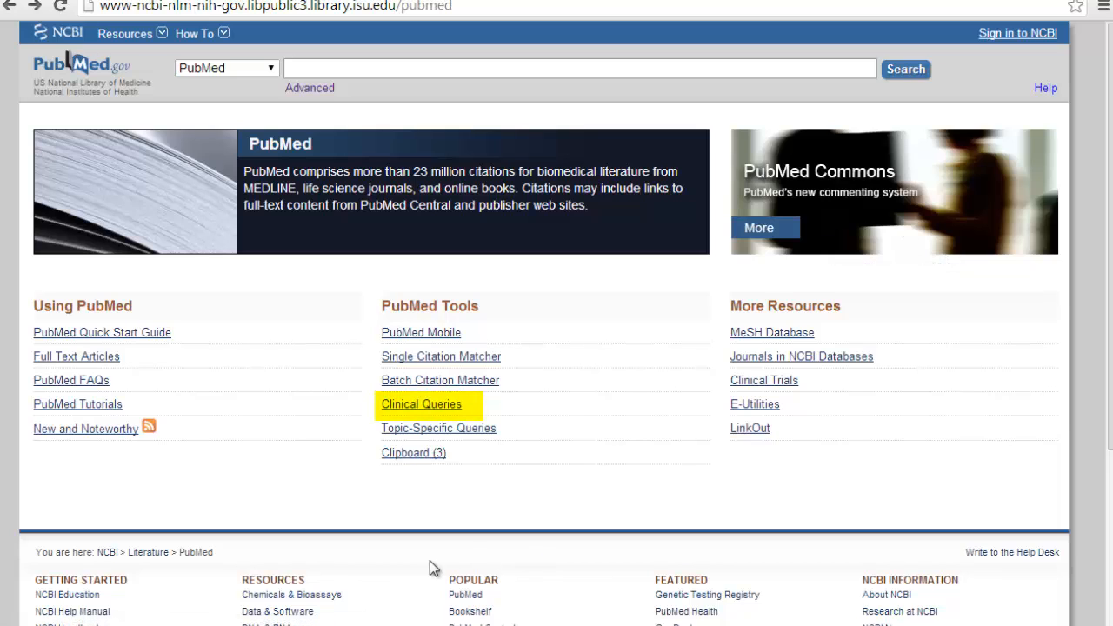
Step: Enter 'postpartum depression' as the Clinical Queries term via the 'postpar' autocomplete suggestion
click(421, 403)
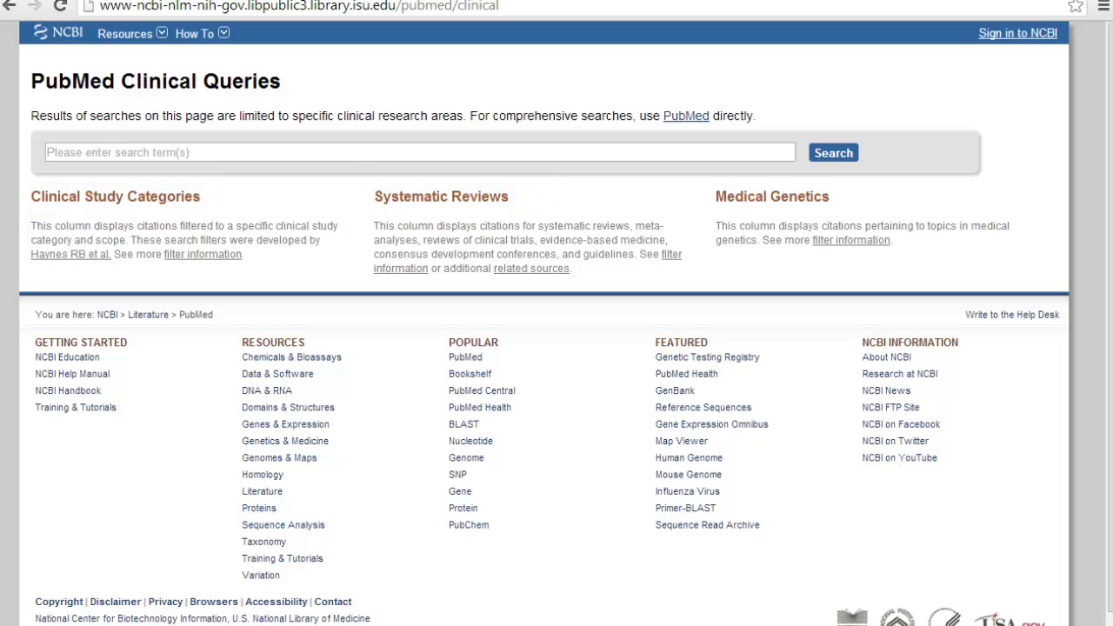
click(418, 152)
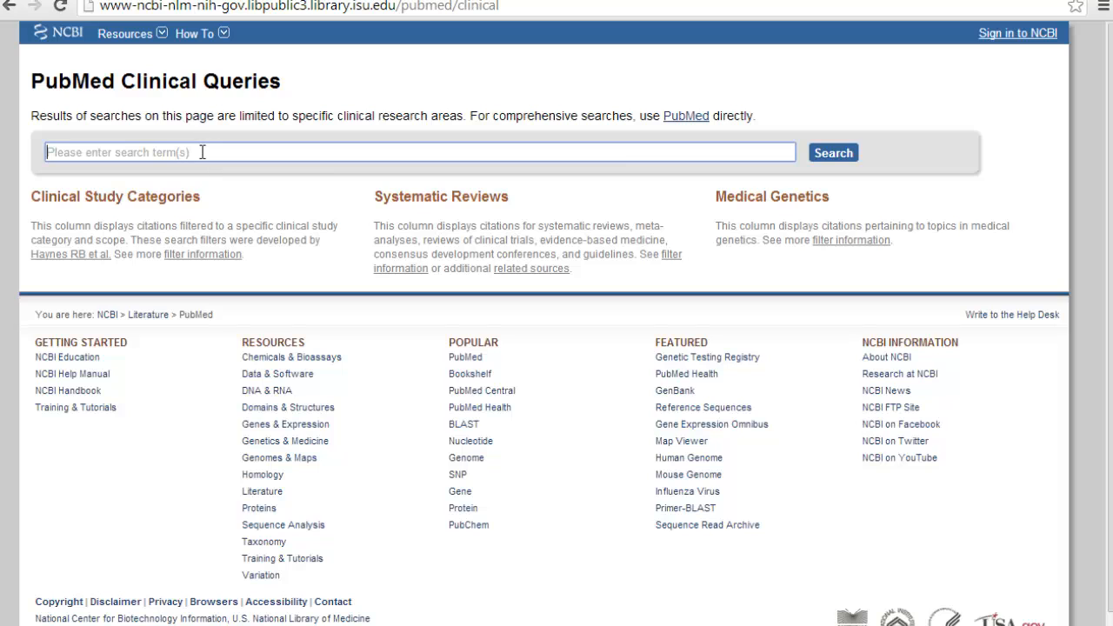
text(postpartu)
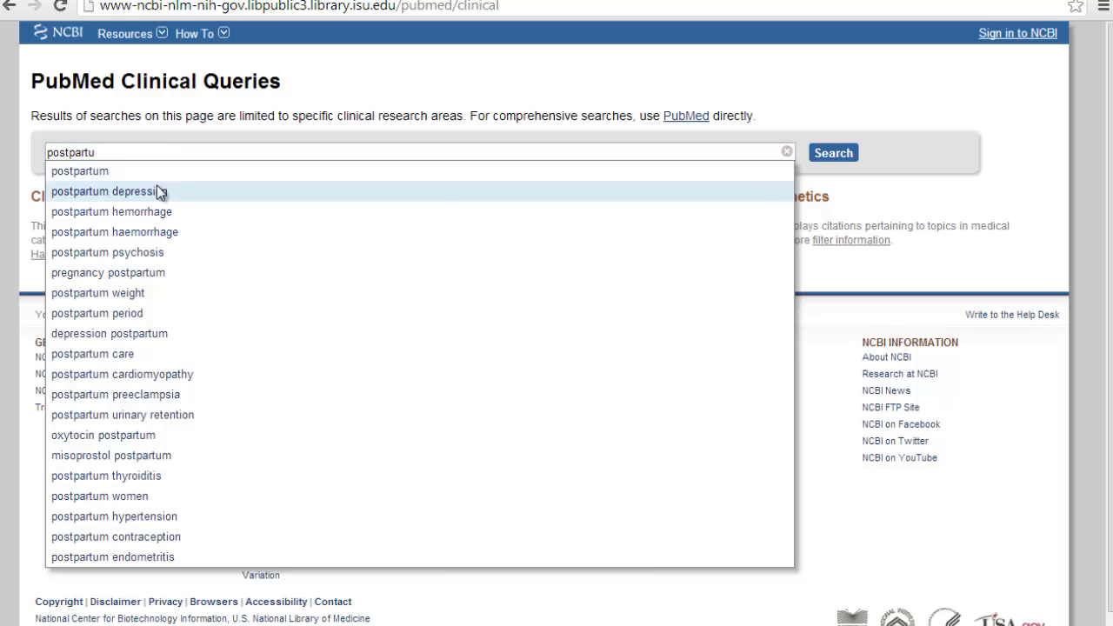
click(107, 192)
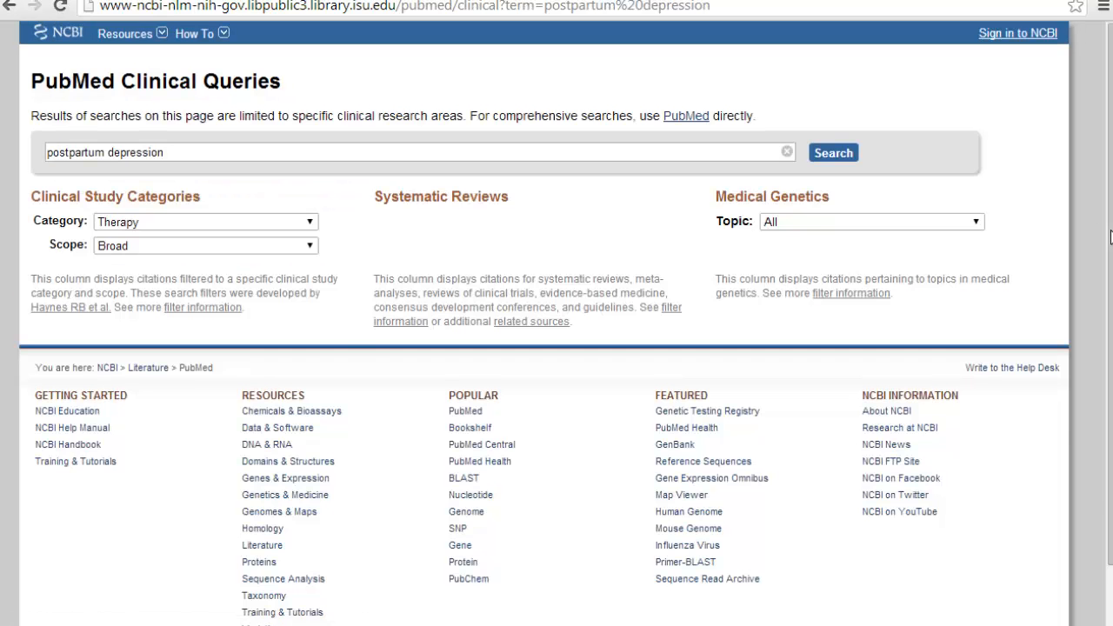
Step: Run the search with Category Therapy and Scope Narrow, yielding 312 clinical study citations
click(831, 153)
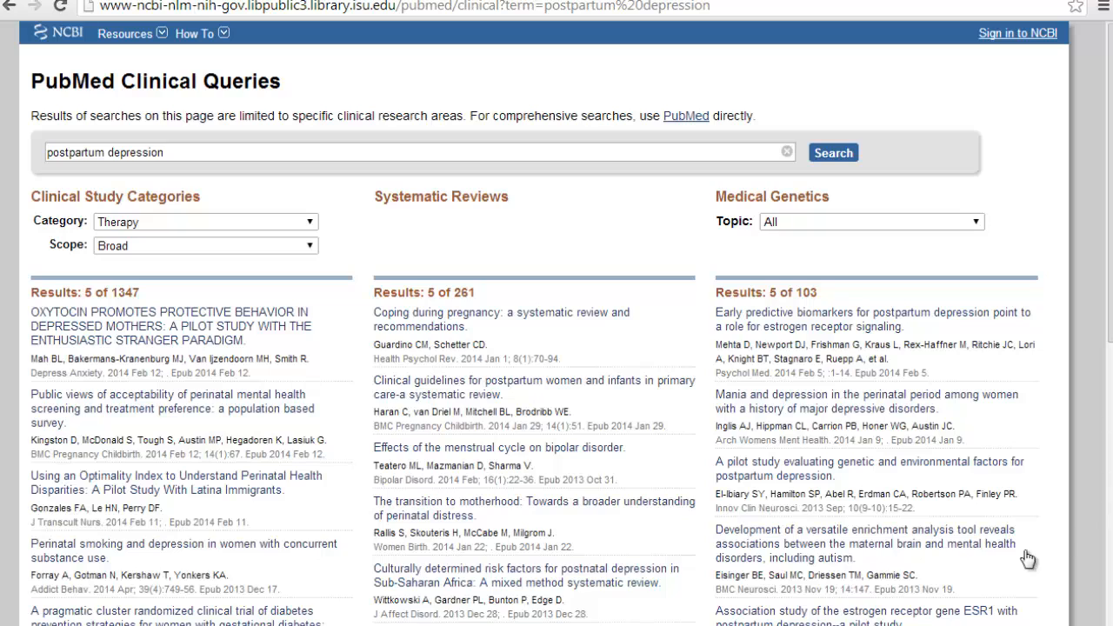
click(205, 222)
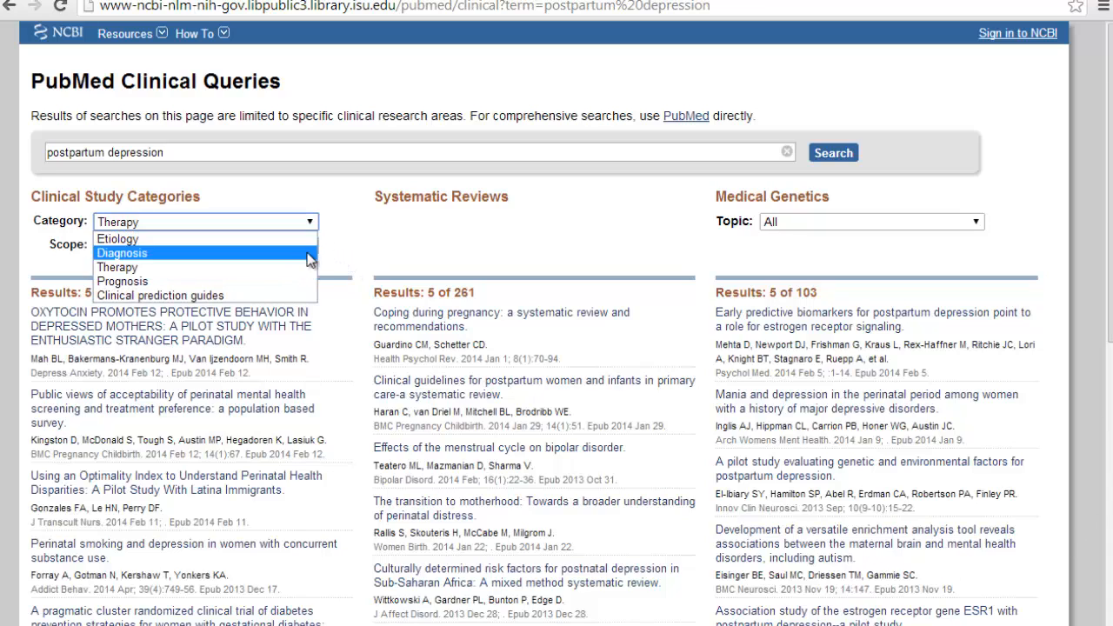
mouse_move(160, 295)
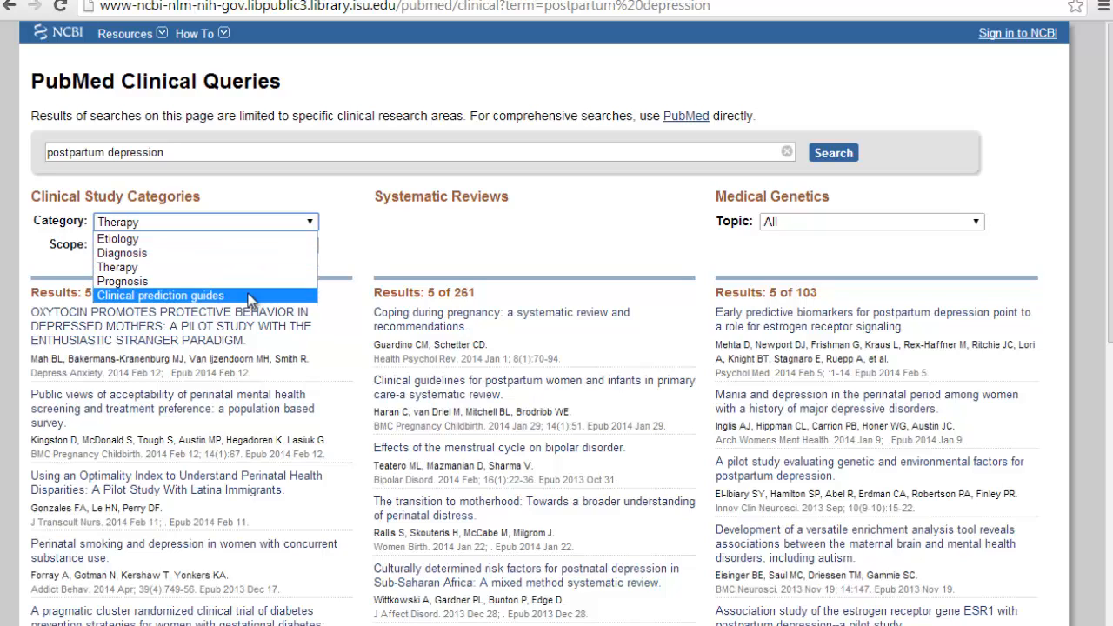
mouse_move(198, 268)
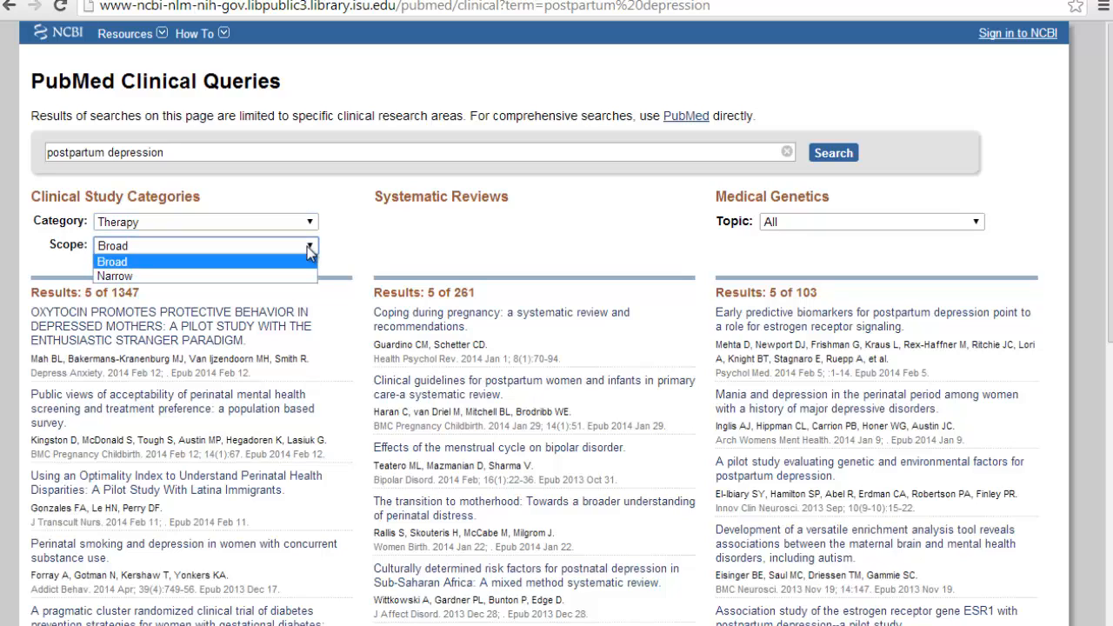
click(115, 274)
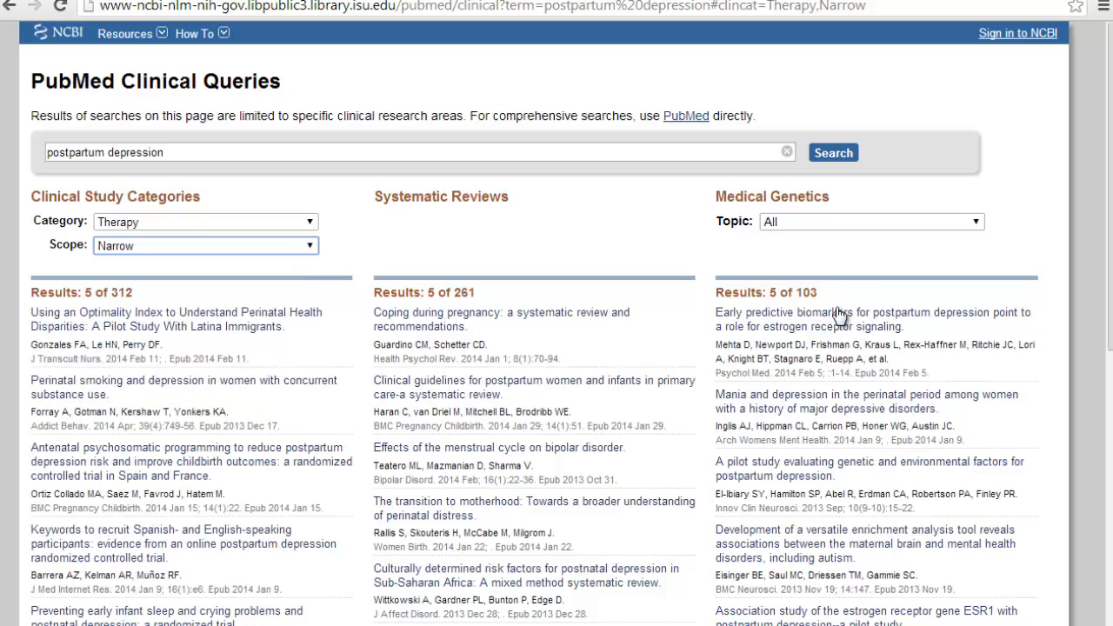
mouse_move(654, 219)
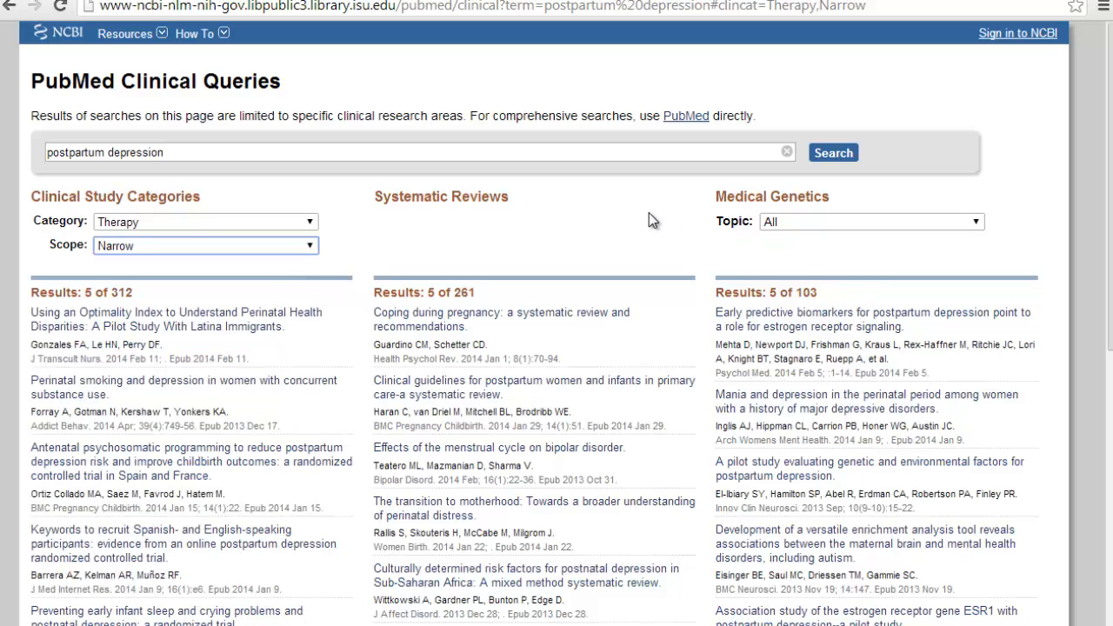
scroll(down, 3)
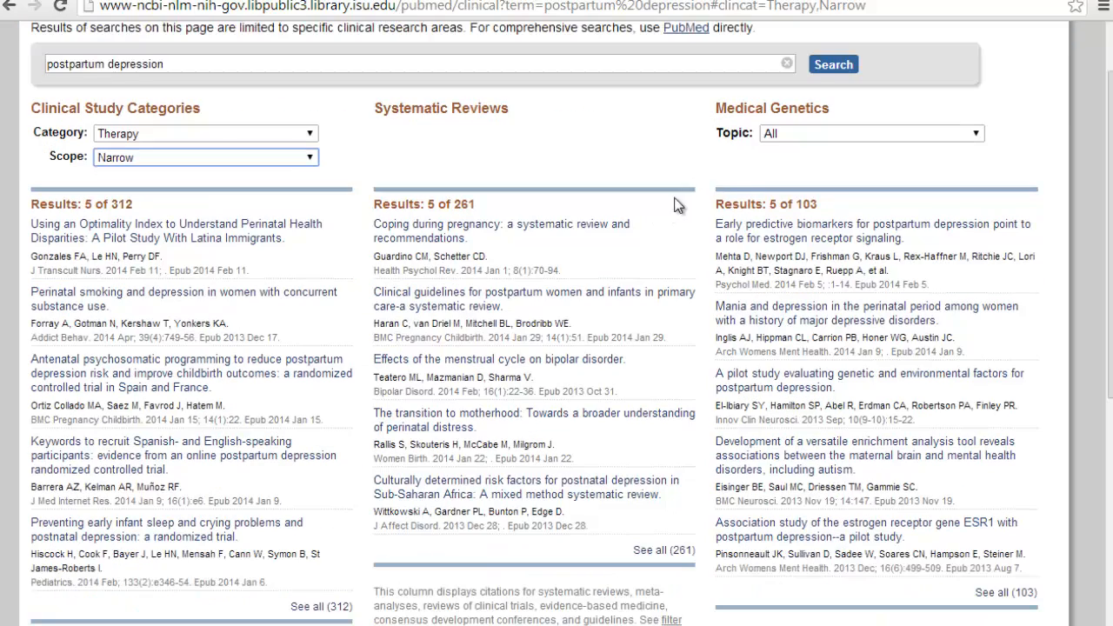
mouse_move(848, 160)
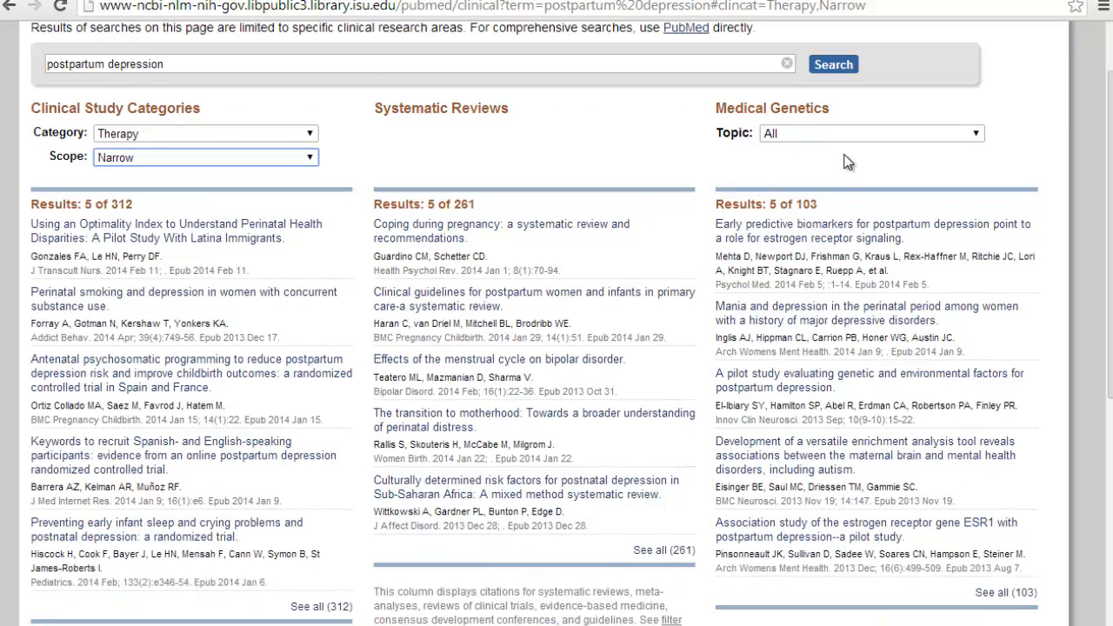
mouse_move(639, 144)
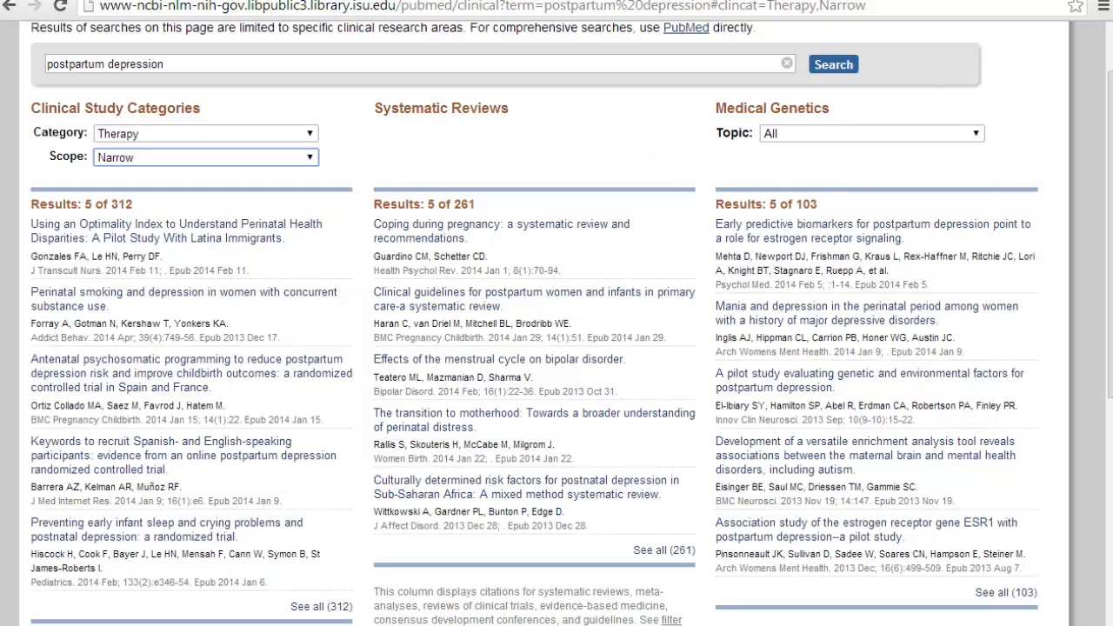
Step: Return from the Clinical Queries results to the PubMed home page
click(870, 132)
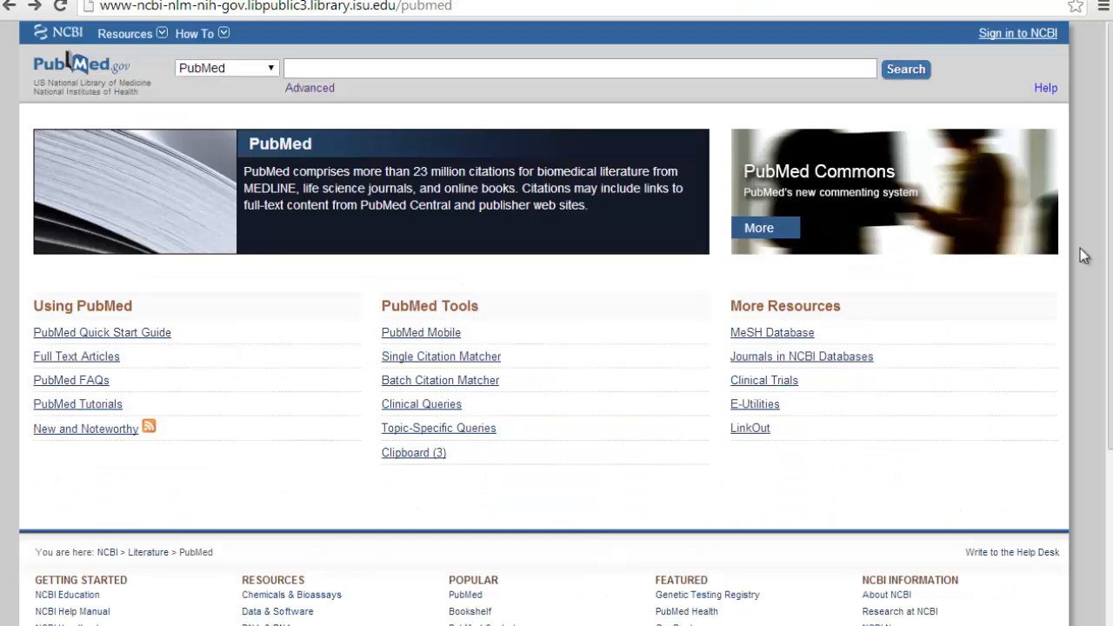
mouse_move(1050, 254)
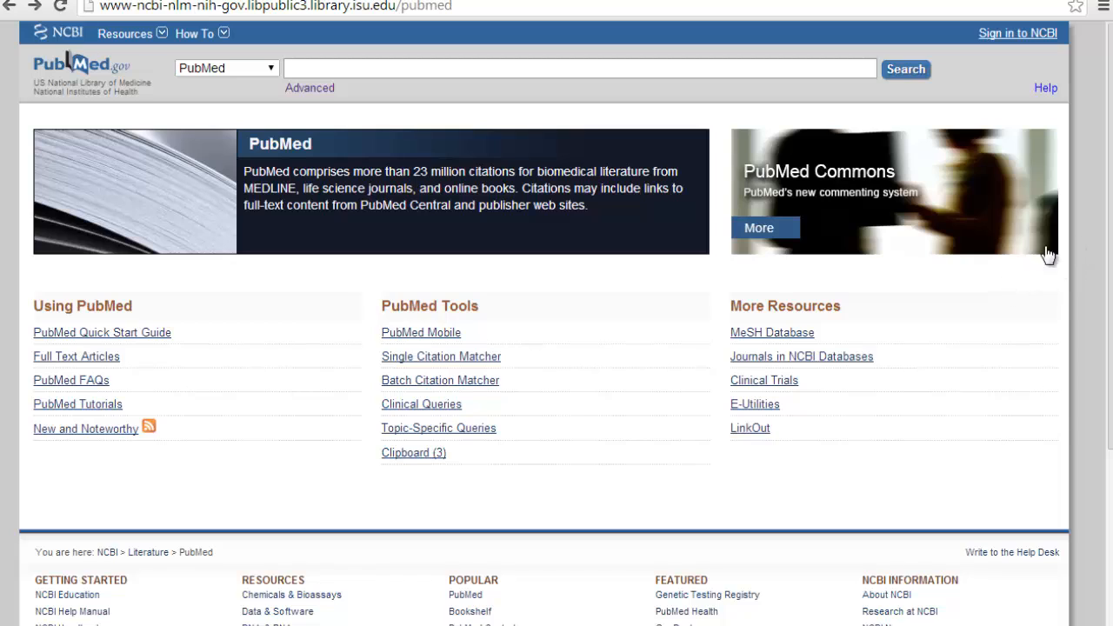